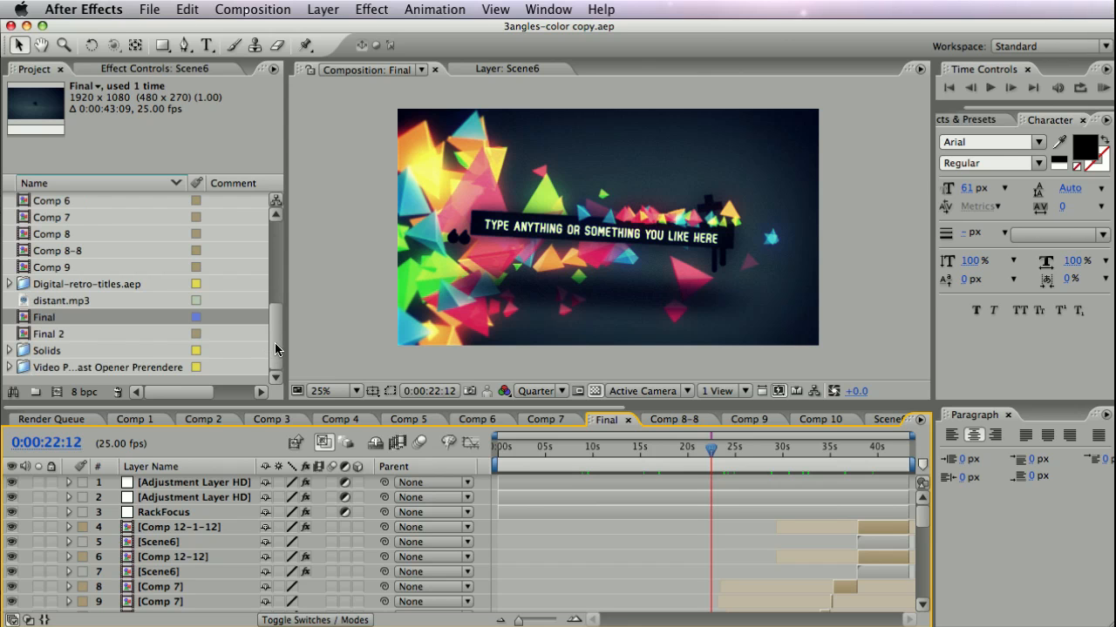
Review the Project panel folders, checking item counts of the prerendered opener and Digital-retro-titles.aep folders
scroll(up, 3)
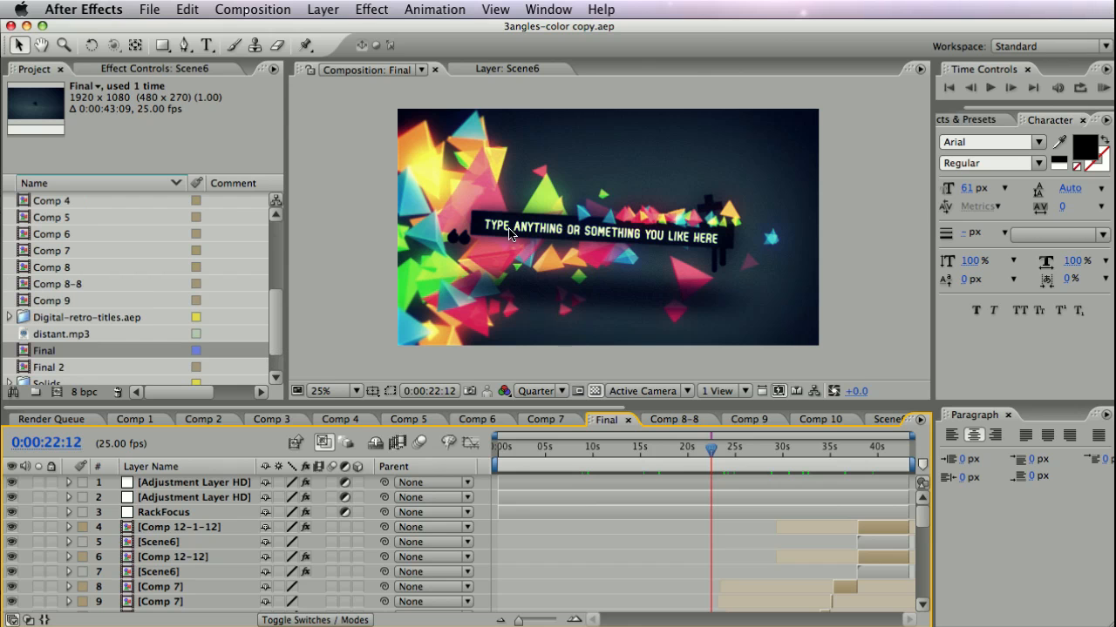
mouse_move(582, 258)
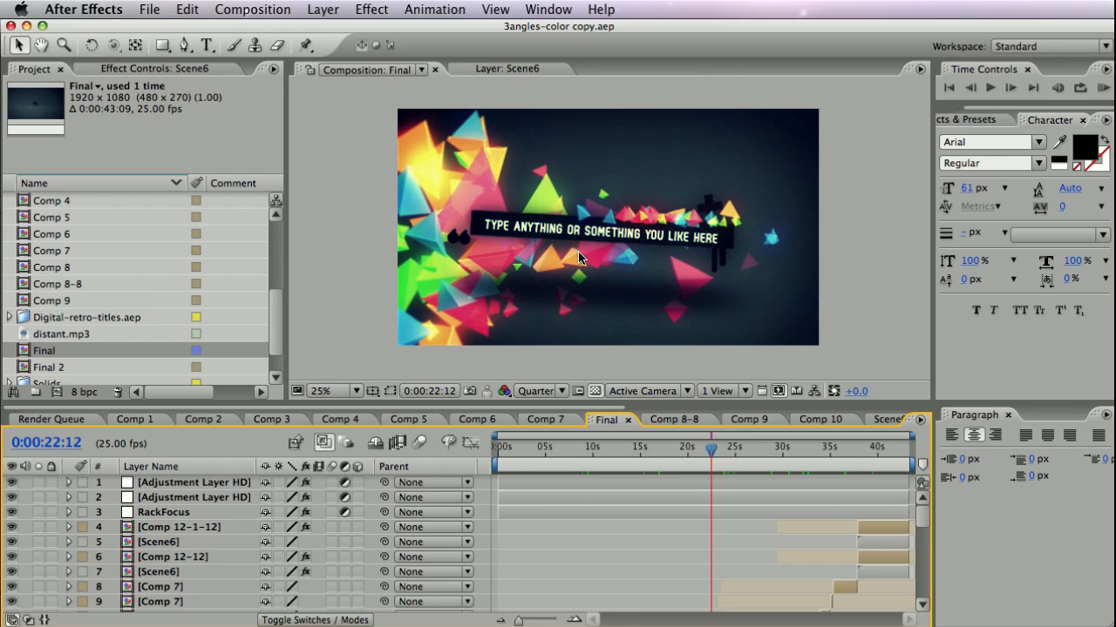
mouse_move(317, 338)
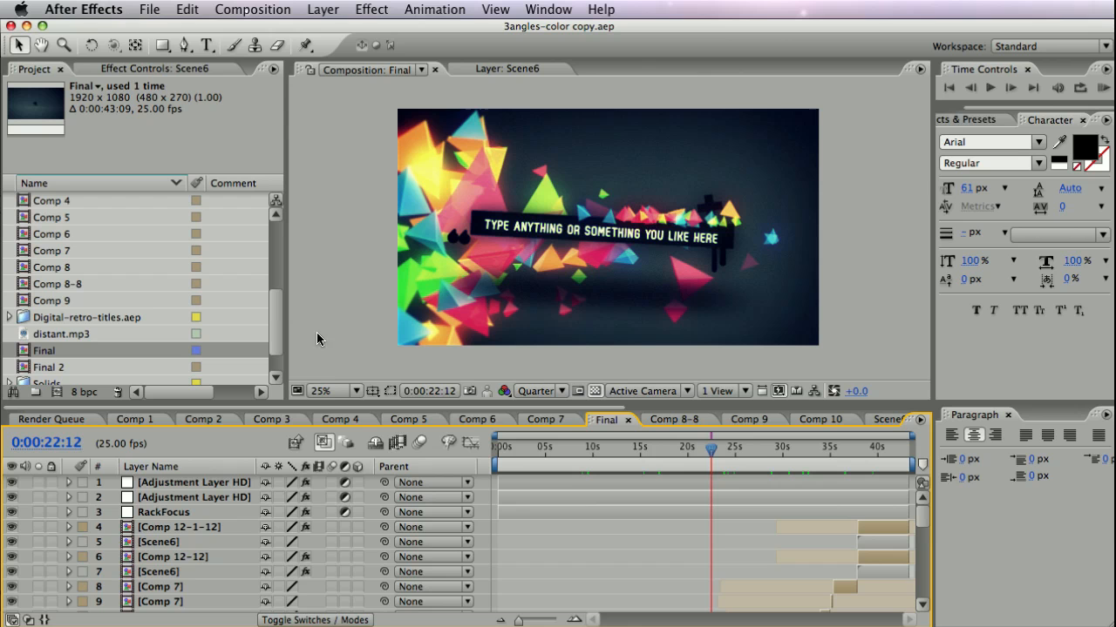
mouse_move(275, 315)
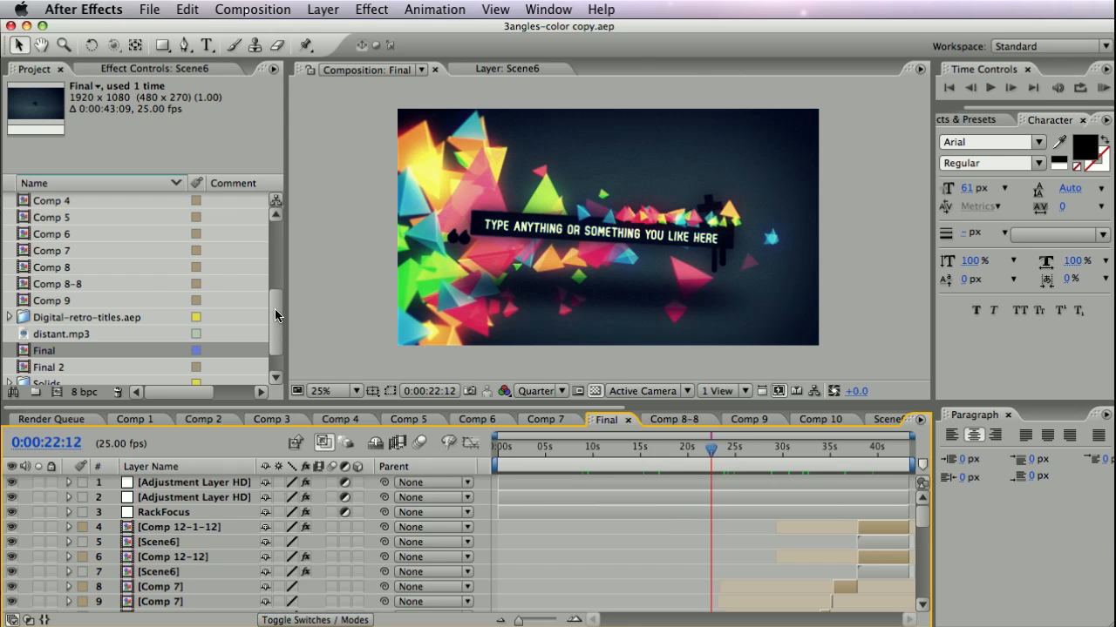
scroll(down, 3)
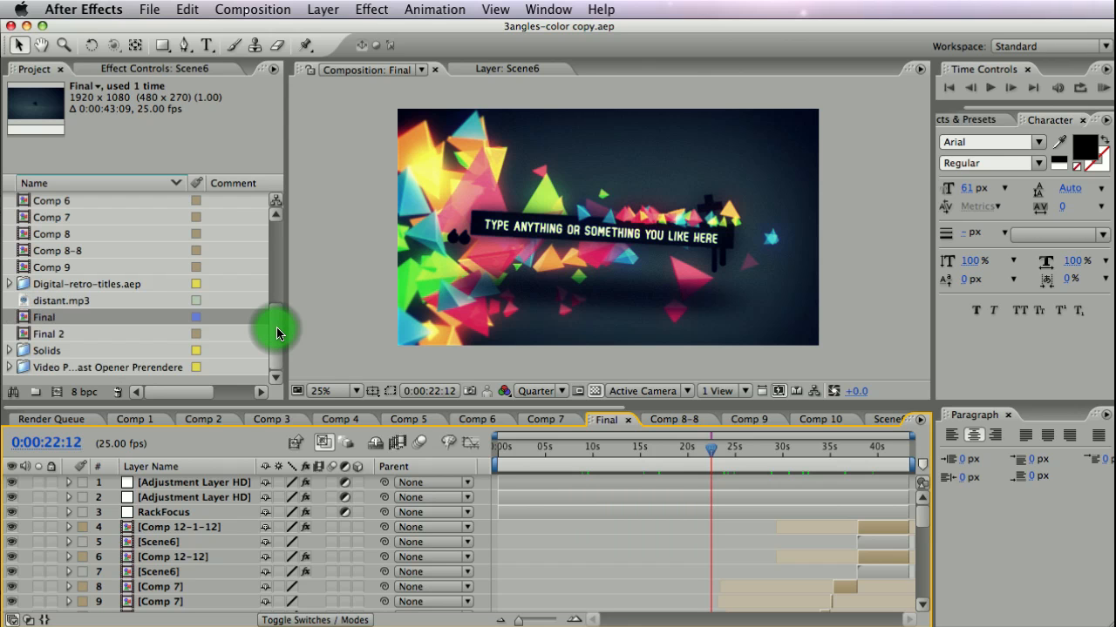
mouse_move(38, 373)
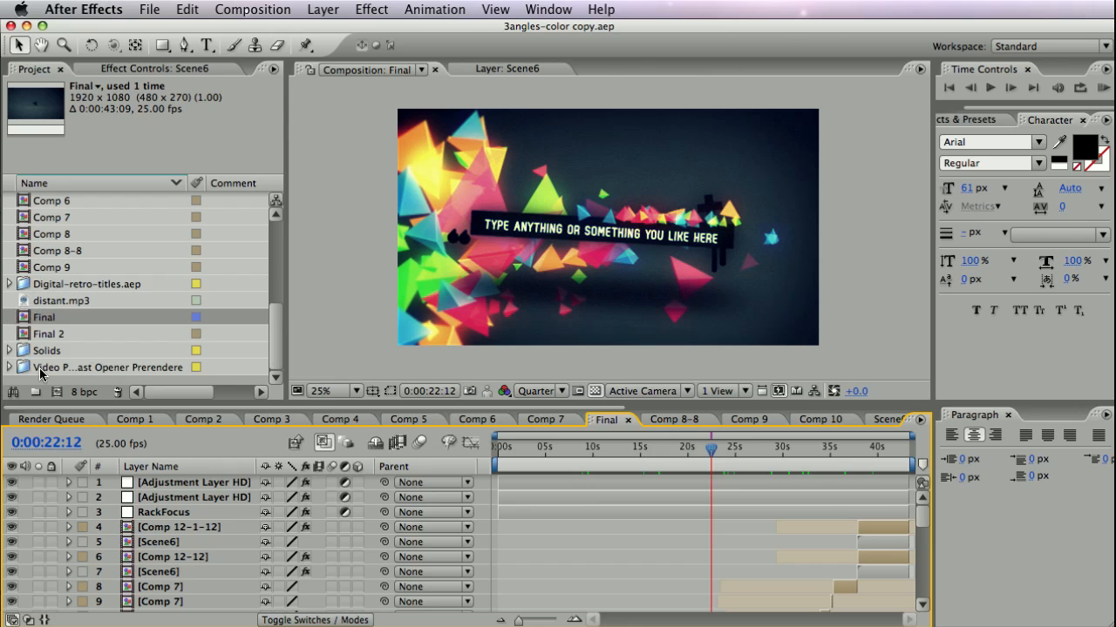
click(106, 366)
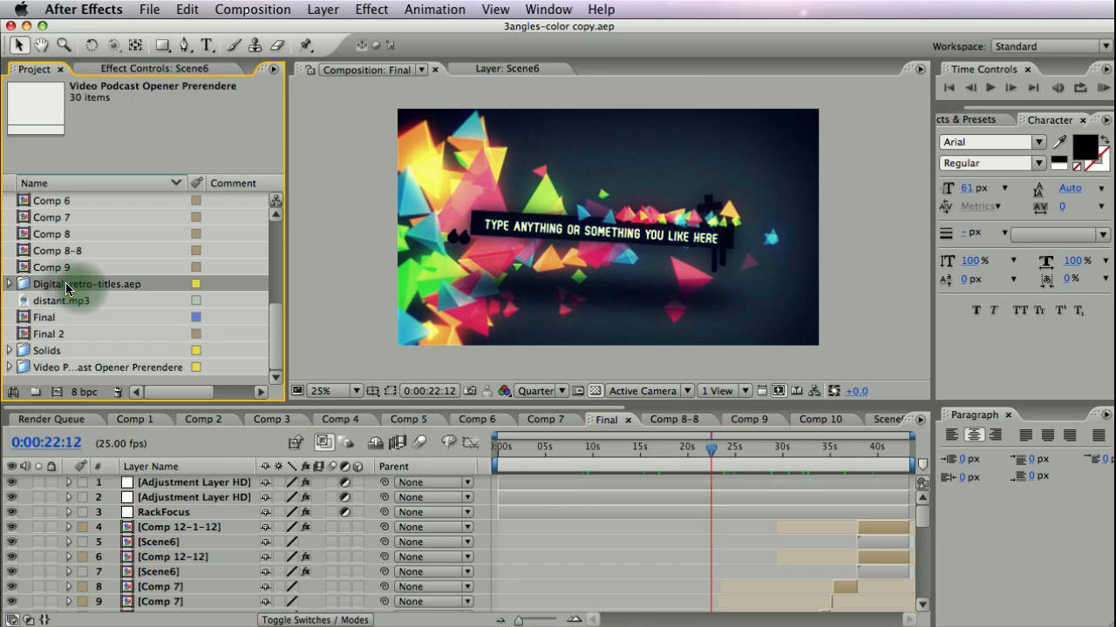
click(87, 284)
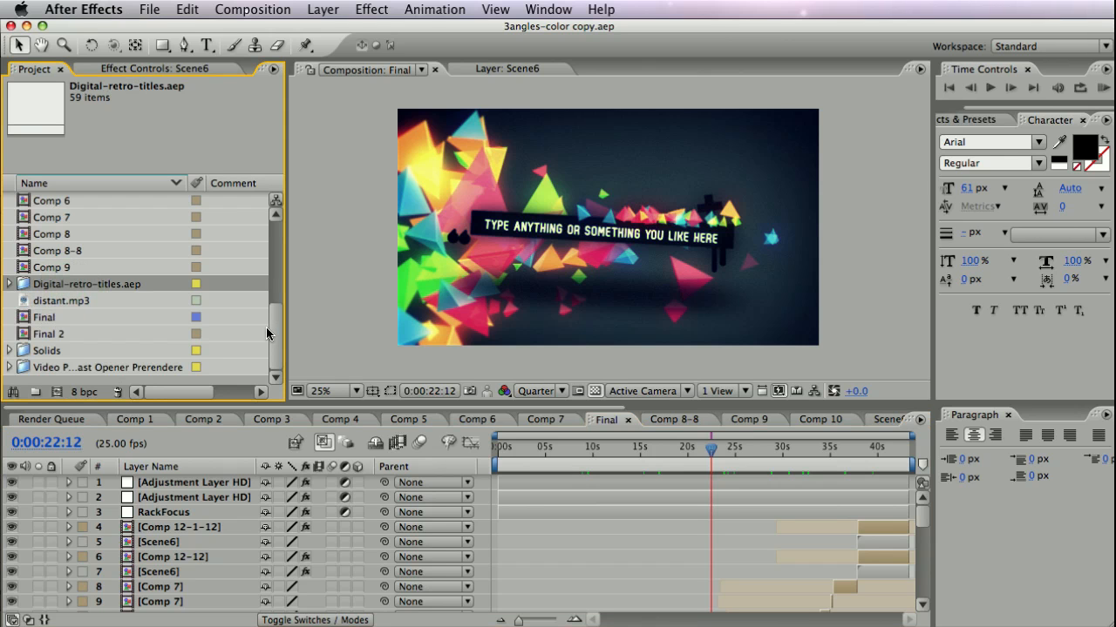
mouse_move(194, 340)
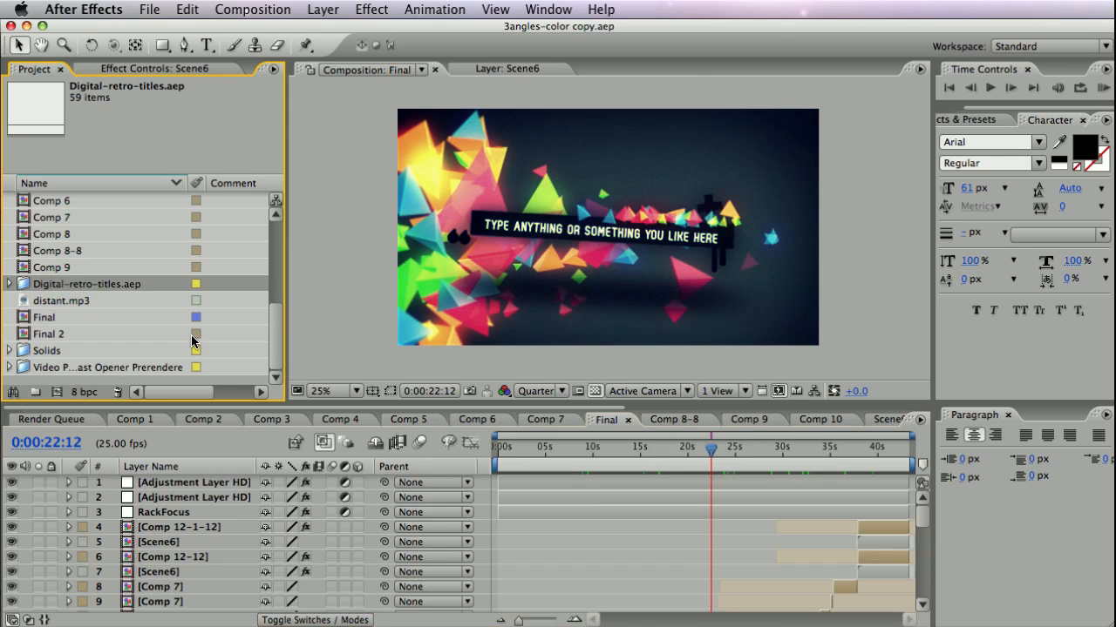
mouse_move(122, 294)
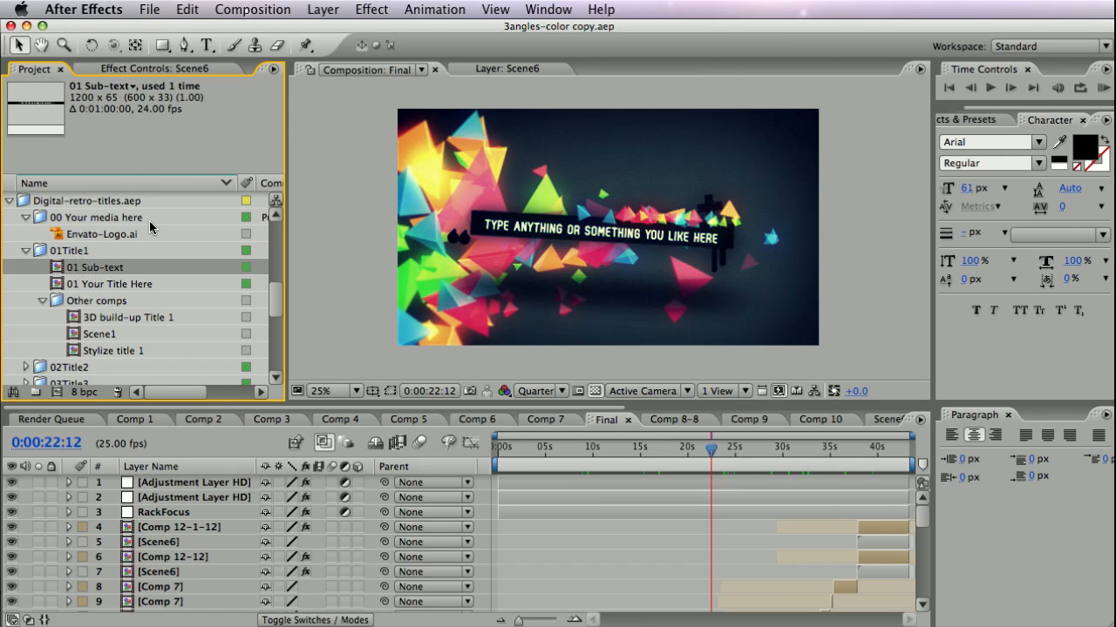
mouse_move(97, 277)
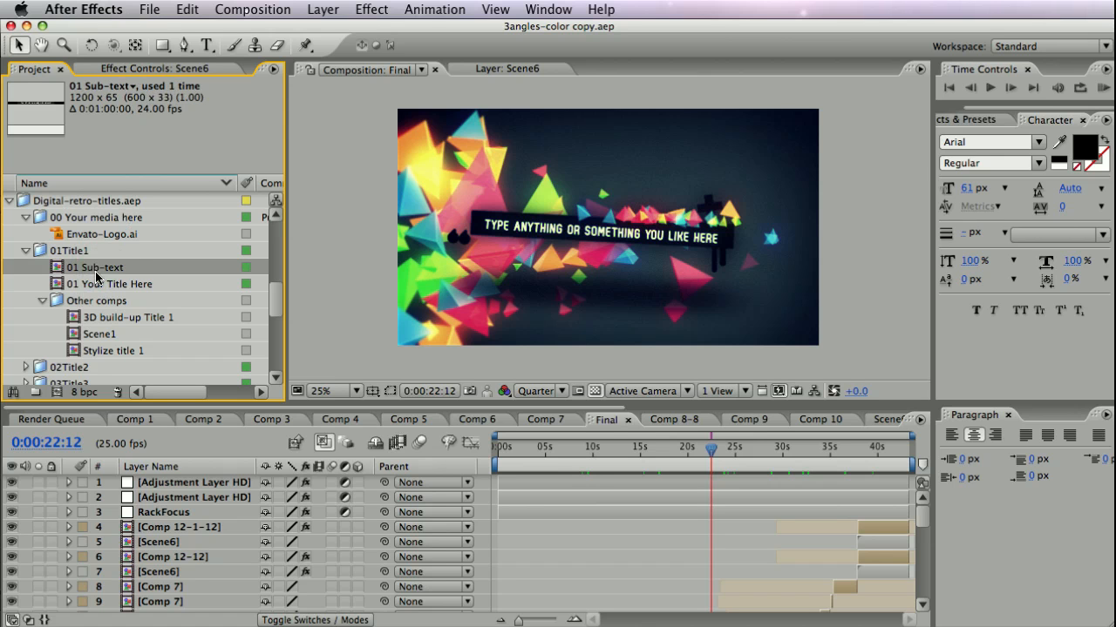
mouse_move(97, 278)
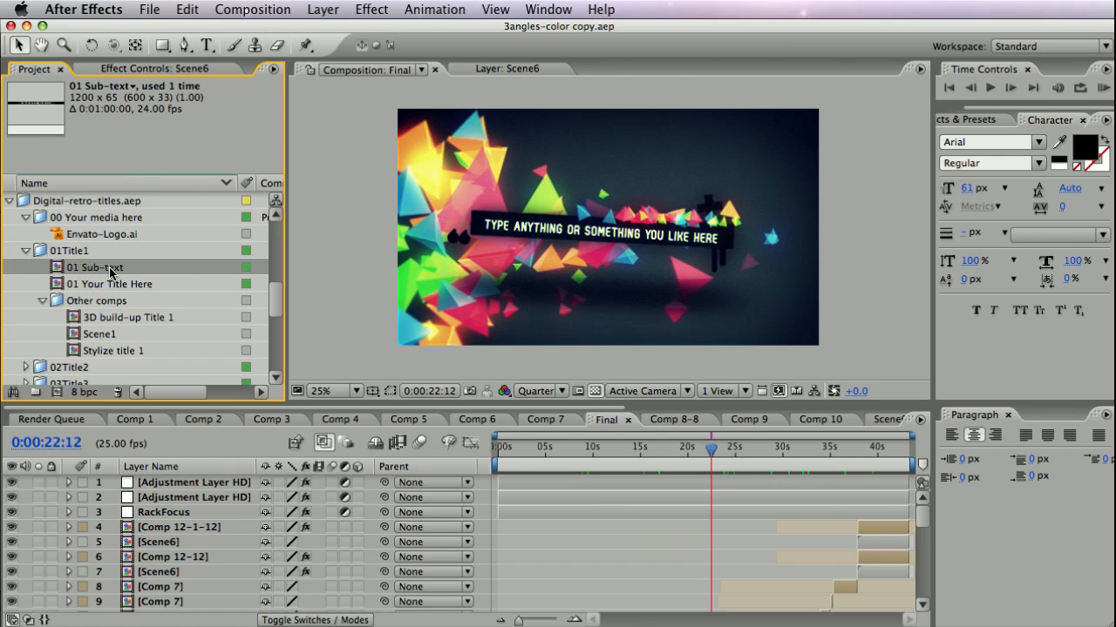
mouse_move(98, 341)
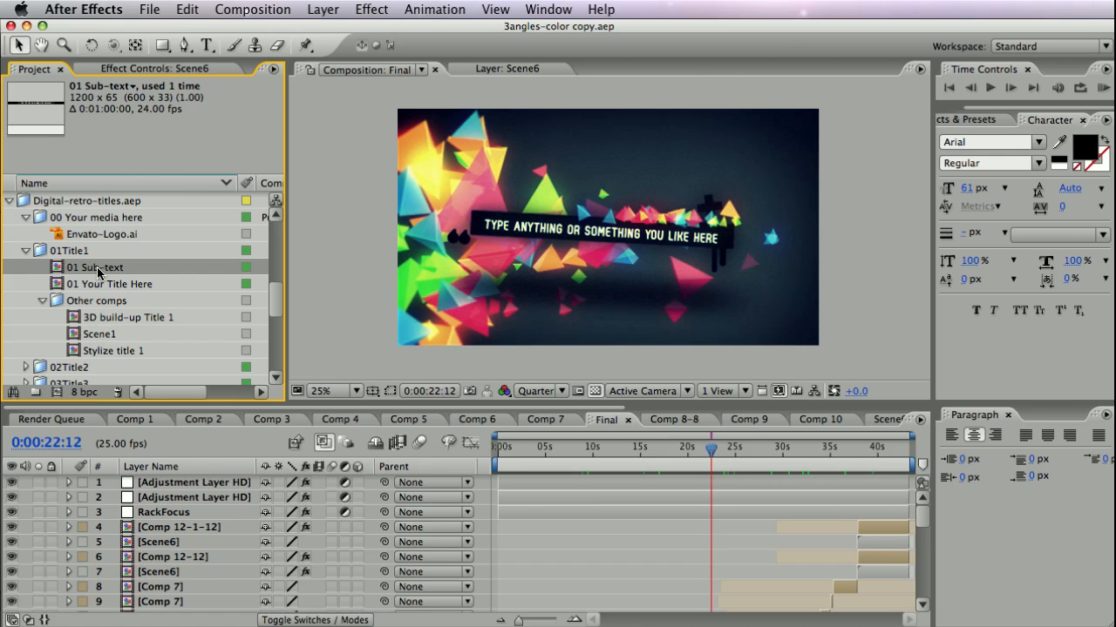
mouse_move(118, 272)
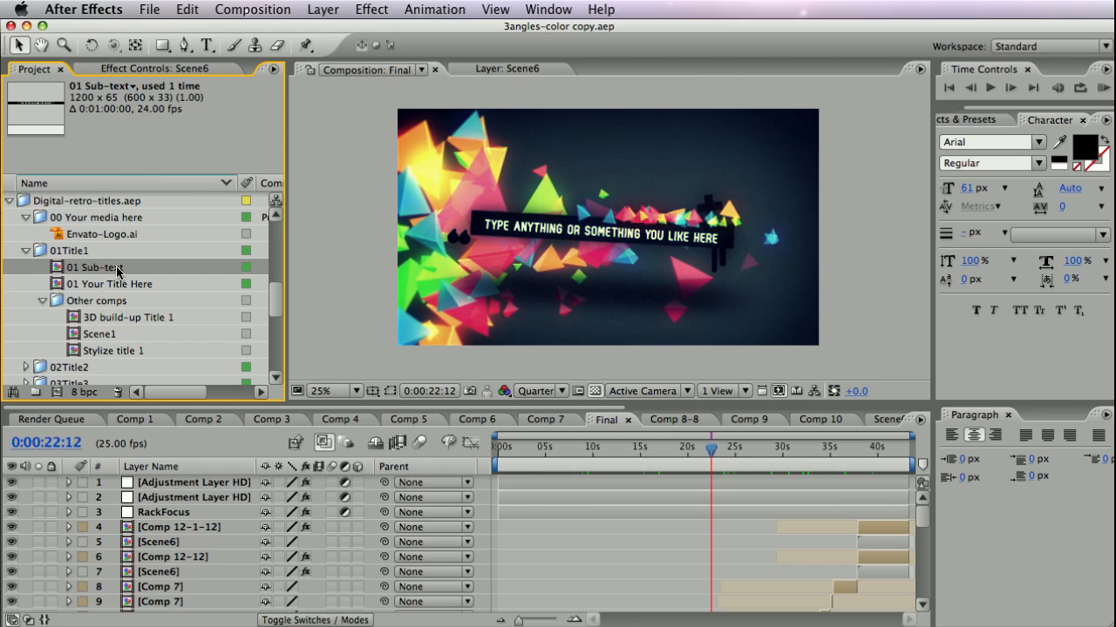
mouse_move(44, 235)
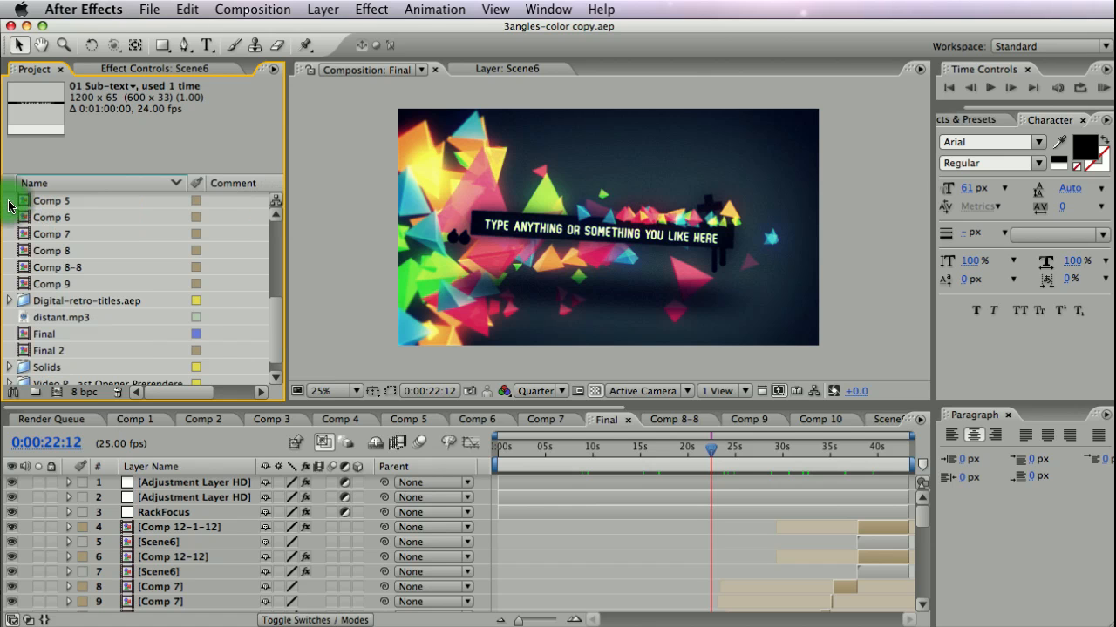
mouse_move(276, 324)
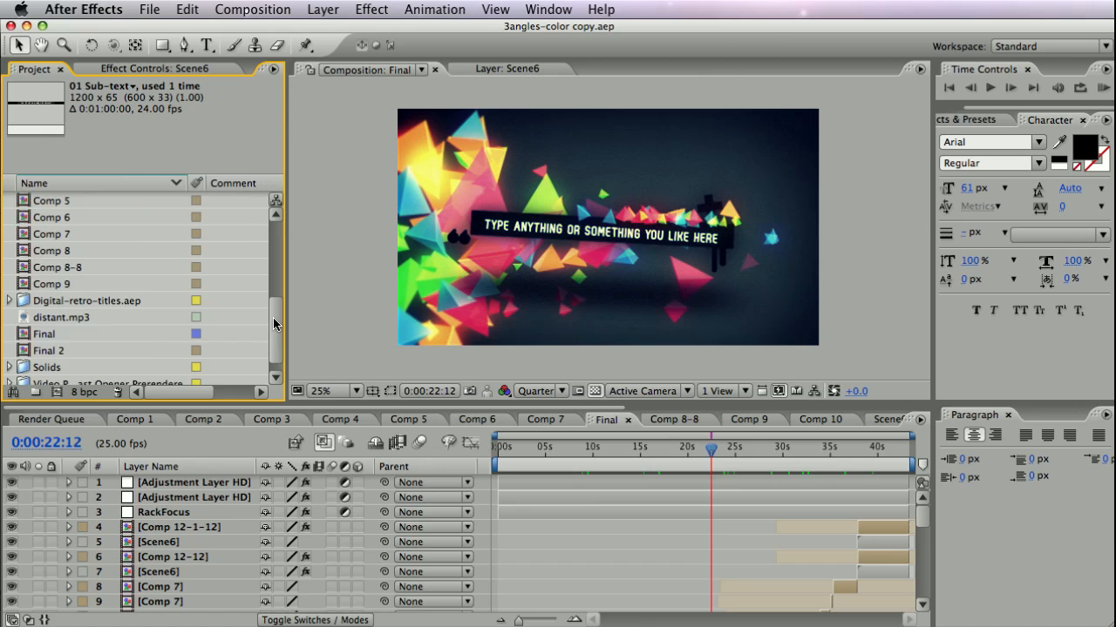
Select the Final composition and look through its layer stack down to the audio layer
scroll(down, 3)
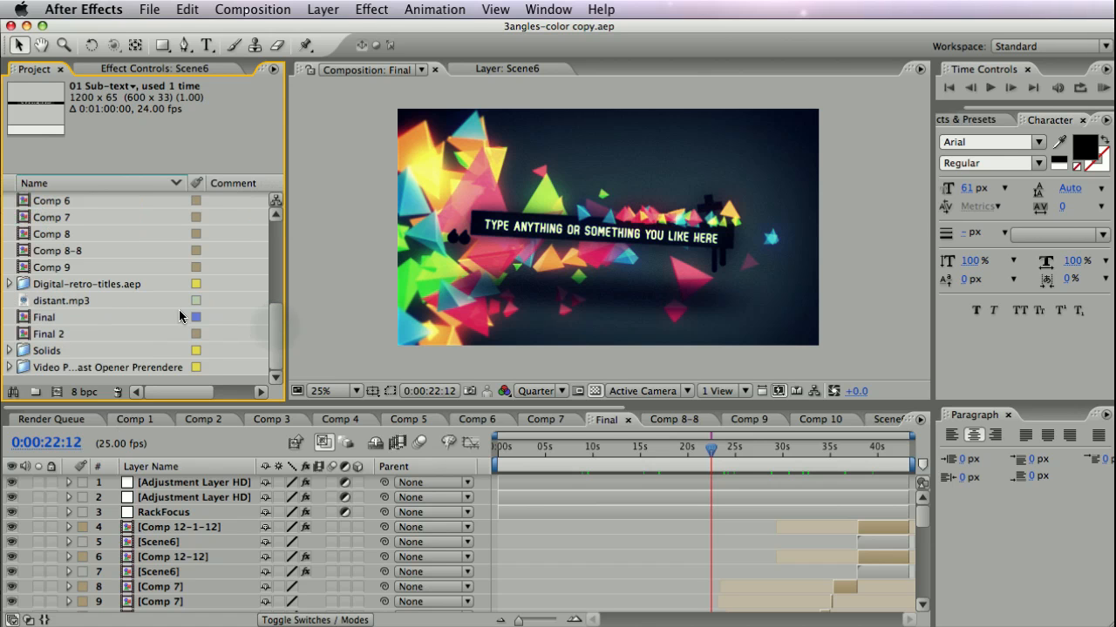
mouse_move(45, 323)
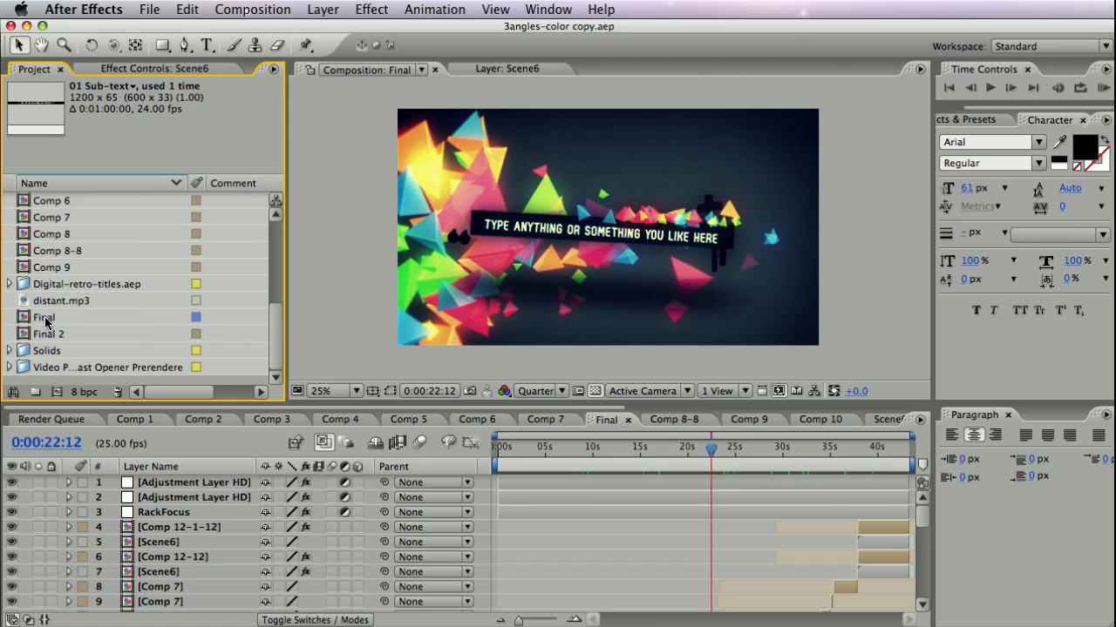
click(44, 317)
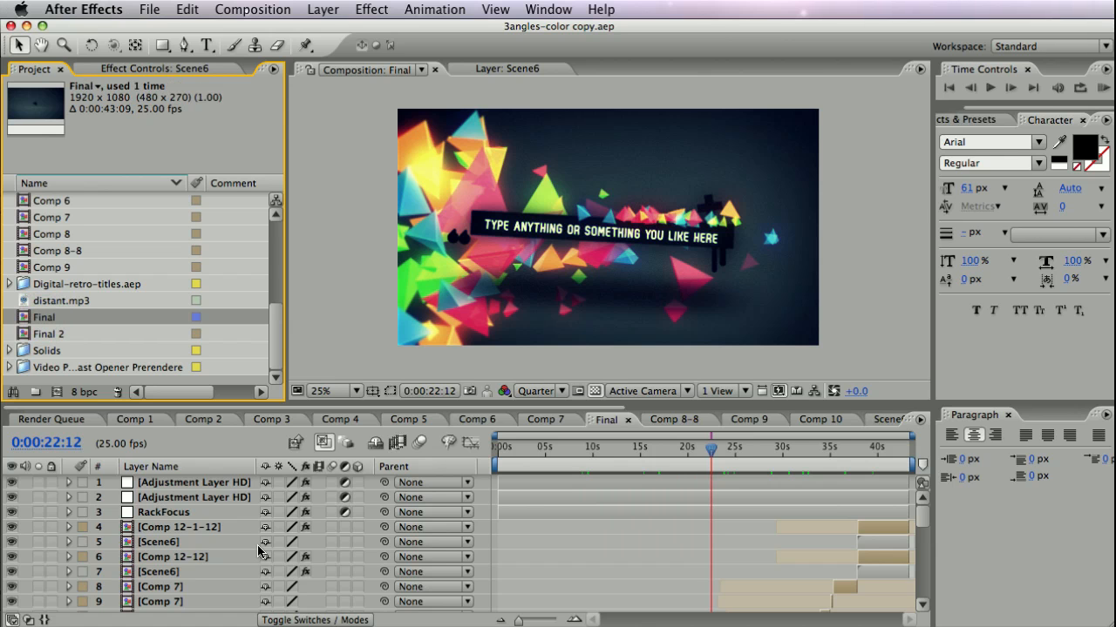
mouse_move(347, 583)
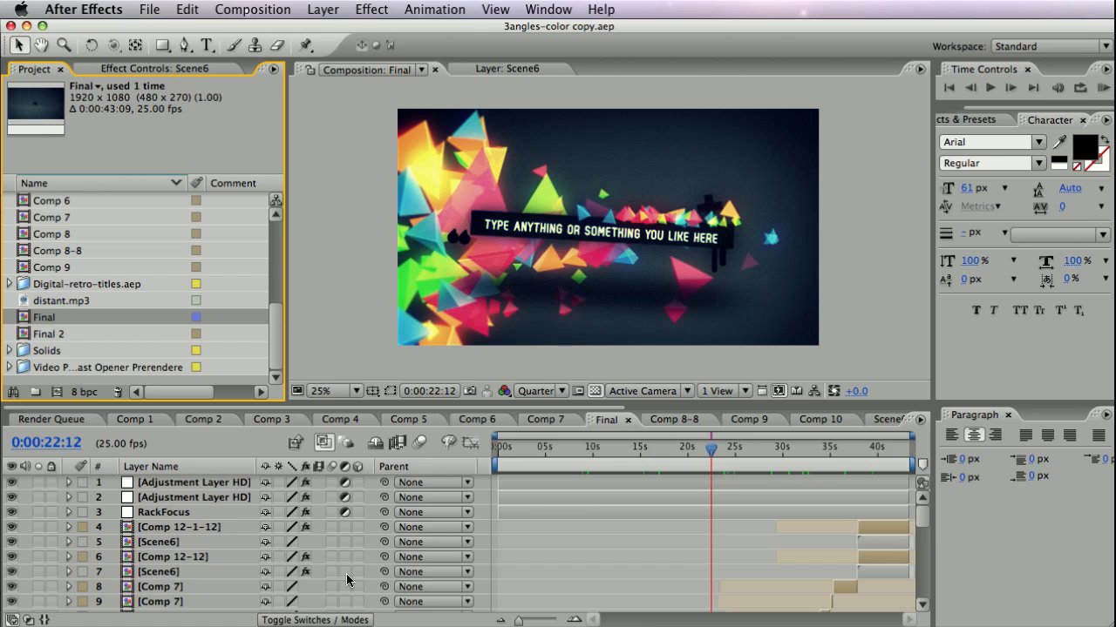
mouse_move(648, 531)
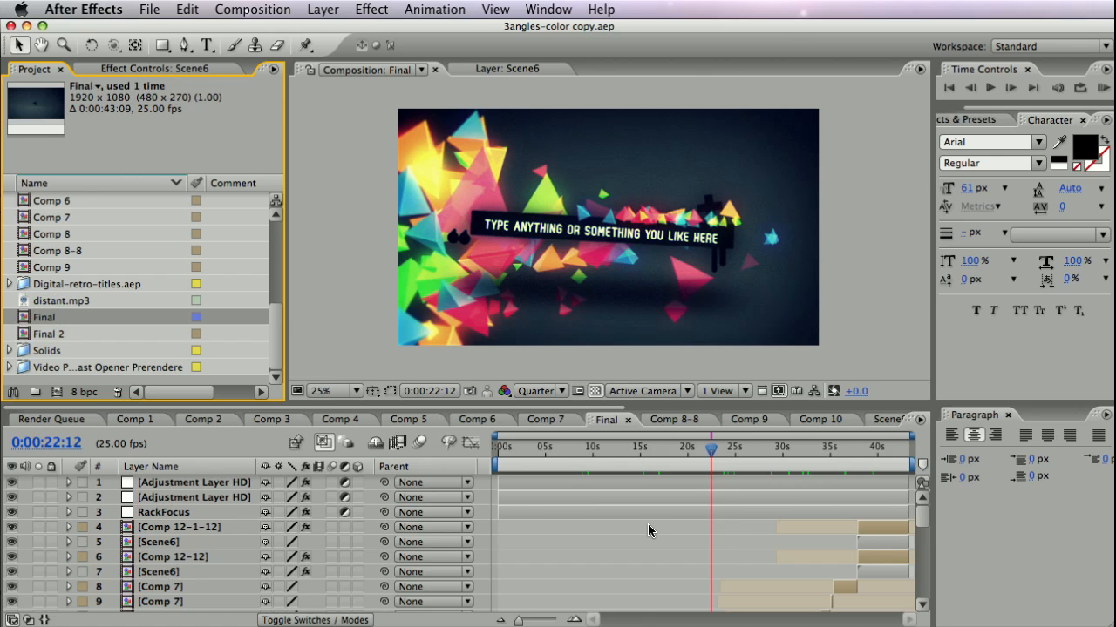
scroll(down, 3)
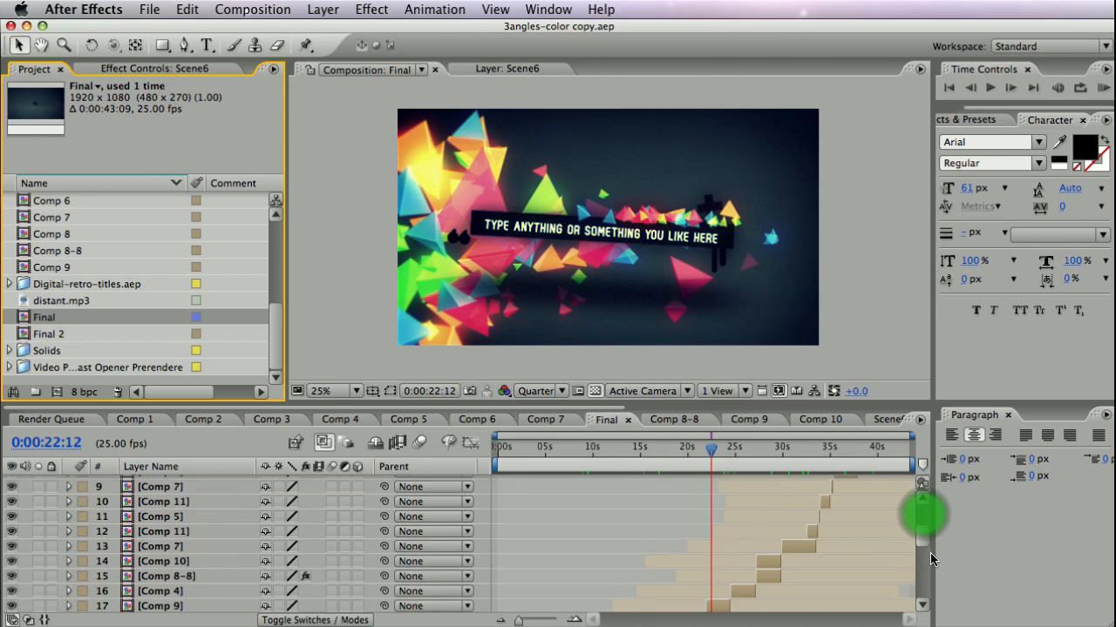
scroll(down, 3)
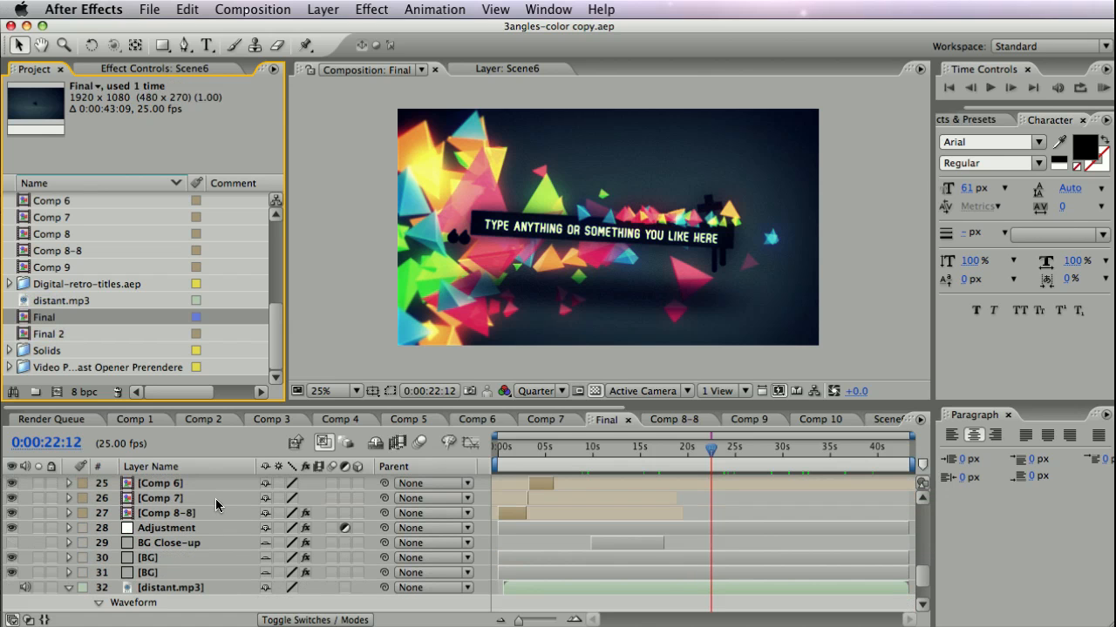
click(43, 317)
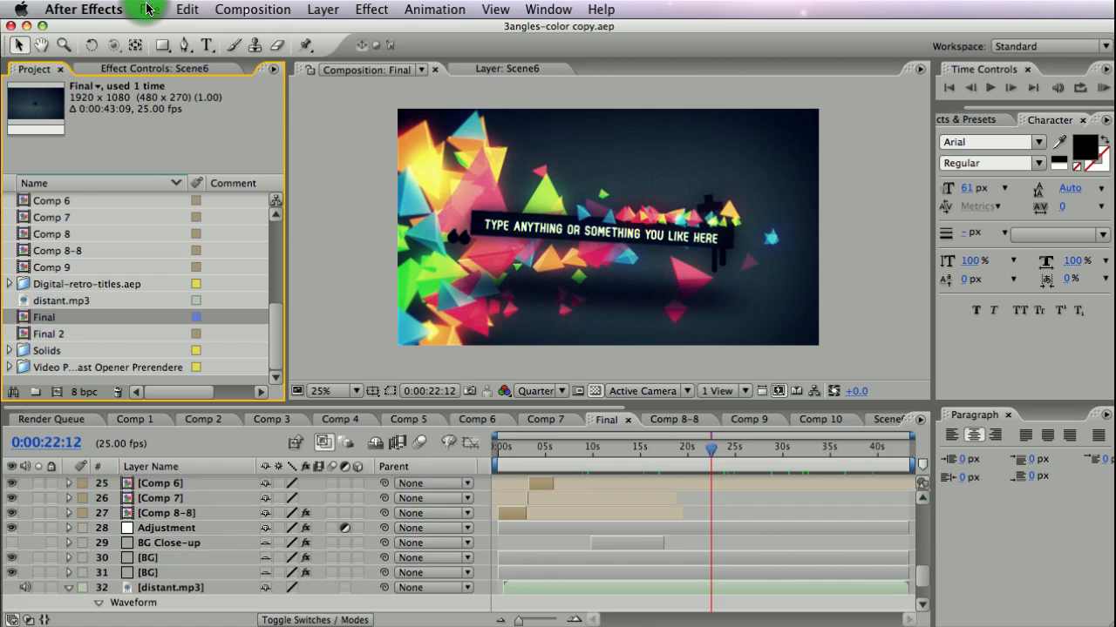
Run File > Reduce Project on Final and acknowledge the 70-items-deleted notice
click(150, 11)
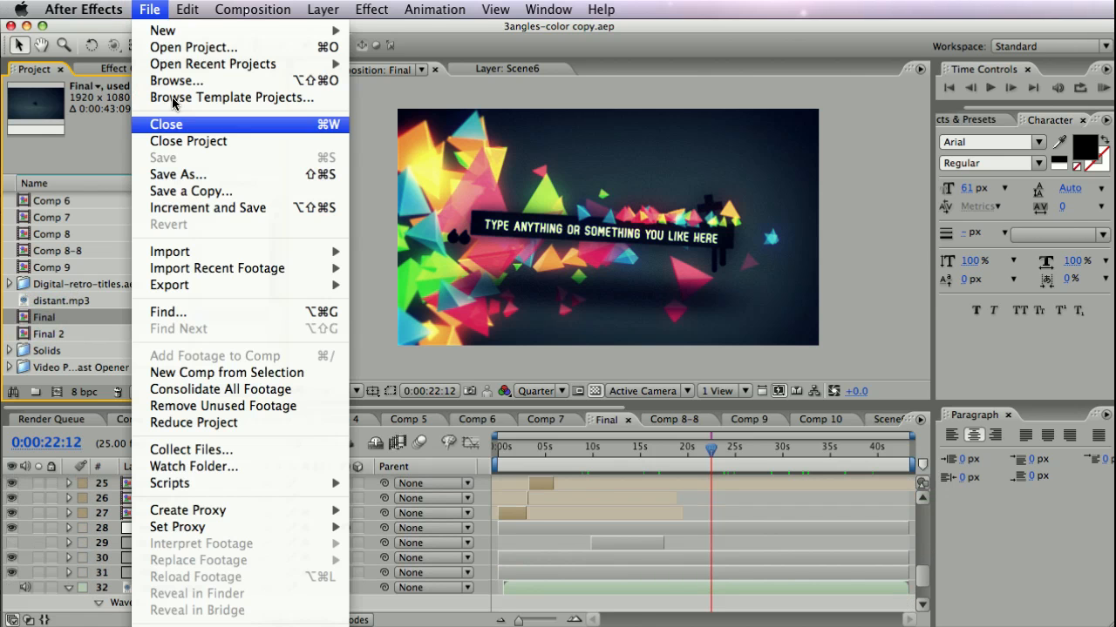
mouse_move(199, 424)
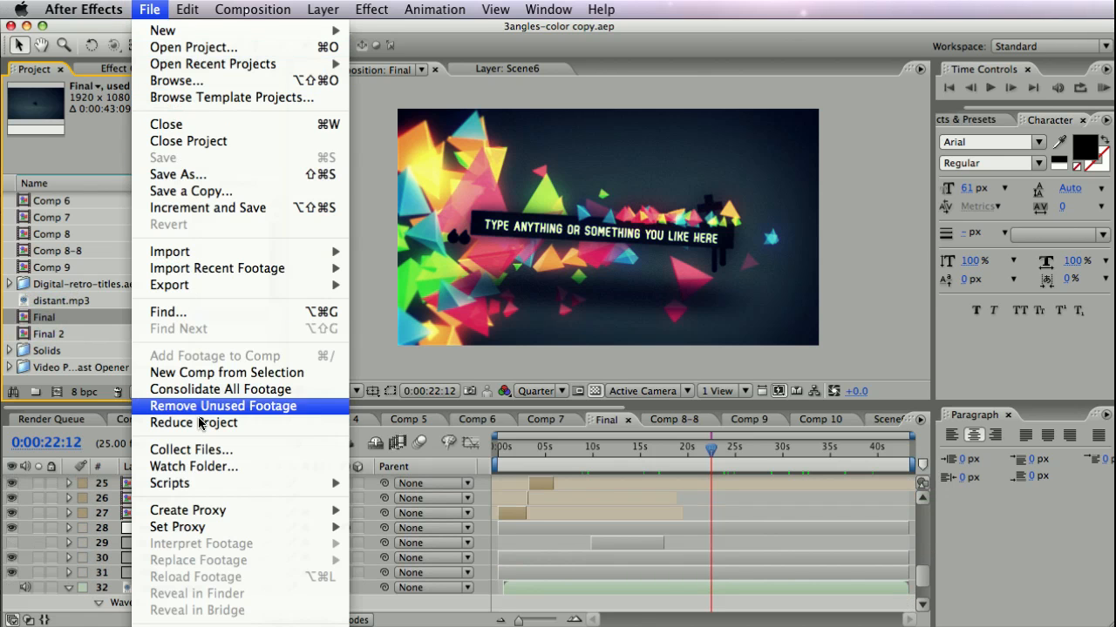
mouse_move(193, 423)
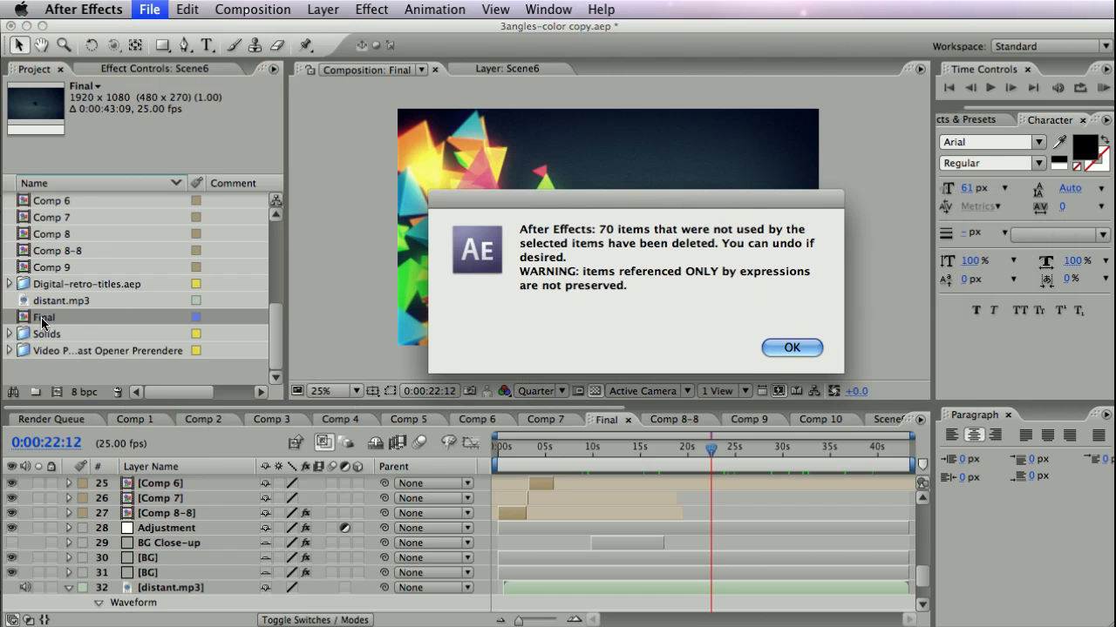
mouse_move(599, 240)
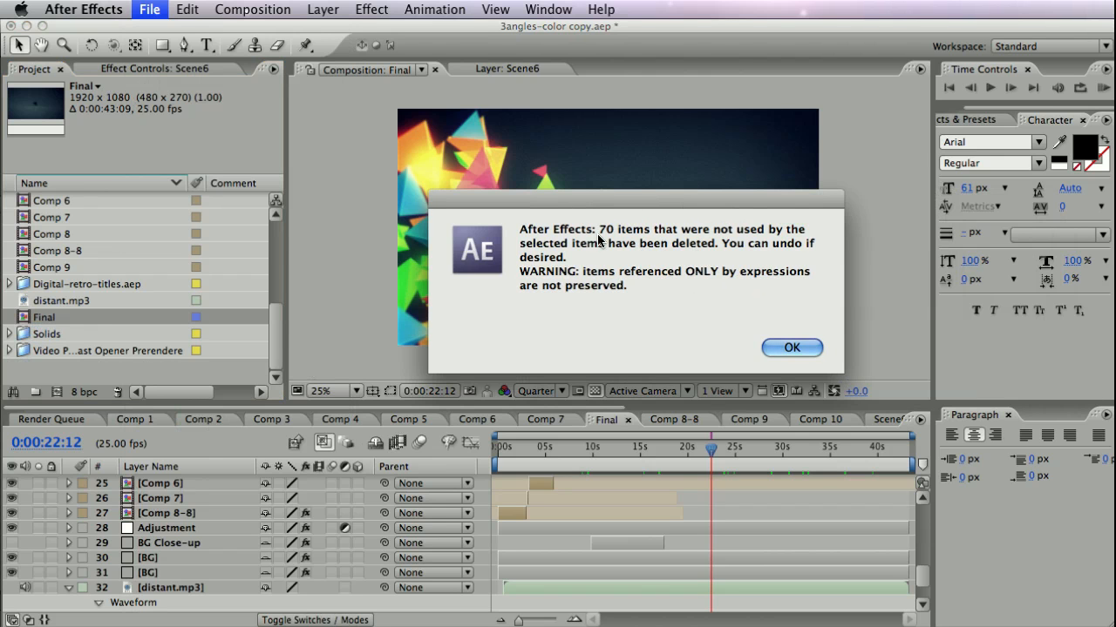
mouse_move(624, 237)
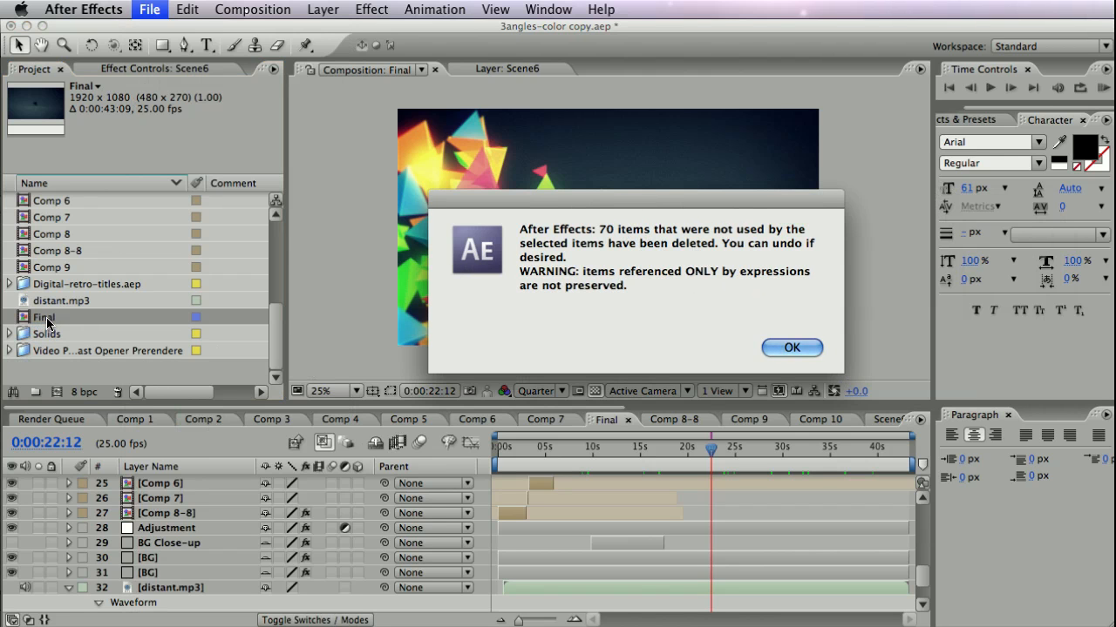
mouse_move(174, 255)
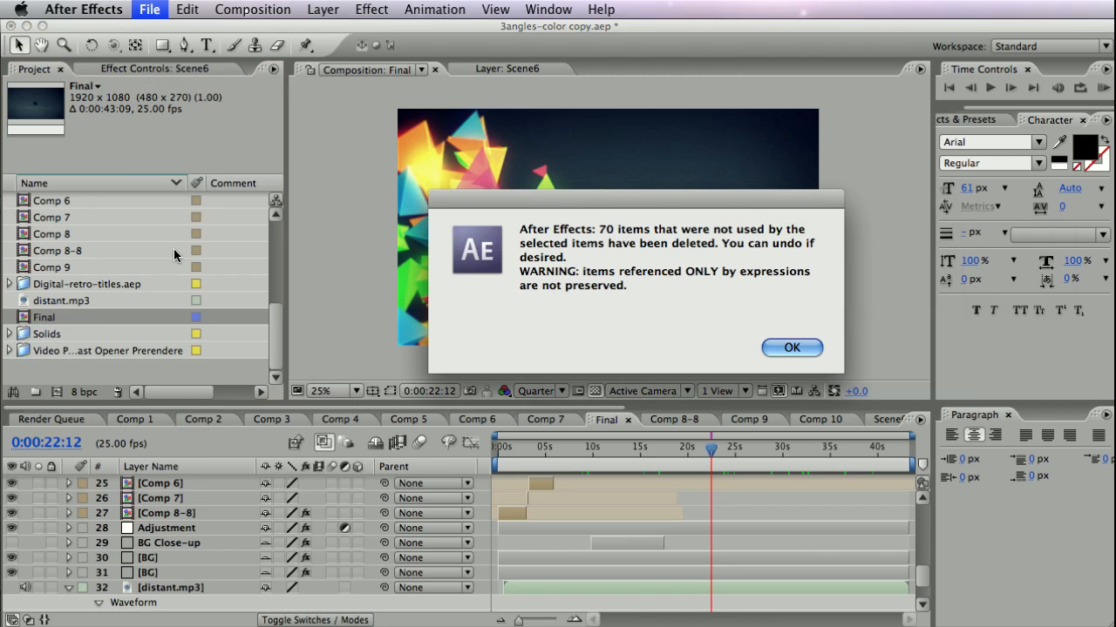
mouse_move(69, 268)
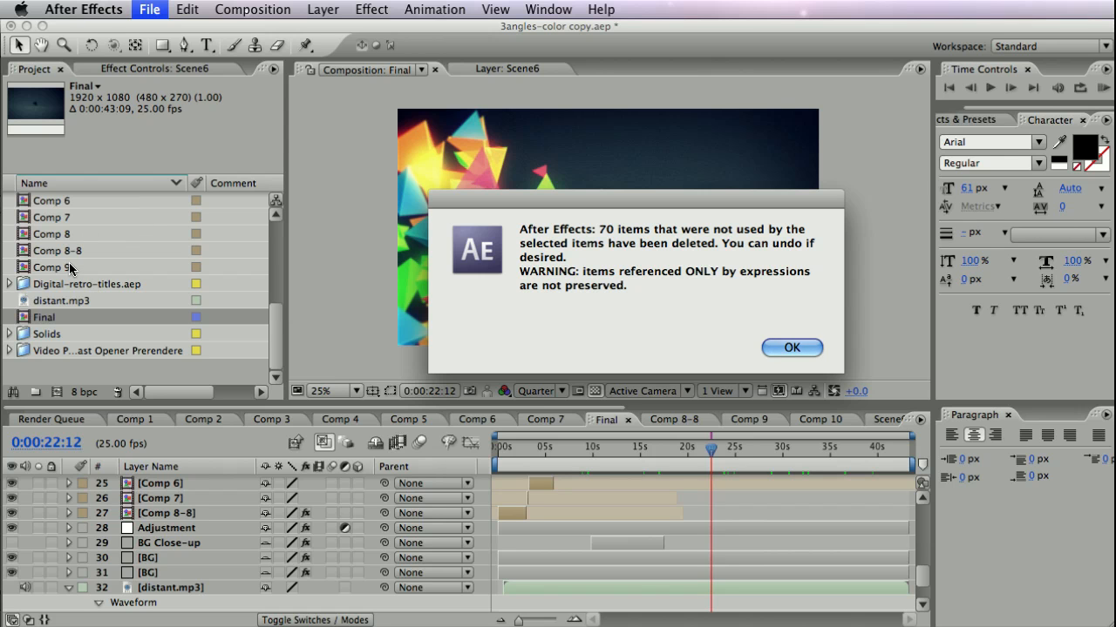
mouse_move(49, 329)
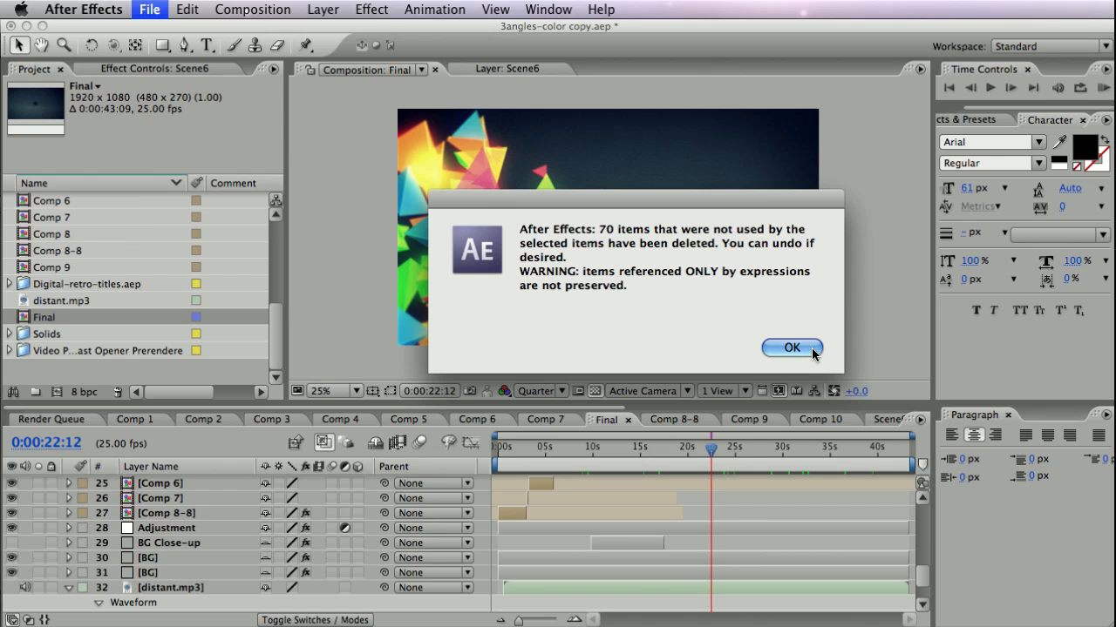
click(792, 348)
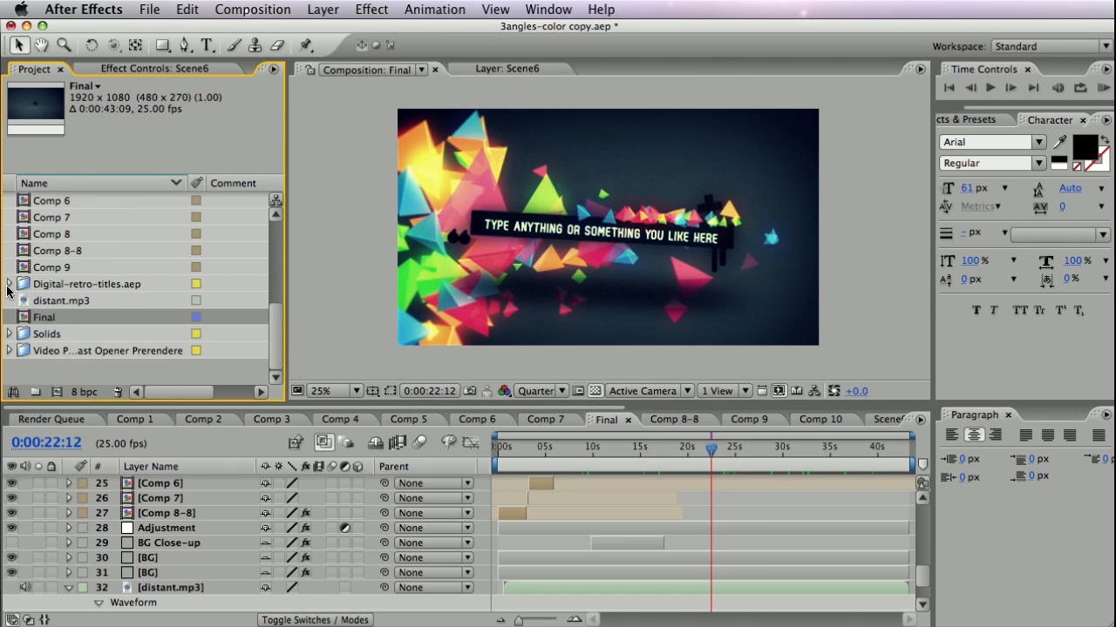
click(8, 282)
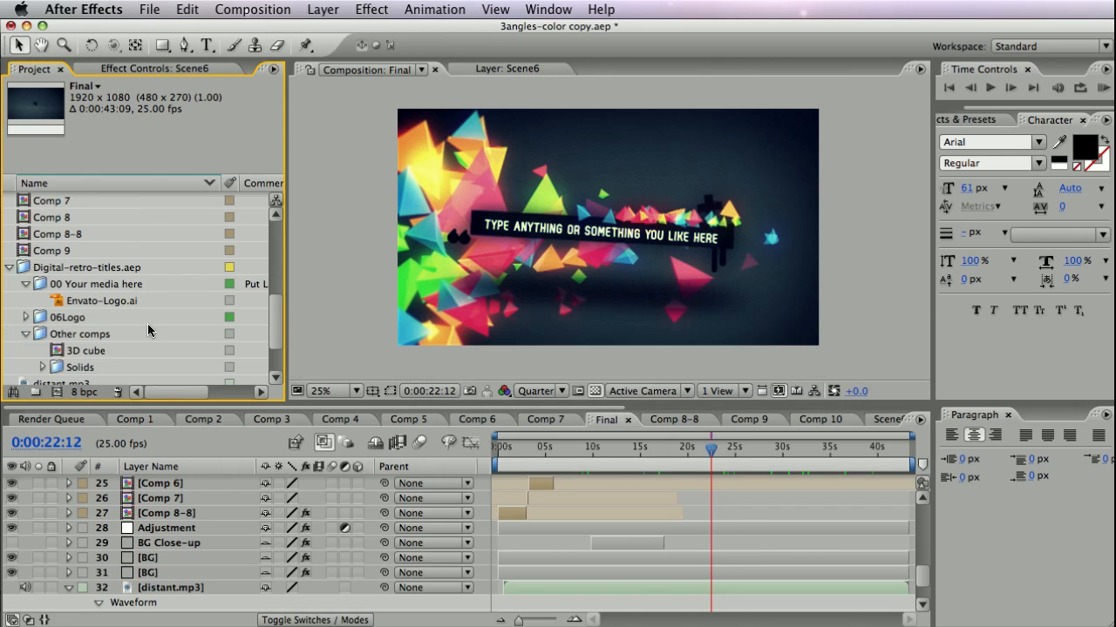
mouse_move(87, 310)
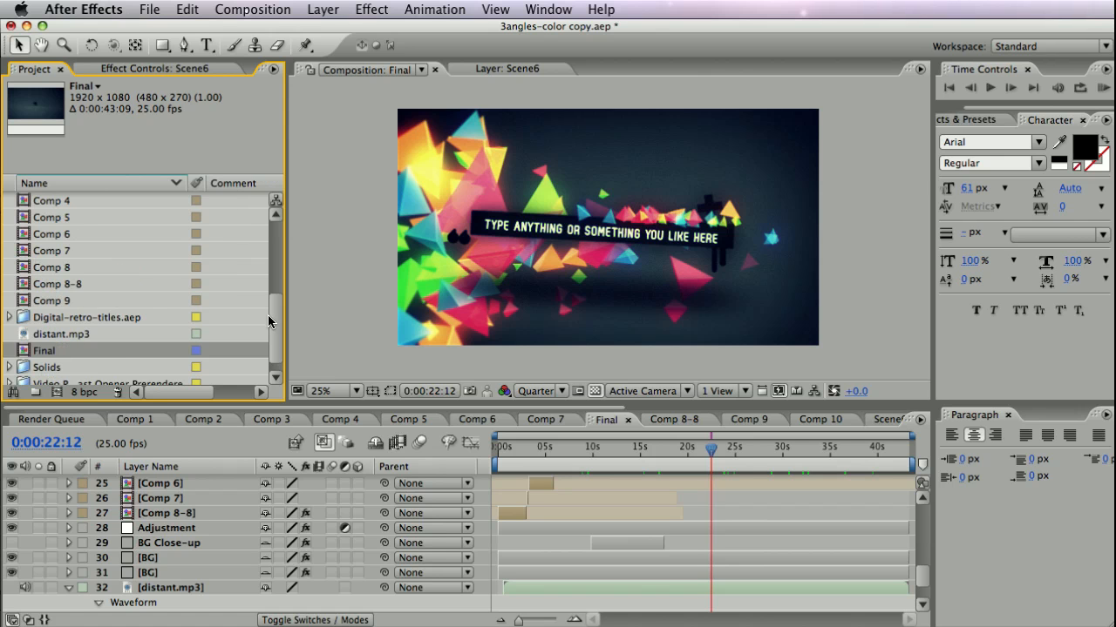
scroll(down, 3)
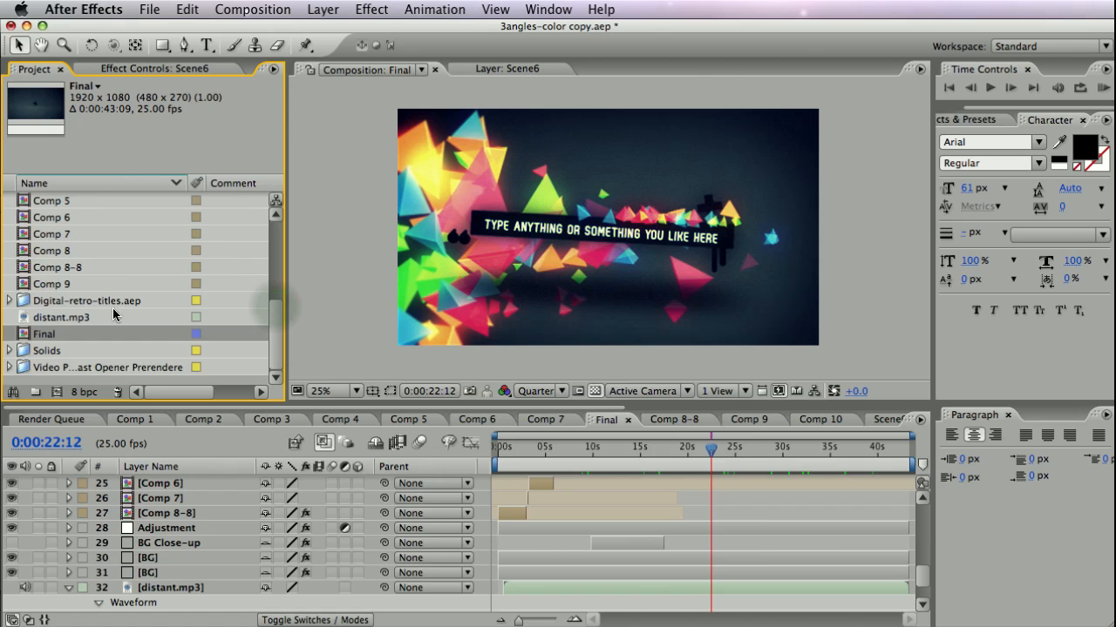
mouse_move(68, 322)
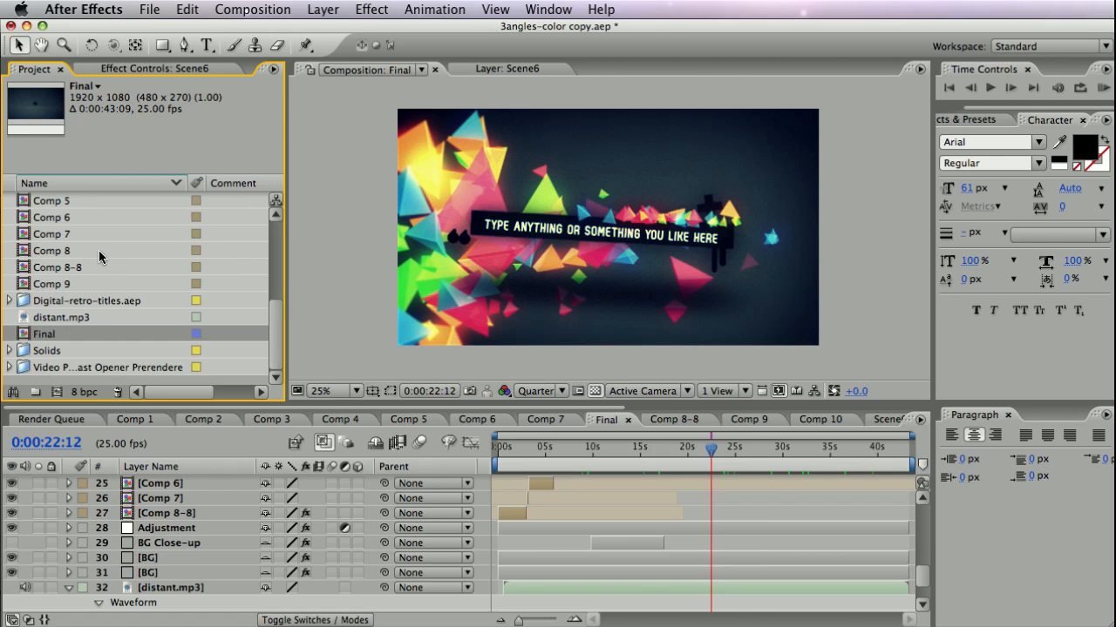
click(150, 10)
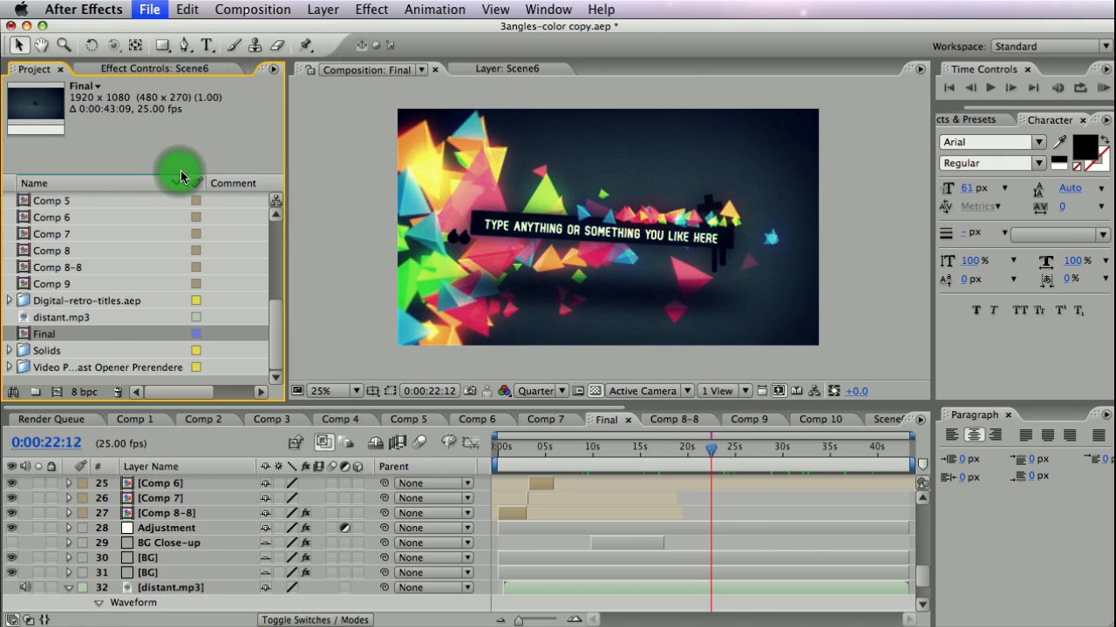
Save the reduced project as a new file named 3angles-color tutorial.aep
click(149, 9)
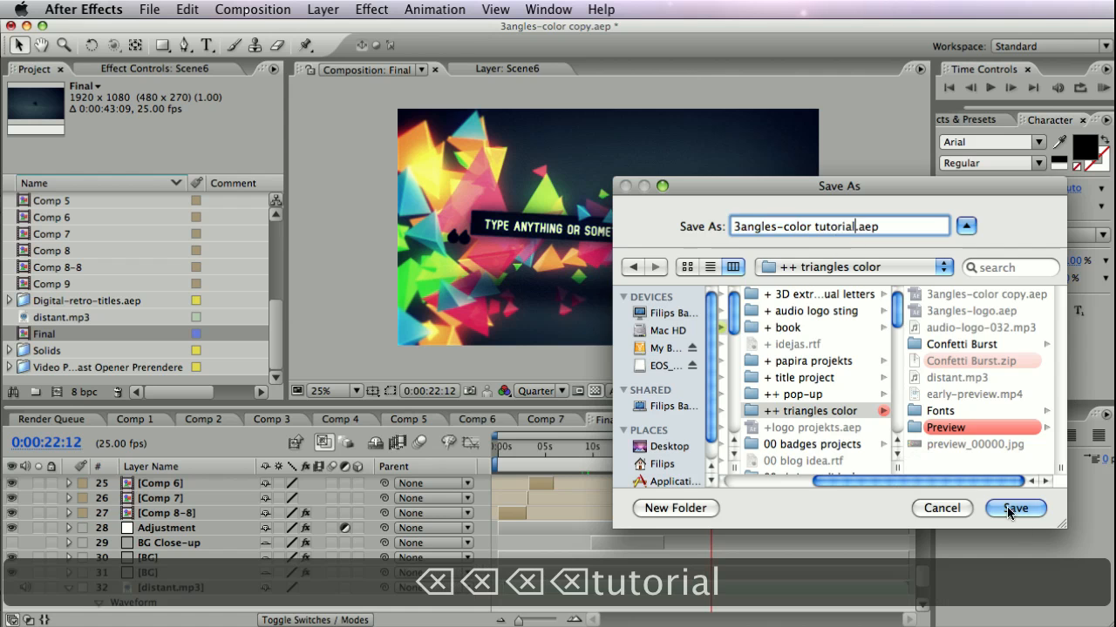
click(1014, 509)
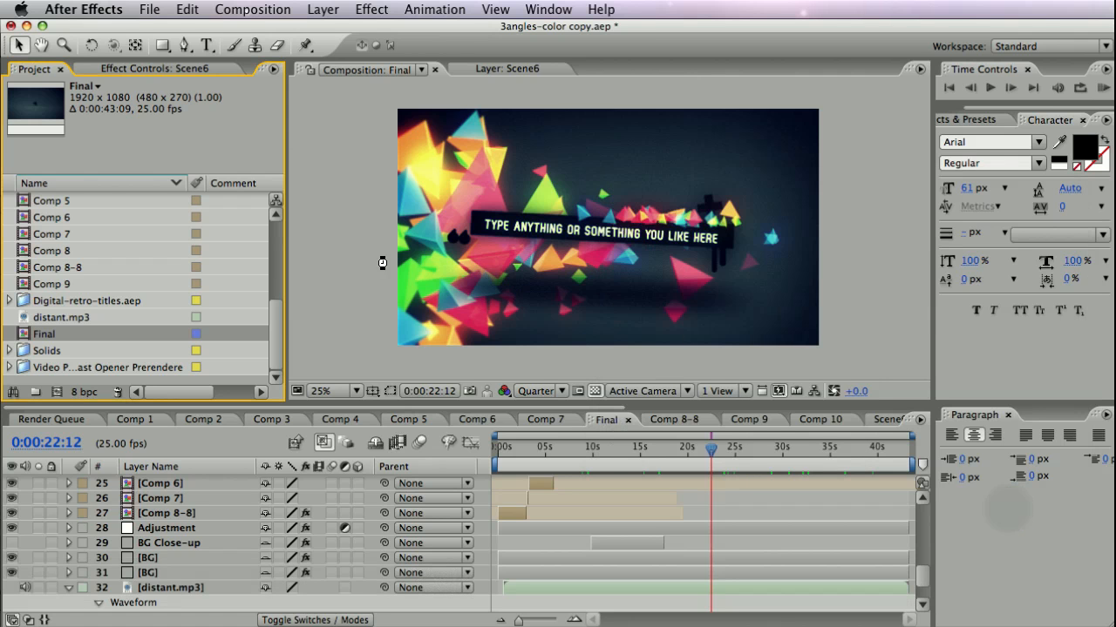
mouse_move(70, 323)
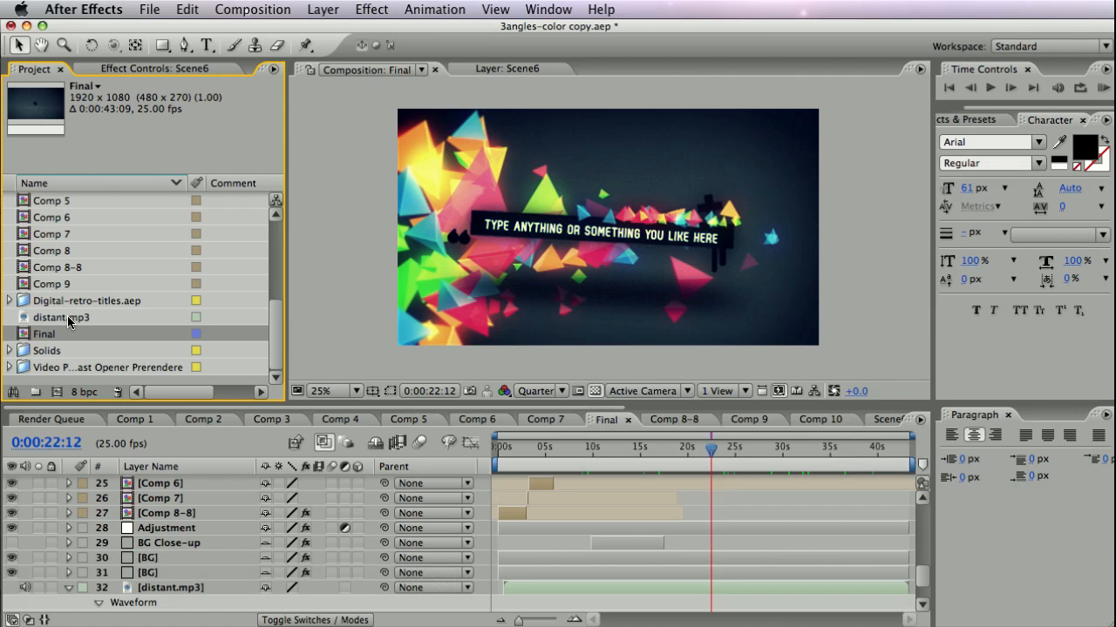
click(60, 318)
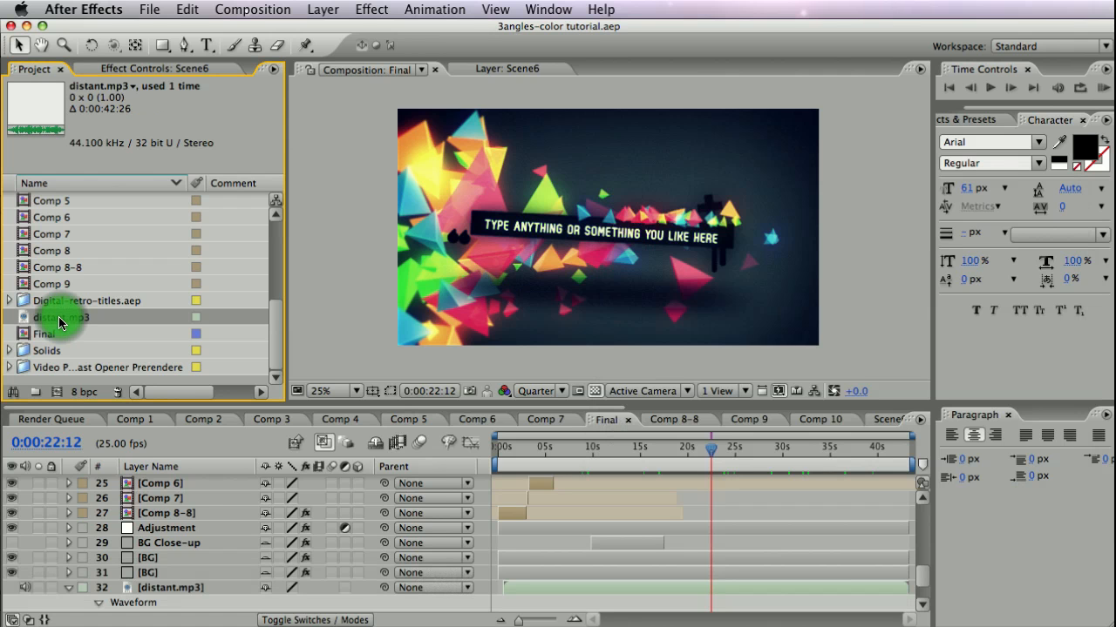
mouse_move(225, 310)
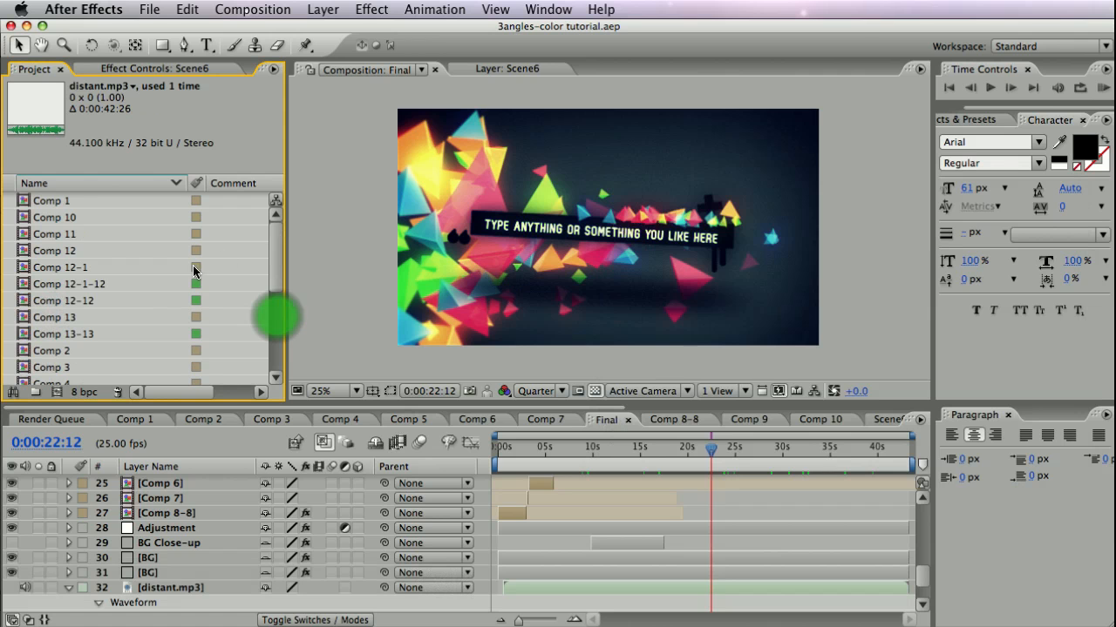
mouse_move(339, 284)
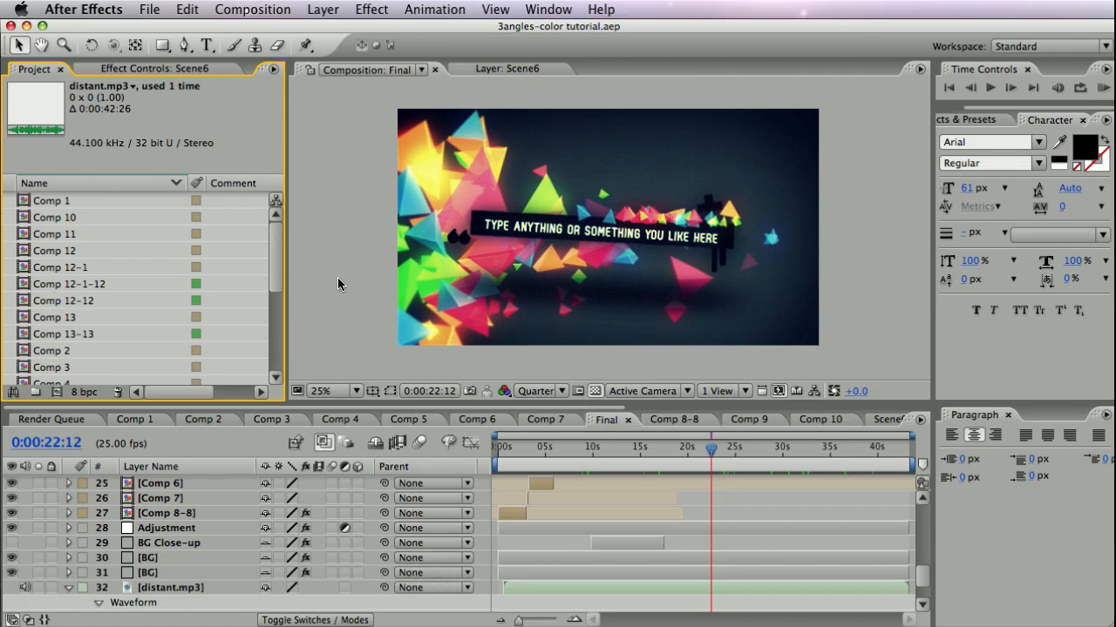
scroll(down, 3)
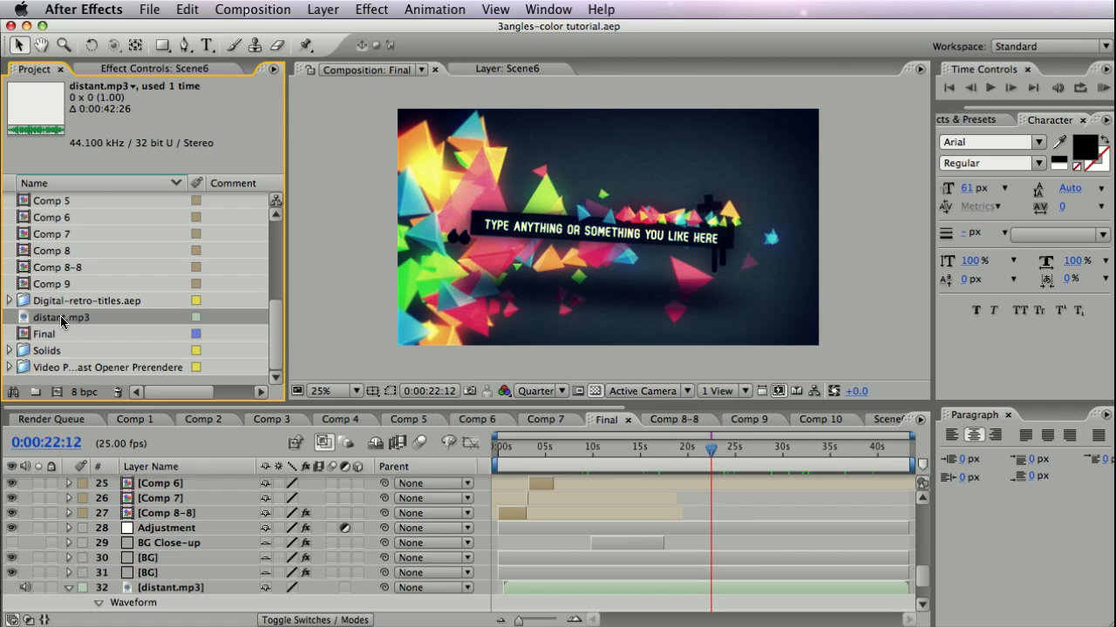
mouse_move(793, 253)
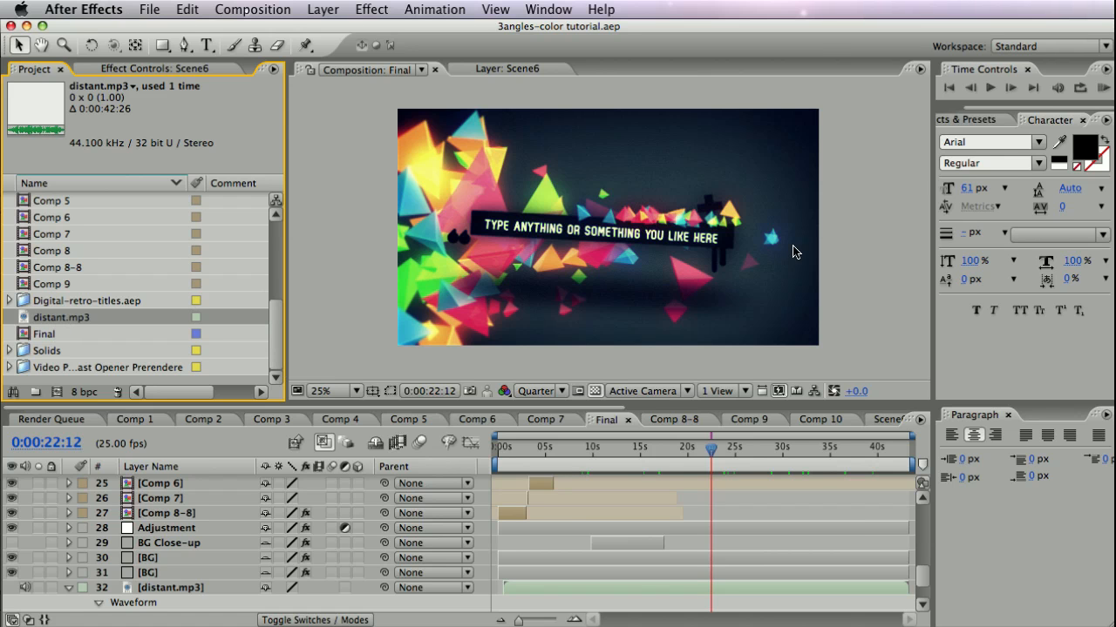
mouse_move(635, 289)
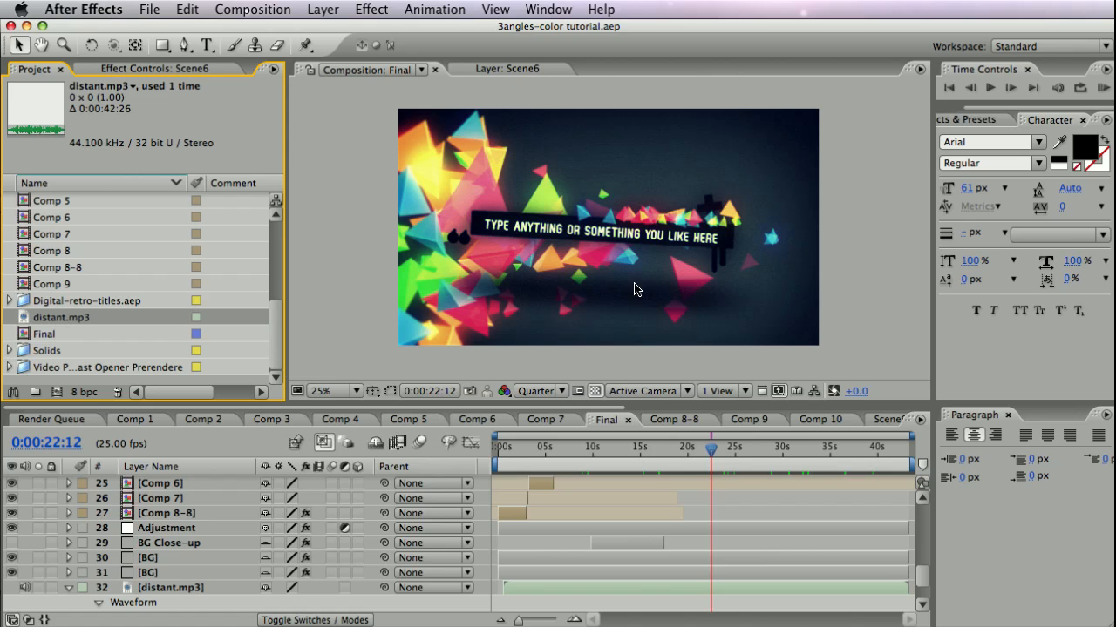
mouse_move(320, 320)
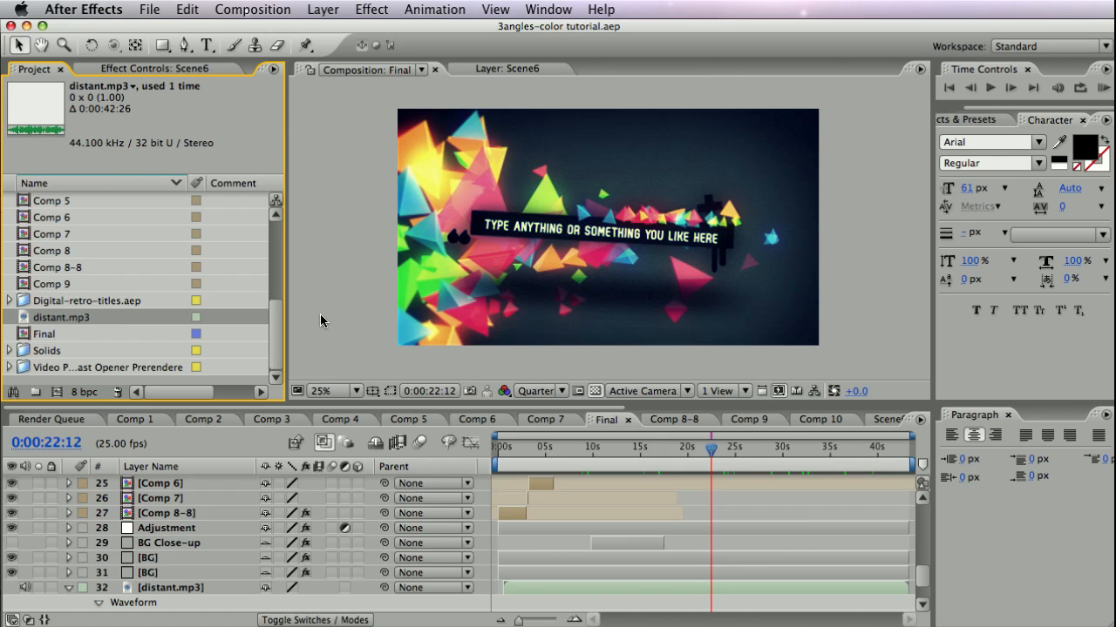
mouse_move(353, 298)
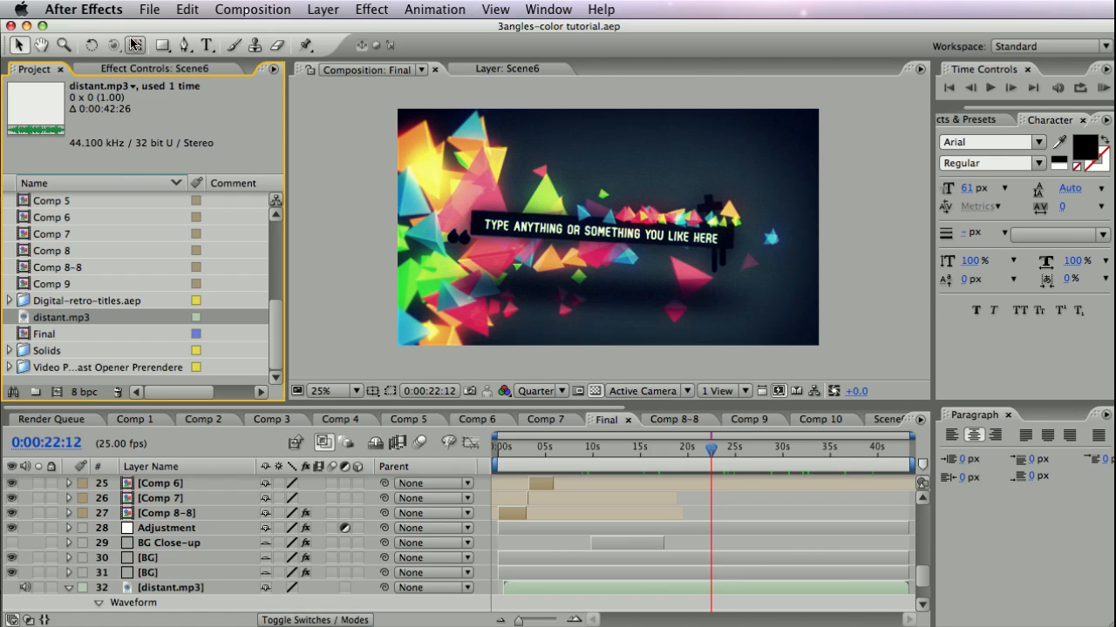
click(150, 10)
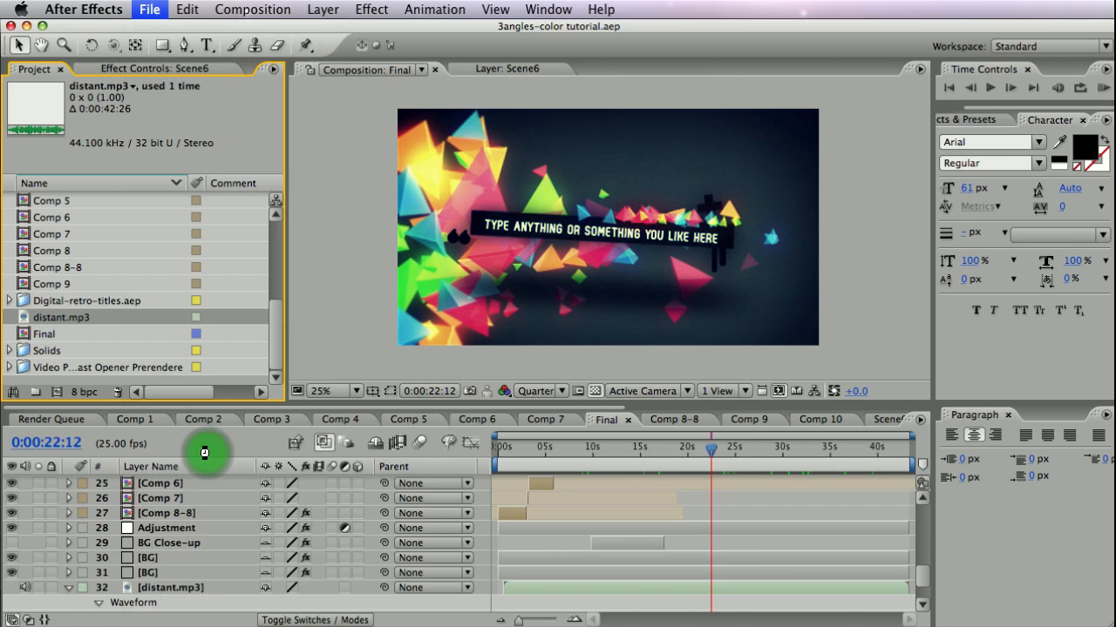
Collect all source files into a new 'Colleted files' folder inside the triangles color folder
click(150, 10)
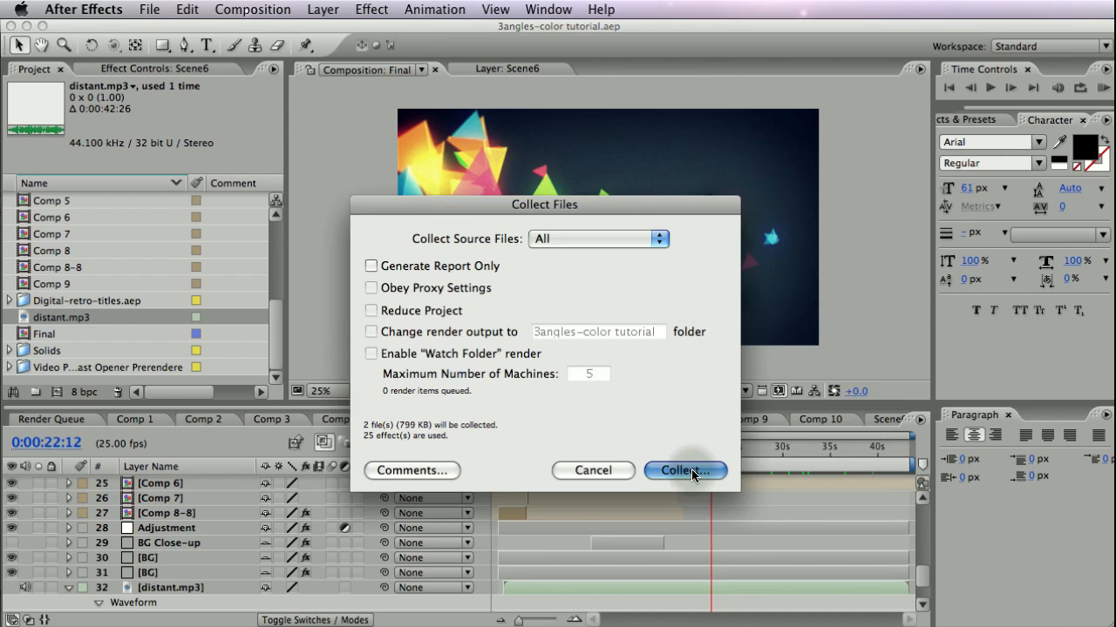
click(685, 471)
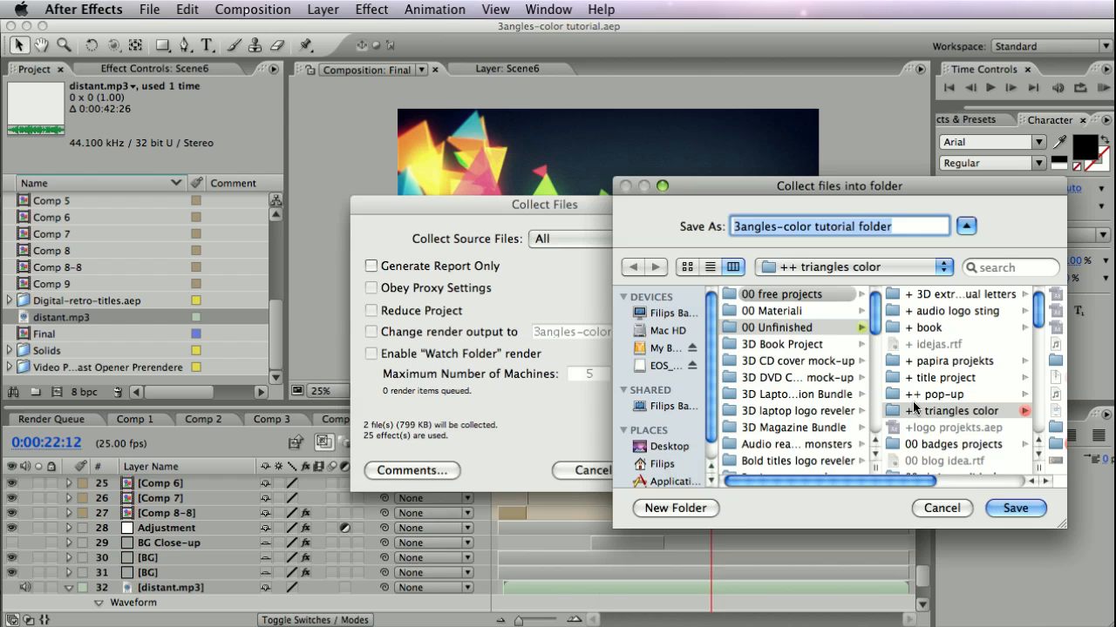
click(801, 411)
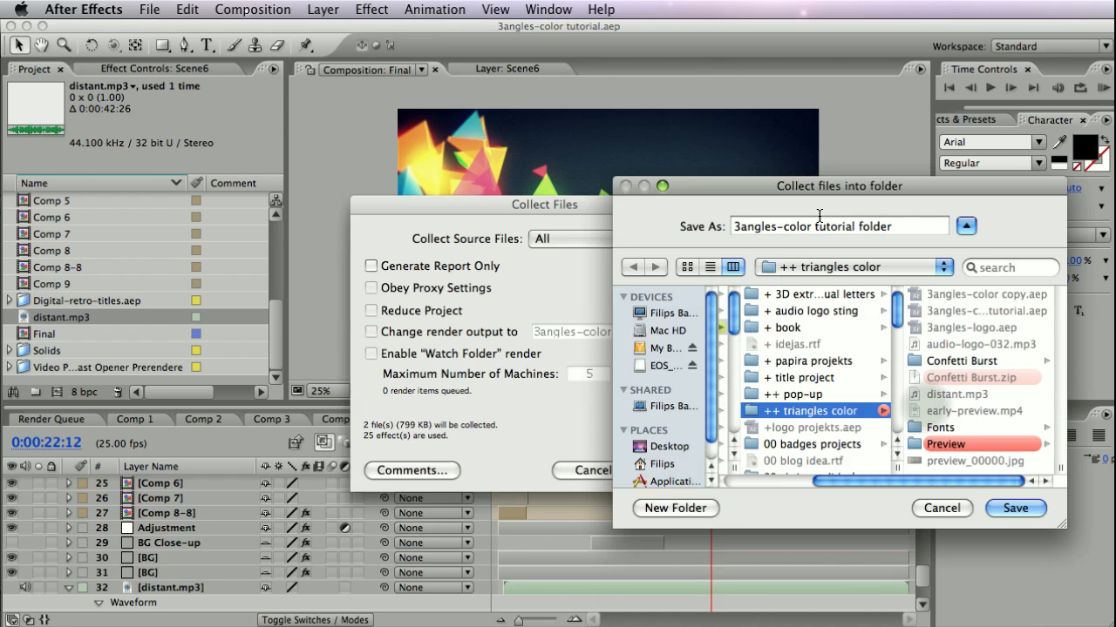
mouse_move(685, 519)
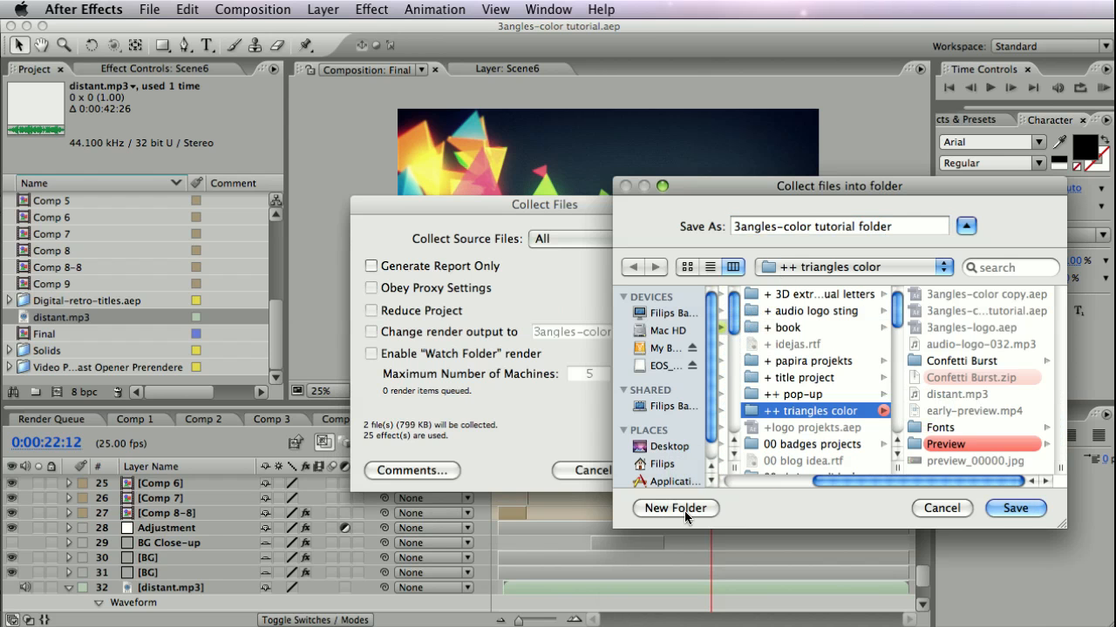
mouse_move(765, 216)
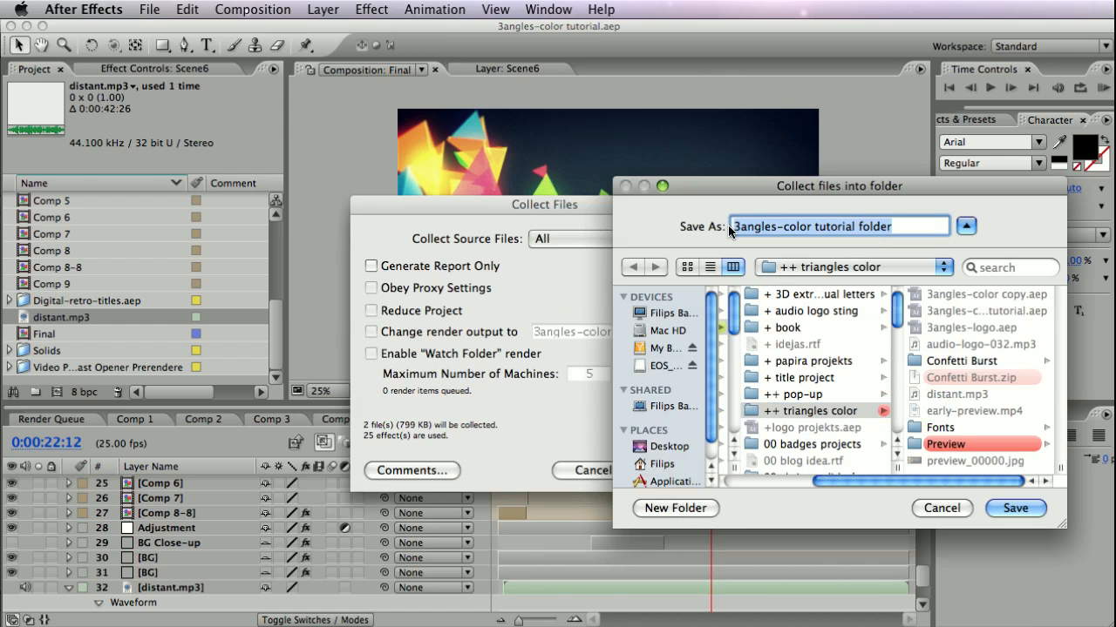
text(Colleted files)
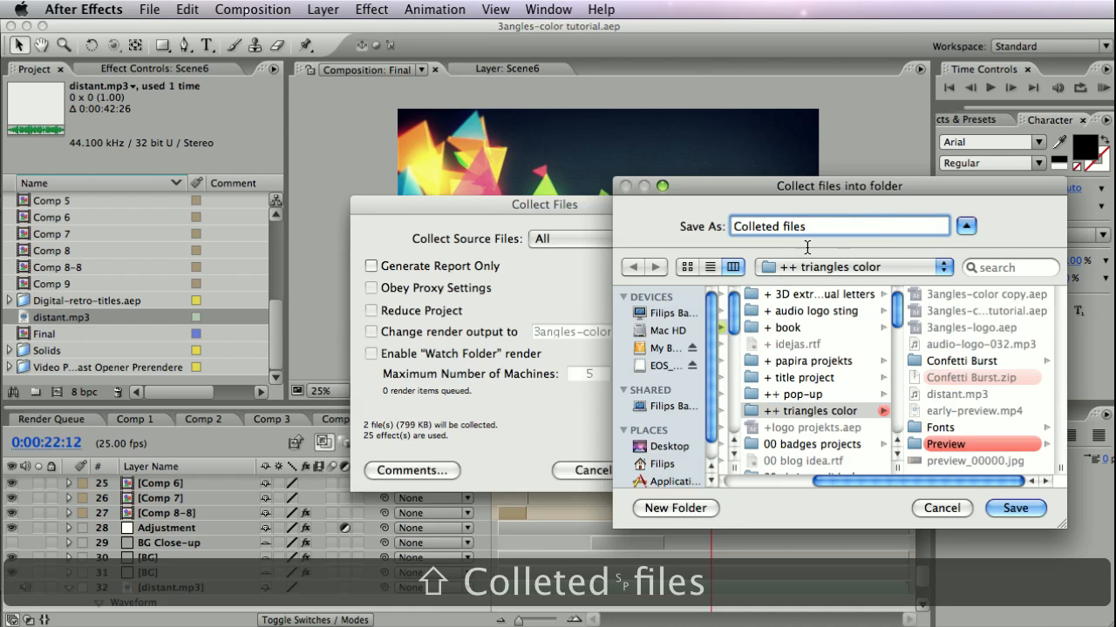
click(1014, 509)
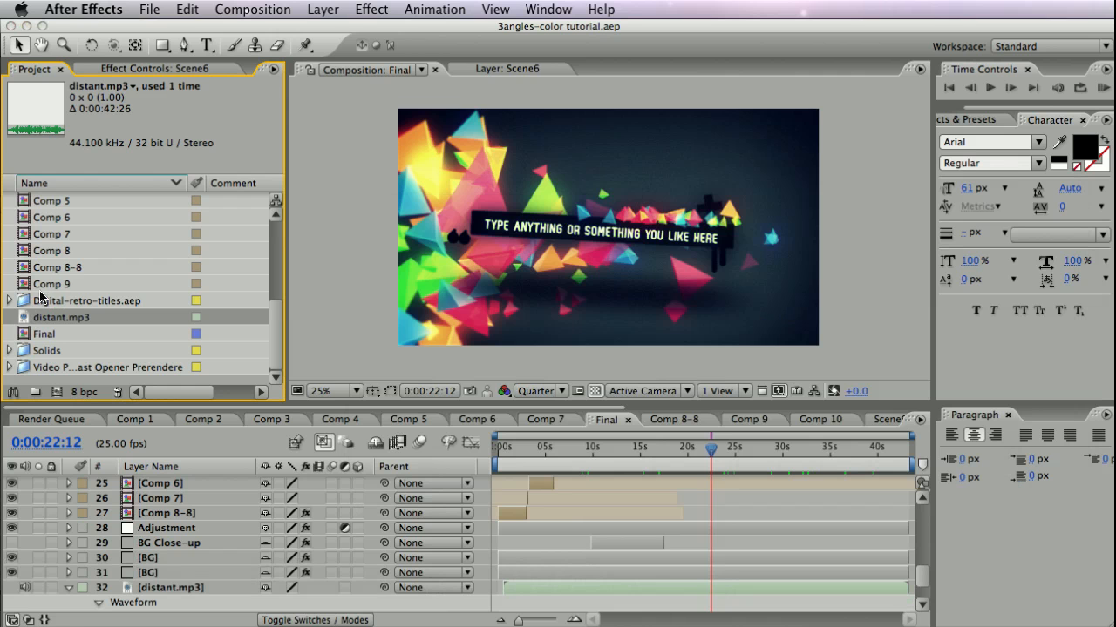
mouse_move(136, 303)
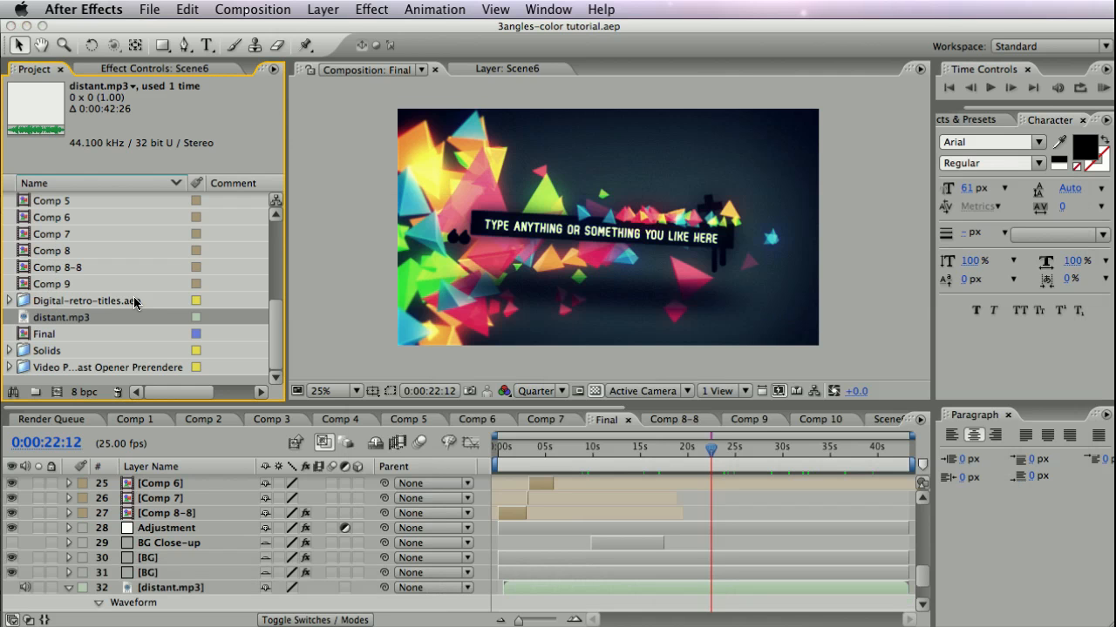
mouse_move(701, 269)
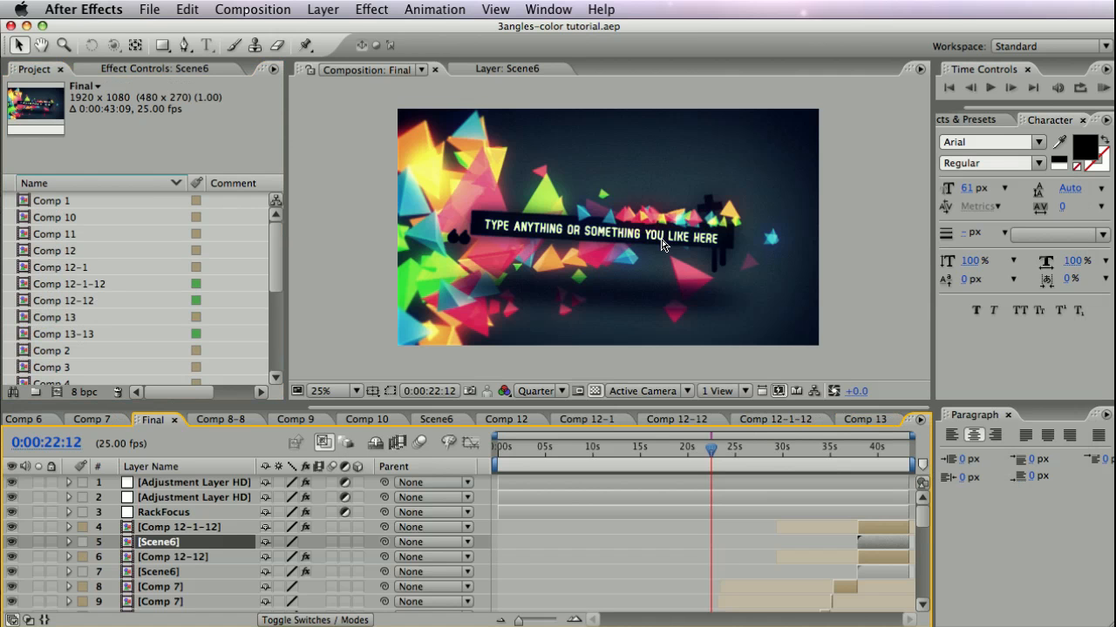
mouse_move(547, 436)
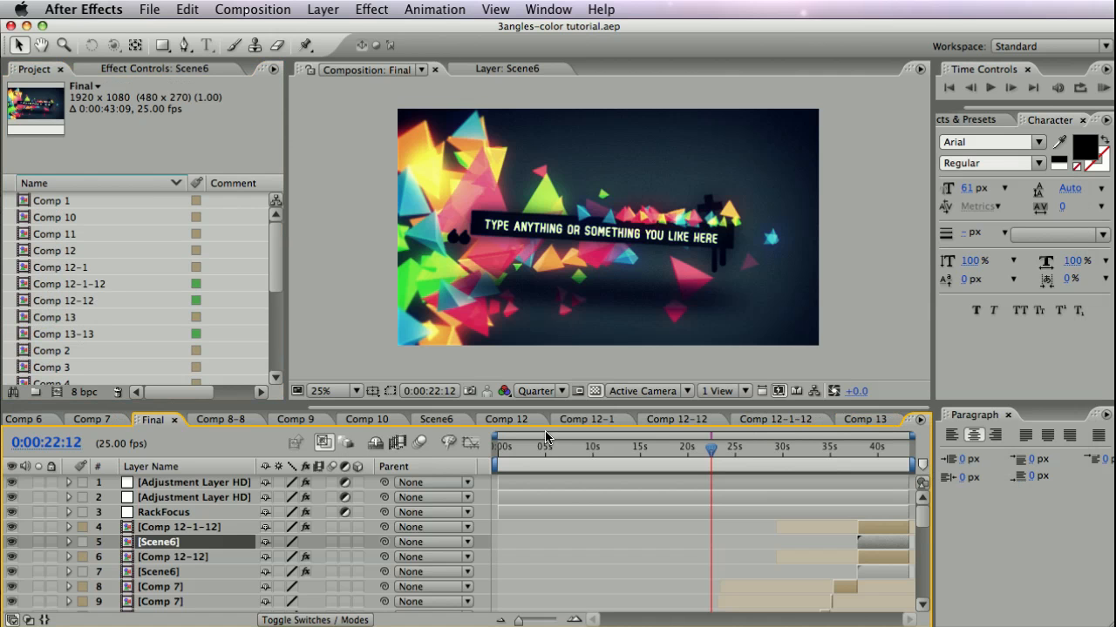
mouse_move(547, 439)
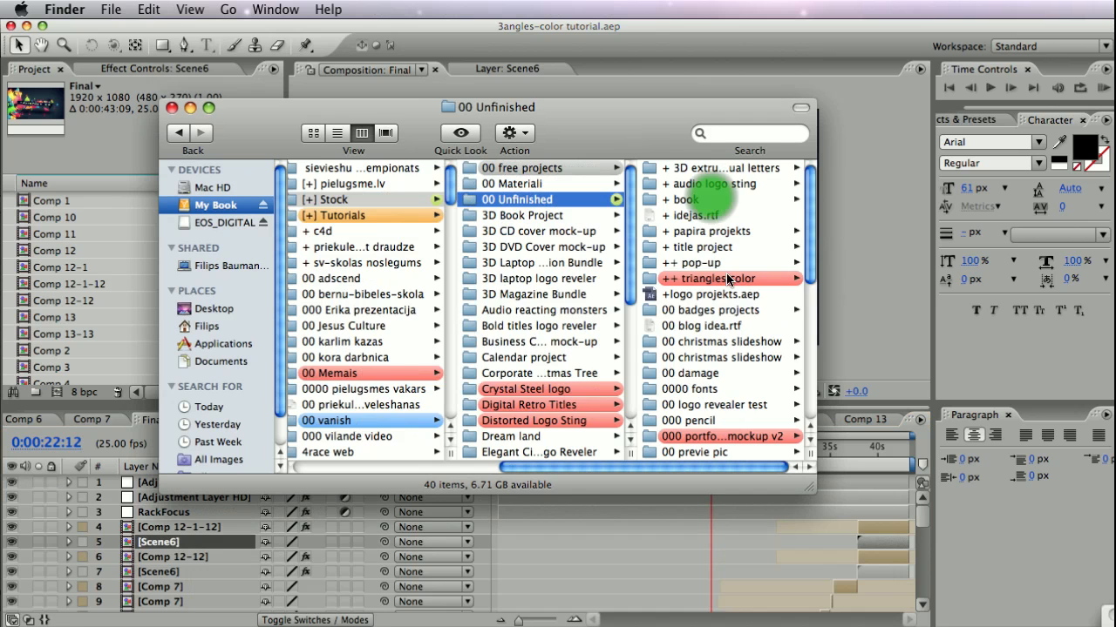
Browse into Colleted files and inspect the .aep, the (Footage) folder and the Report.txt
click(711, 279)
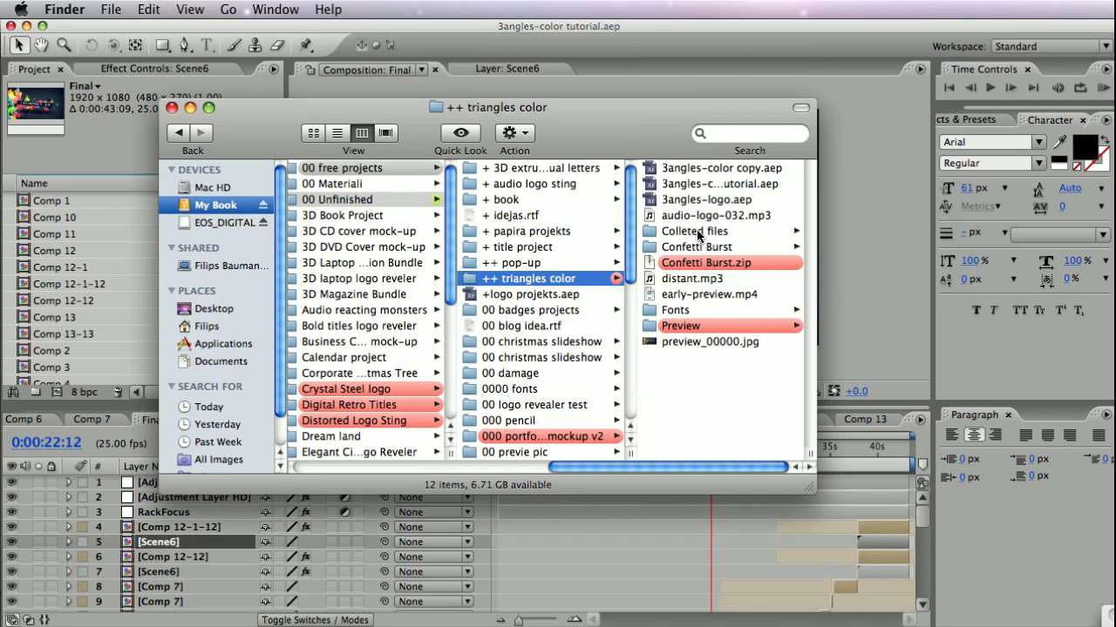
click(694, 230)
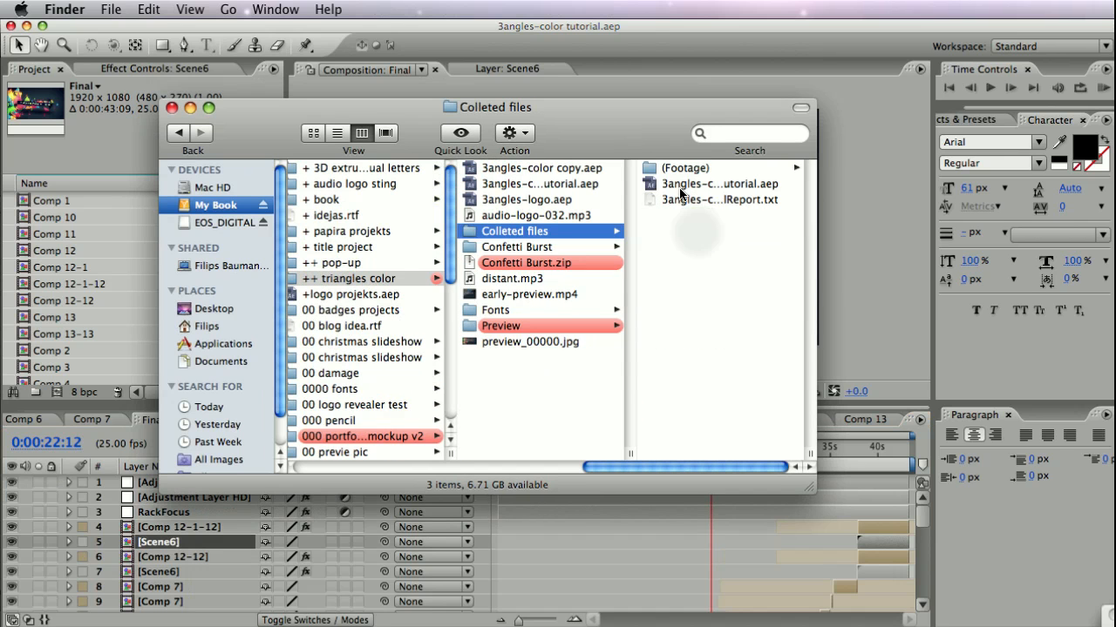
click(541, 185)
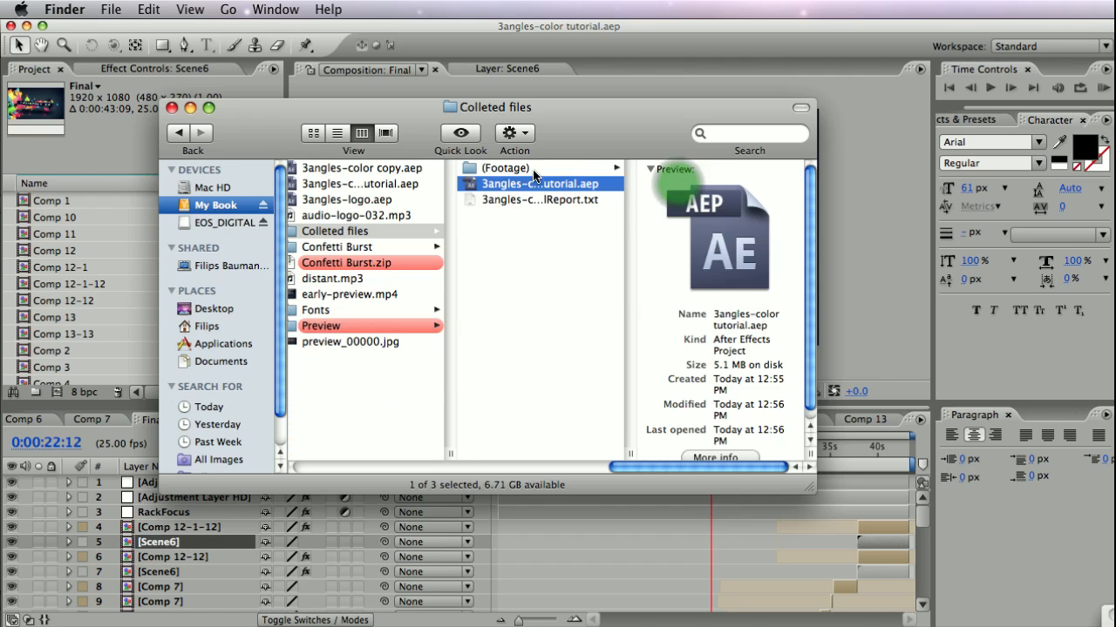
click(504, 167)
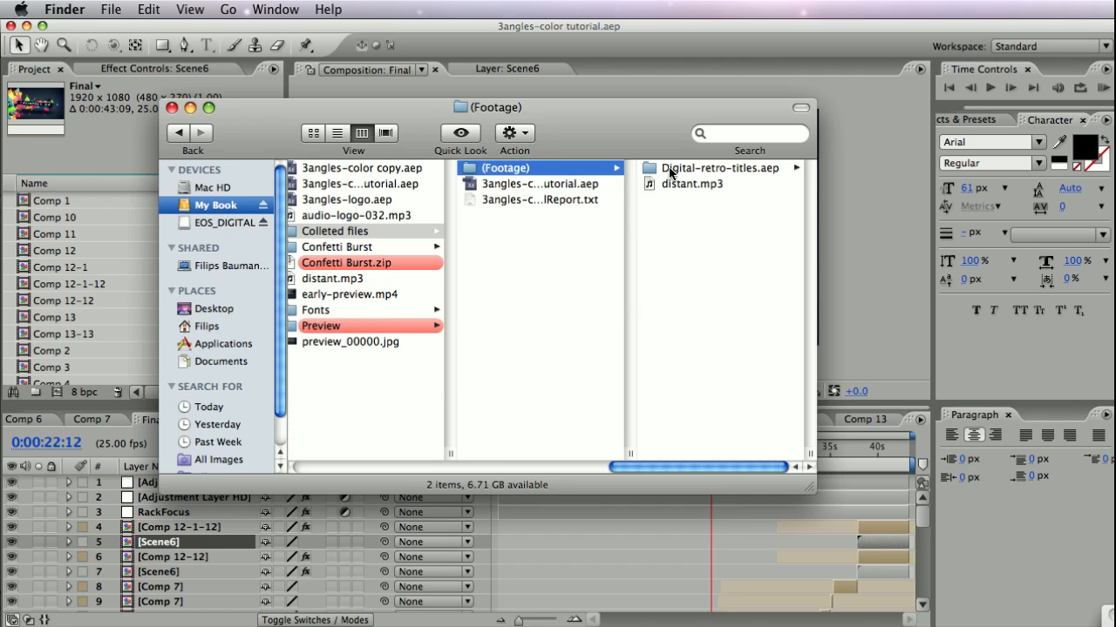
click(717, 168)
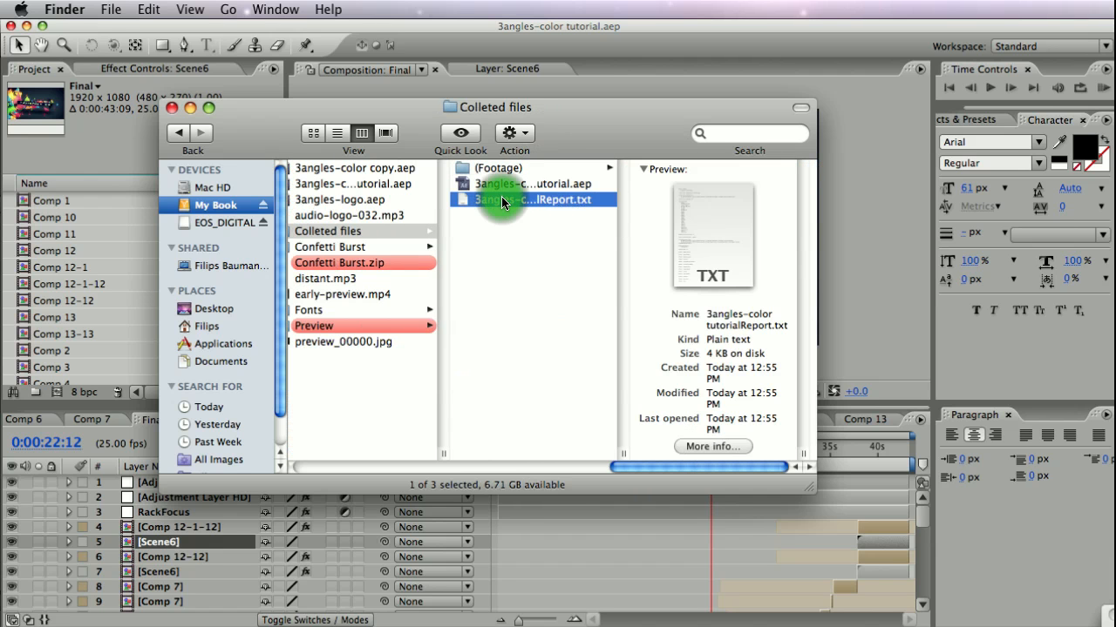
Open Report.txt in TextEdit and scroll down to the Effect: lines
double_click(533, 199)
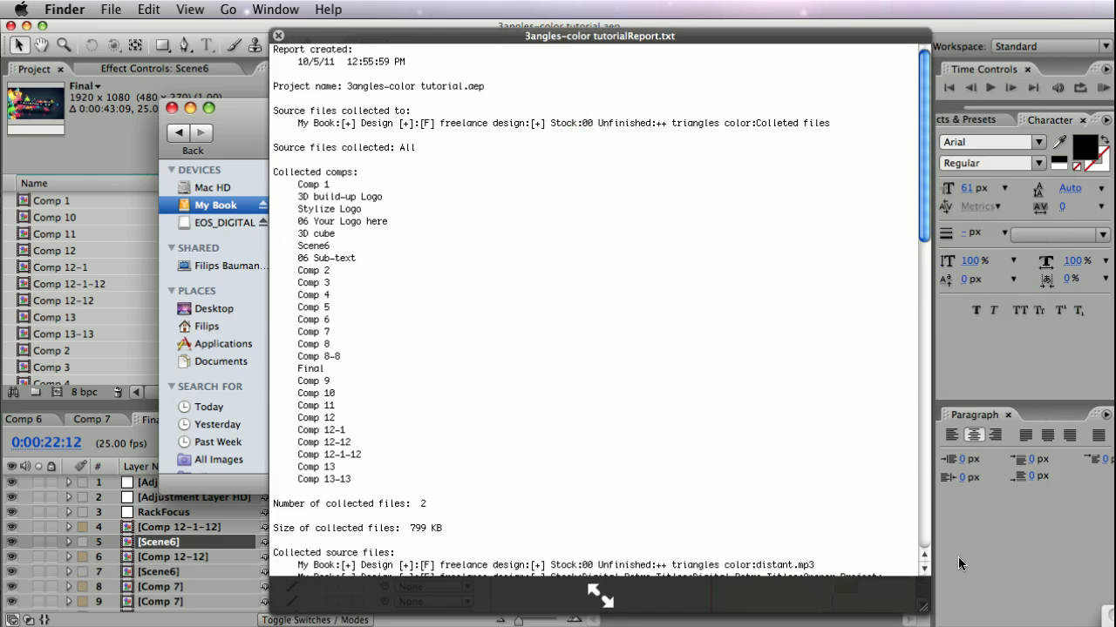
scroll(down, 3)
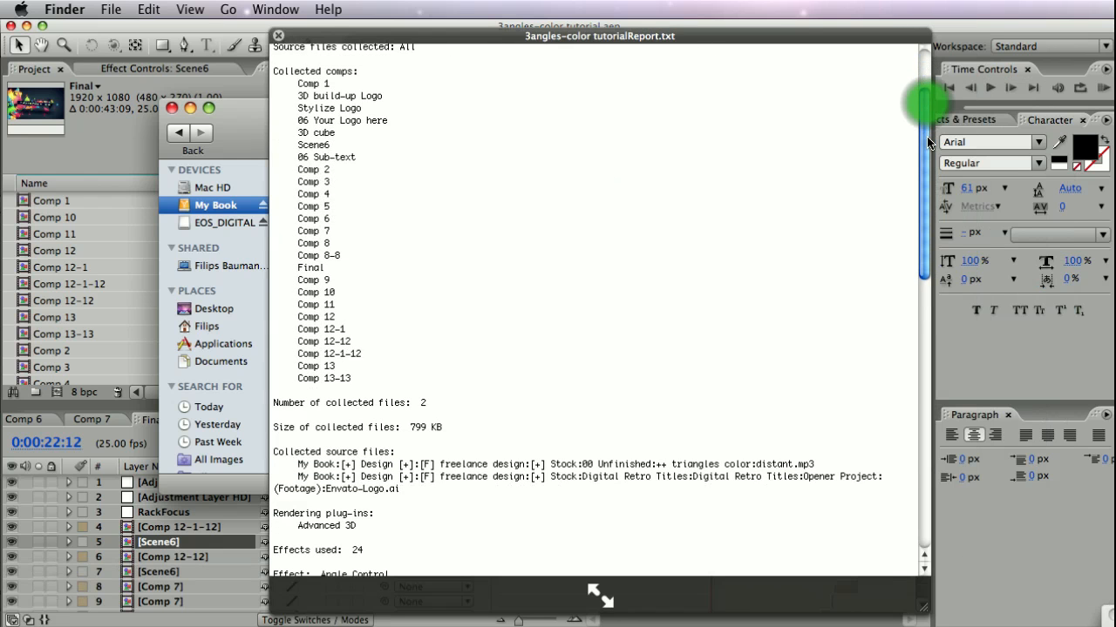
mouse_move(826, 219)
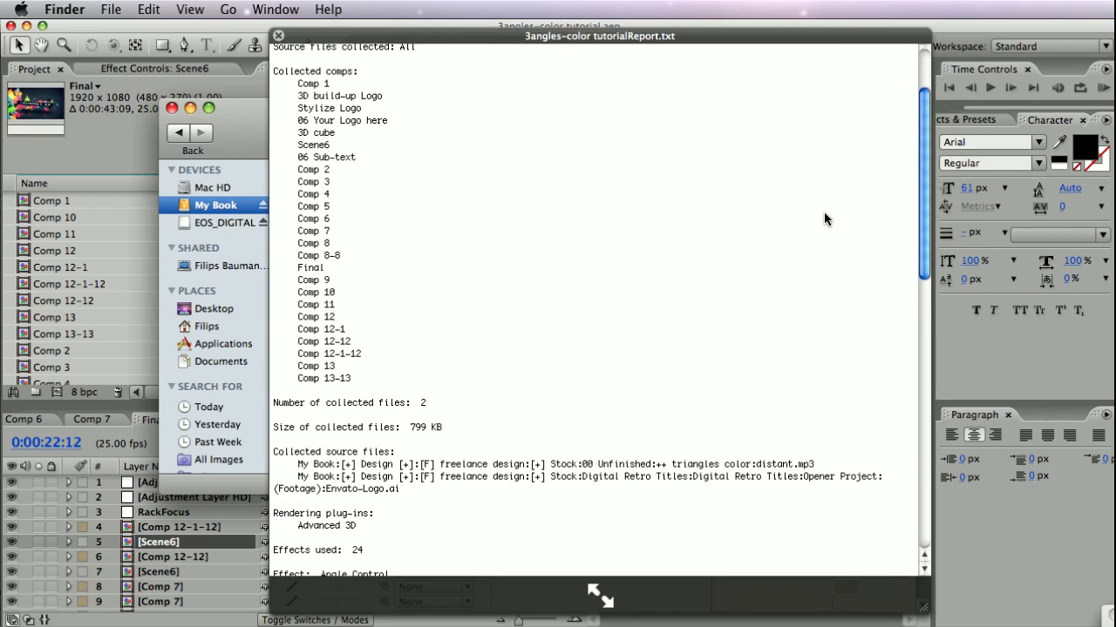
scroll(down, 3)
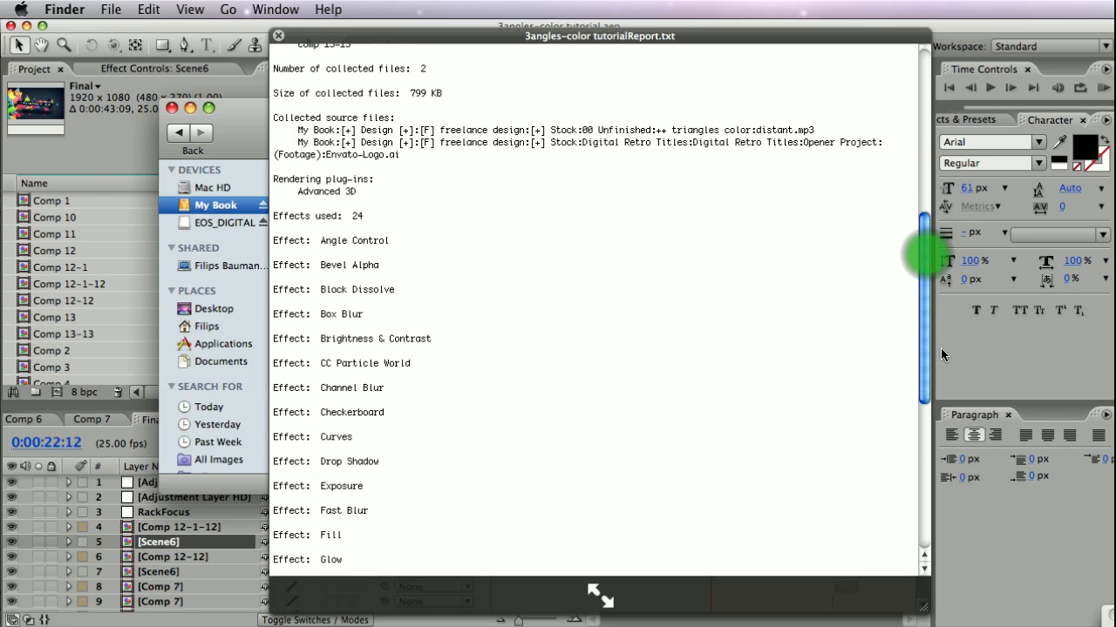
scroll(down, 3)
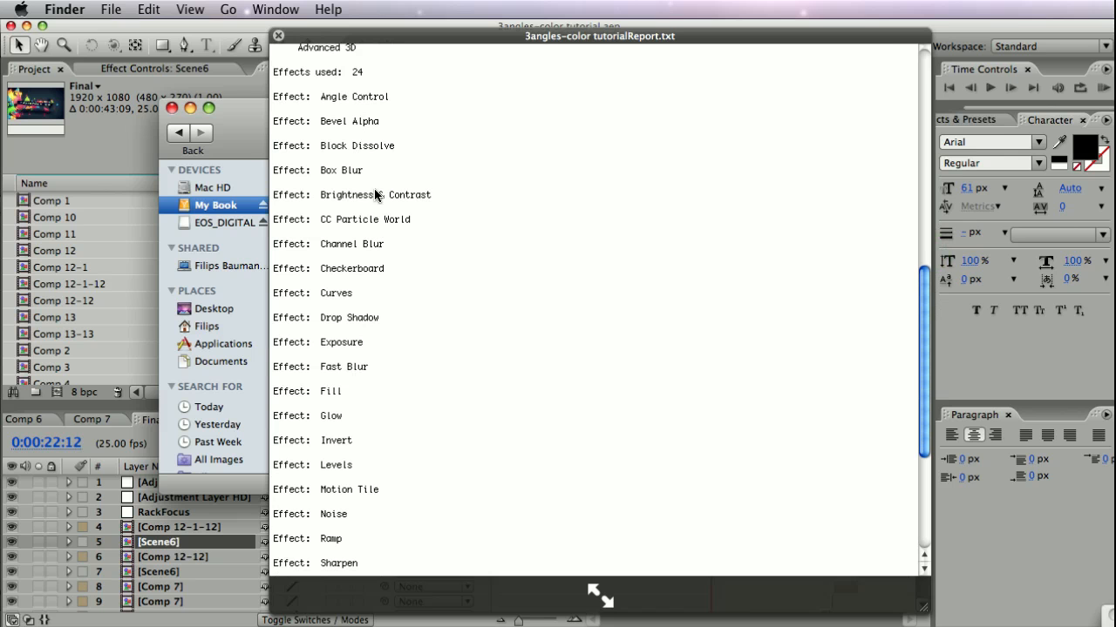
mouse_move(368, 340)
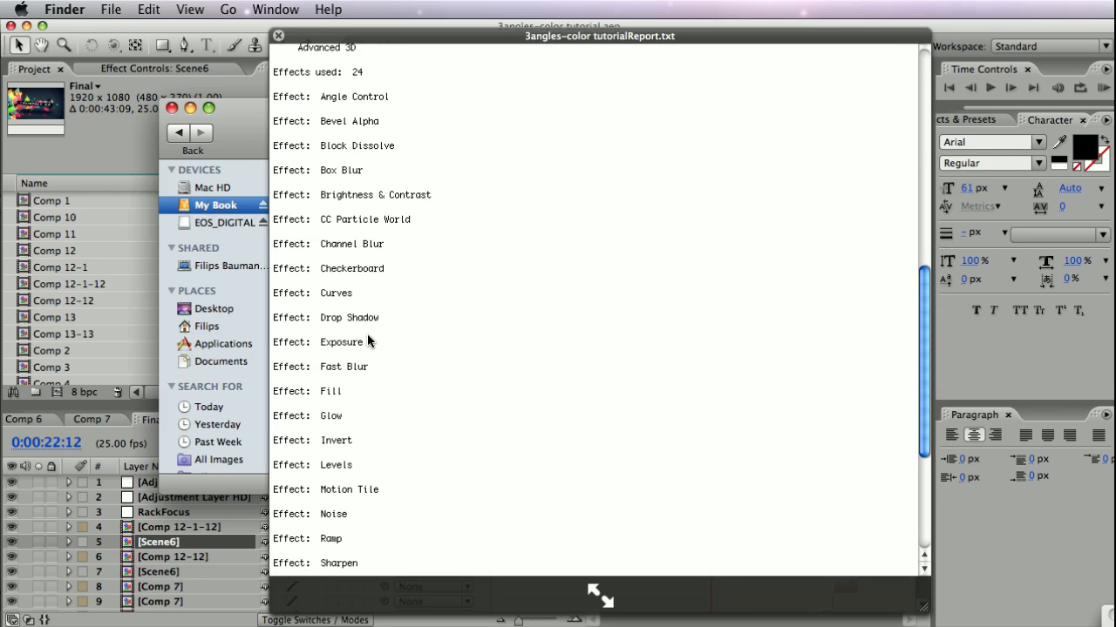
mouse_move(464, 499)
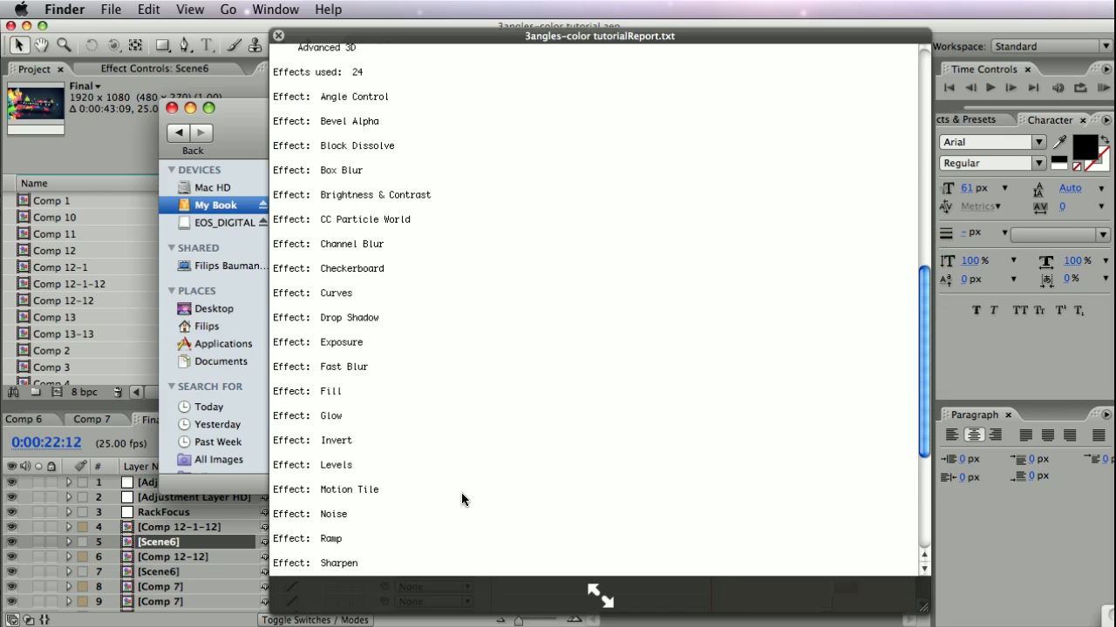
mouse_move(439, 424)
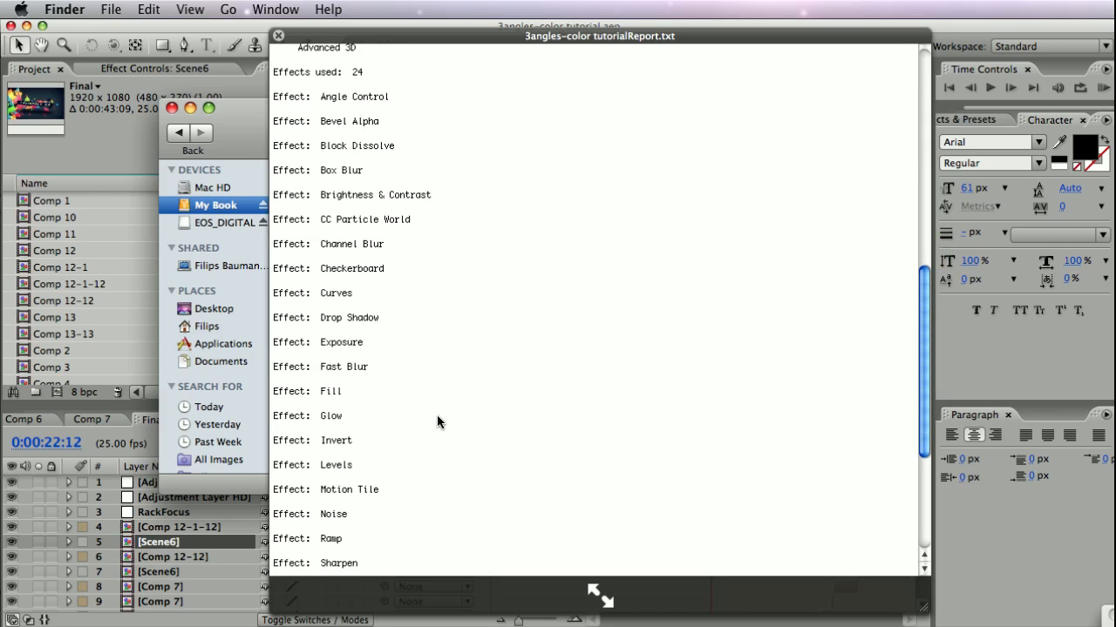
mouse_move(419, 399)
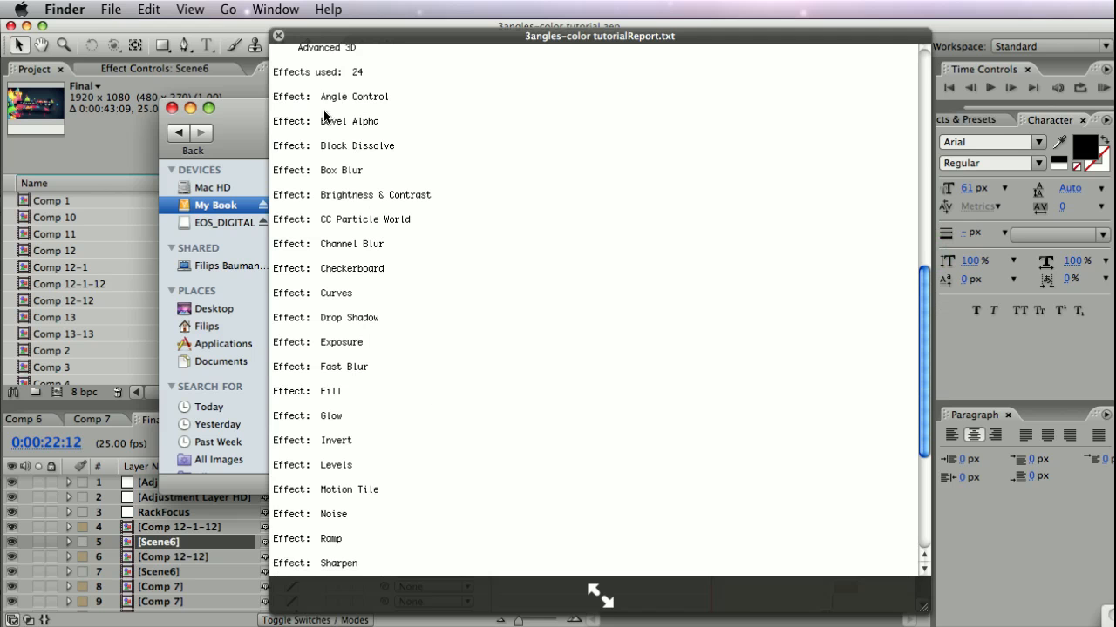
mouse_move(338, 103)
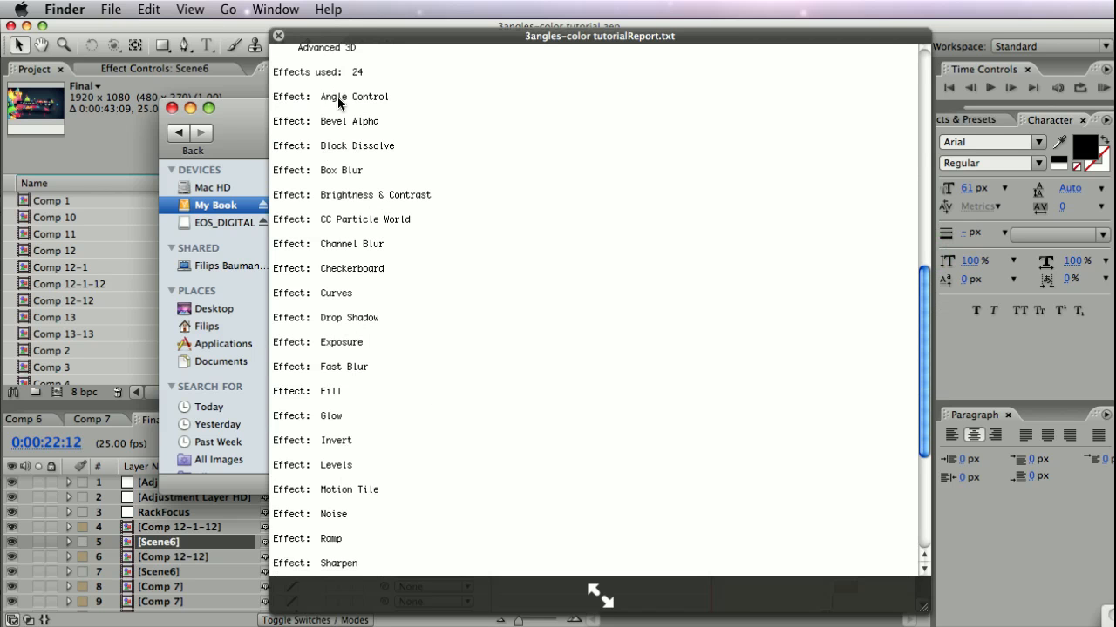
mouse_move(352, 209)
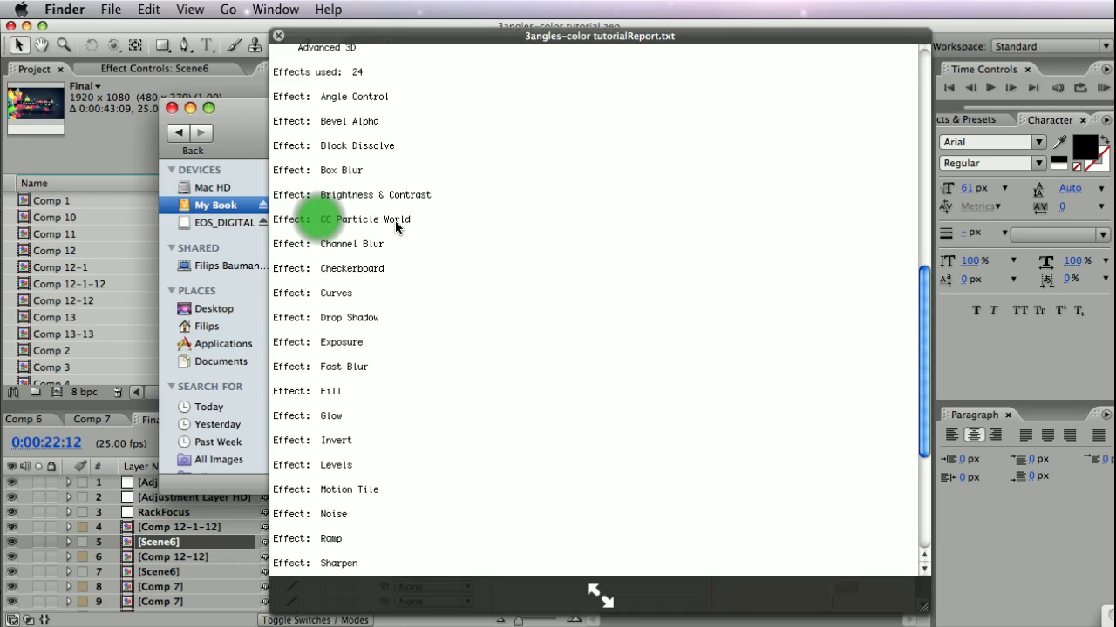
mouse_move(329, 224)
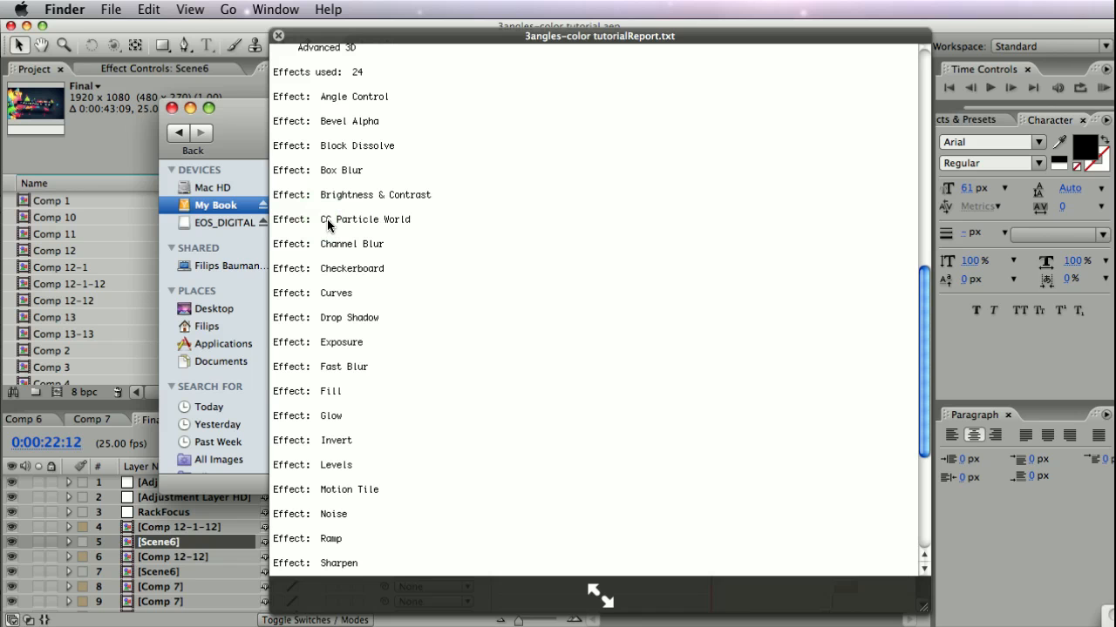
mouse_move(324, 90)
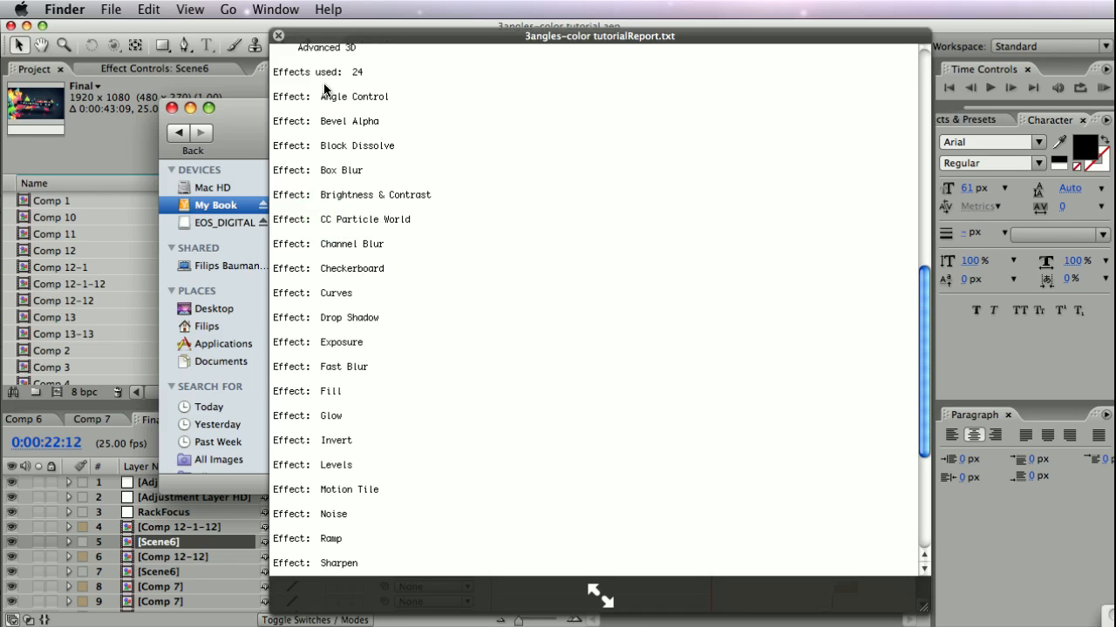
mouse_move(319, 148)
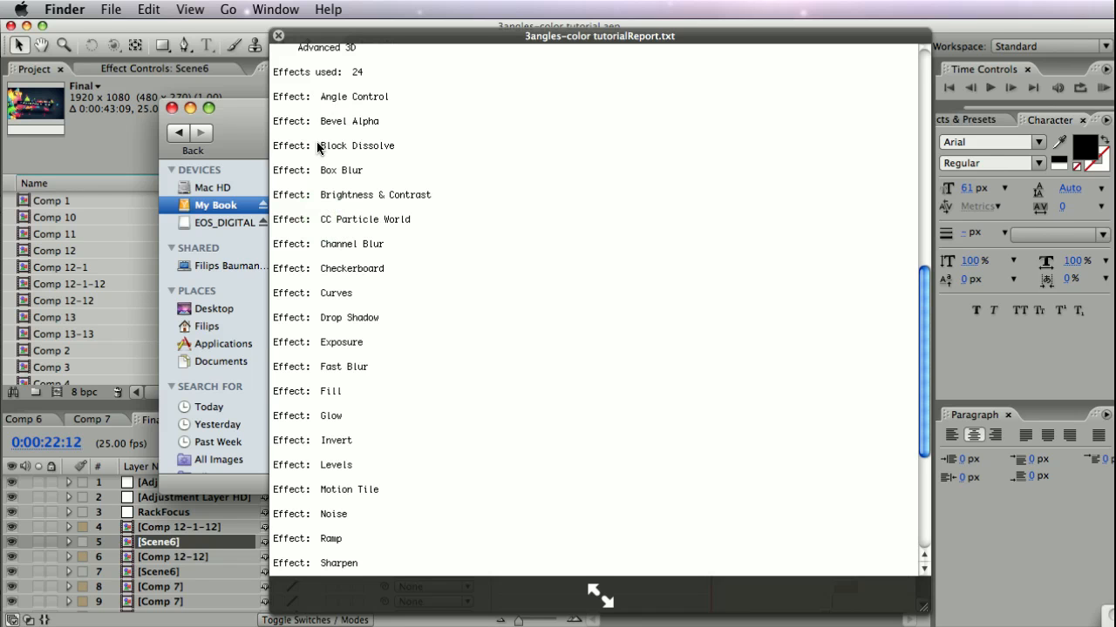
mouse_move(367, 304)
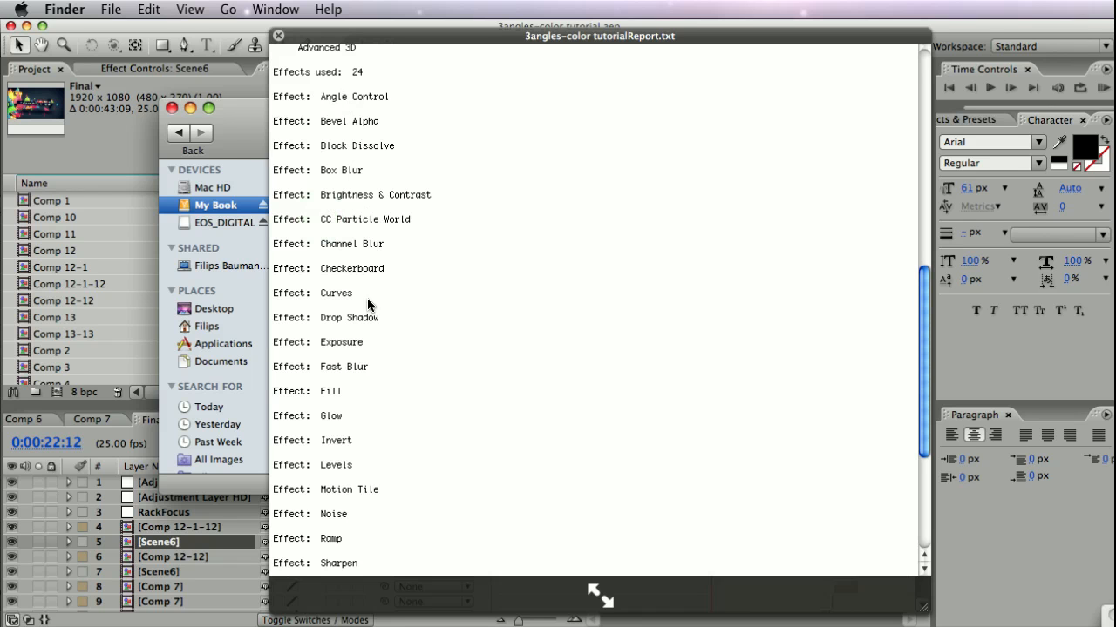
mouse_move(355, 256)
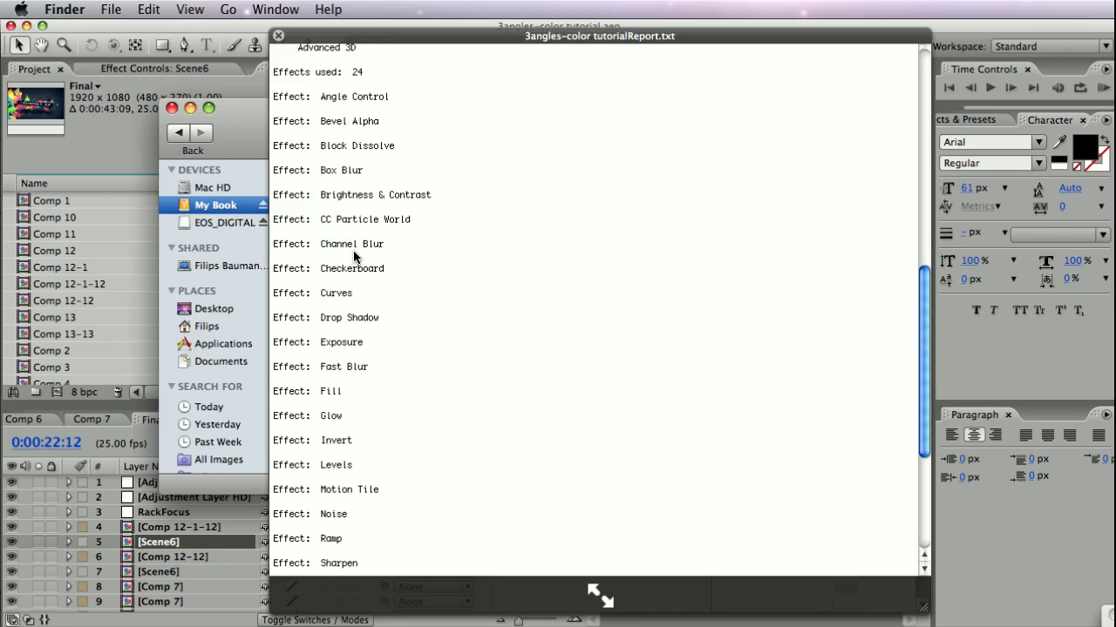
mouse_move(276, 258)
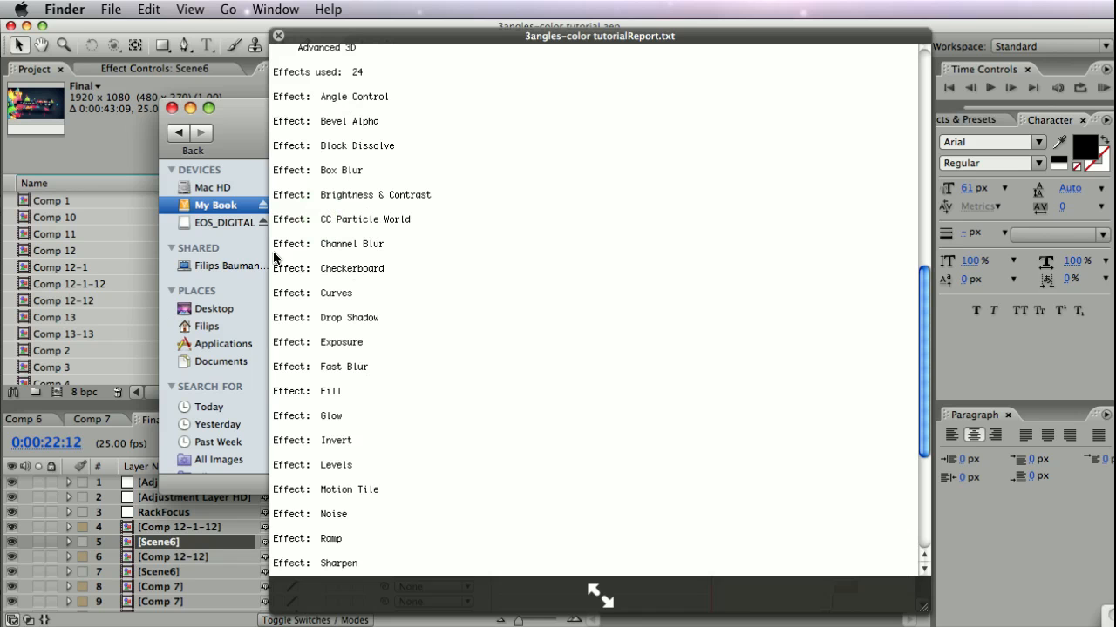
mouse_move(338, 242)
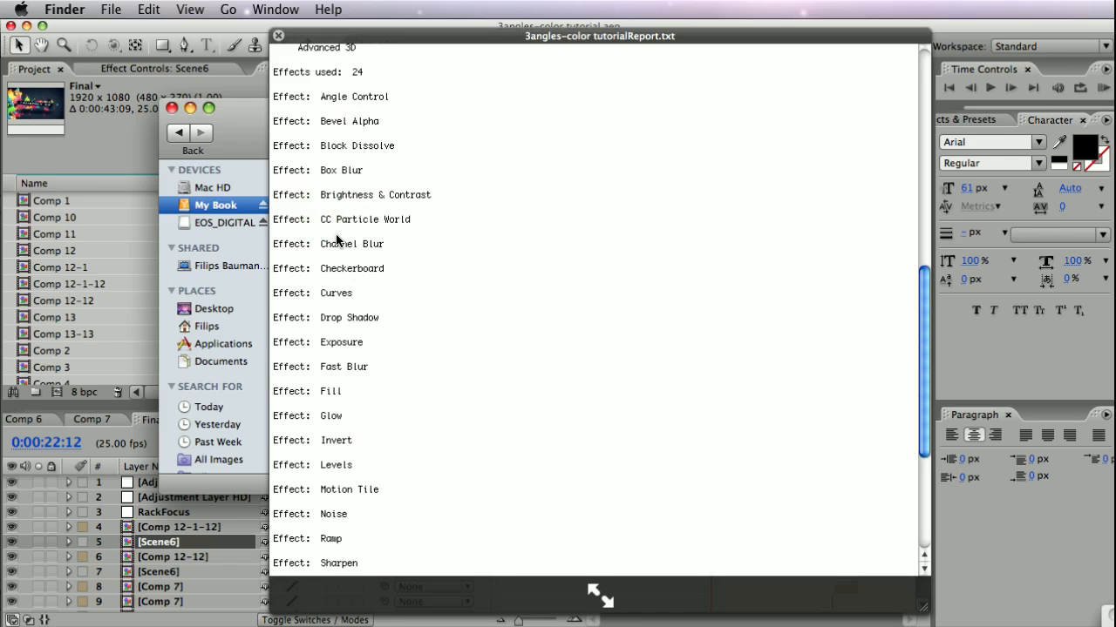
mouse_move(350, 228)
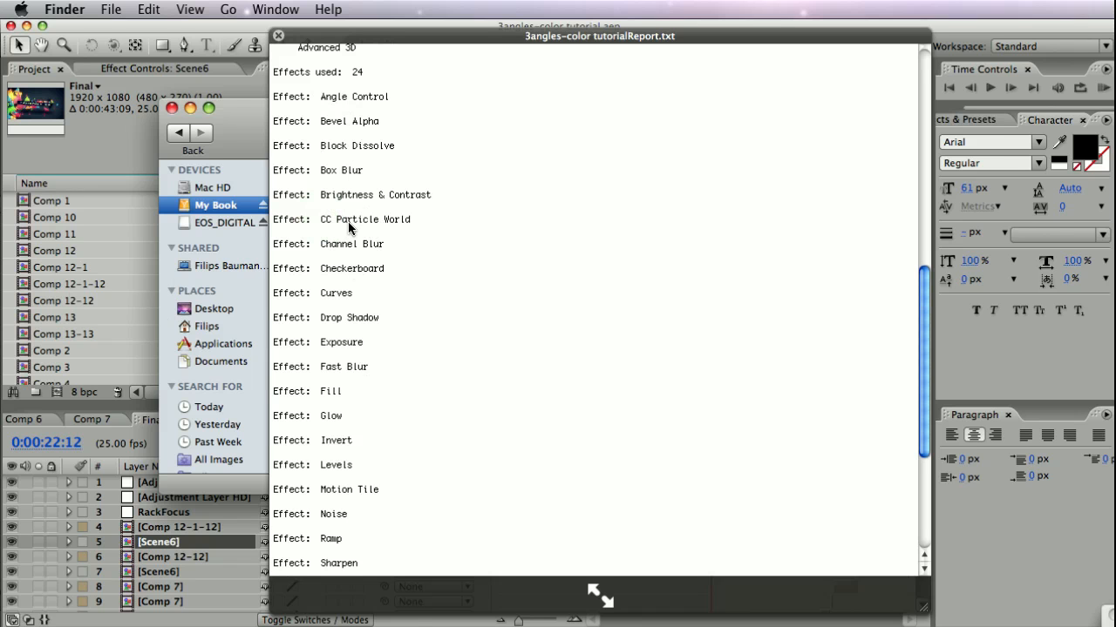
mouse_move(335, 56)
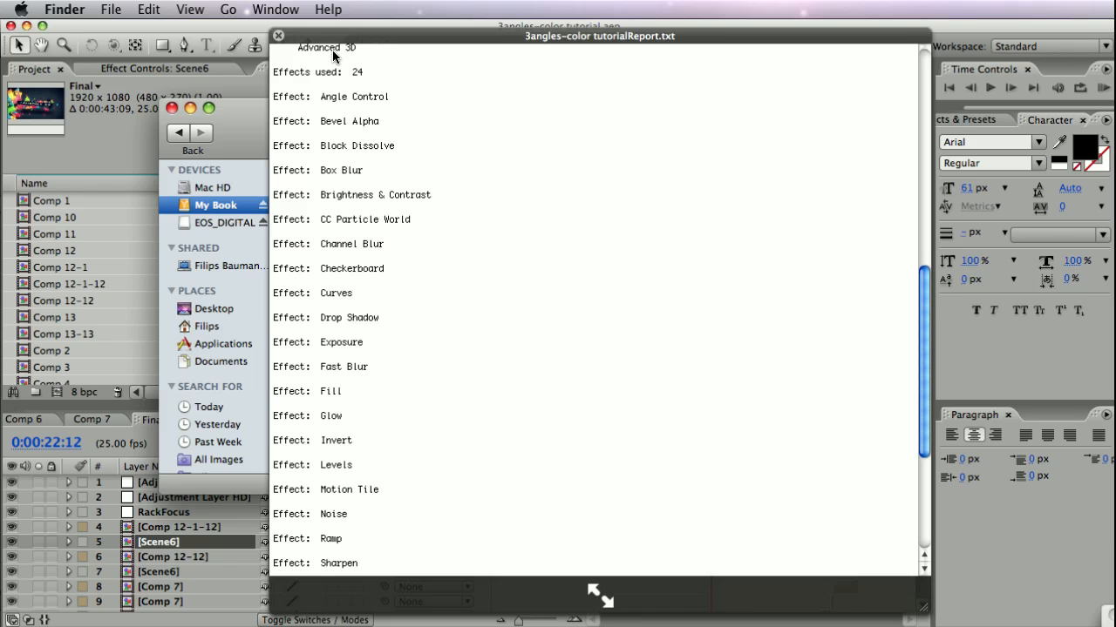
Back in After Effects, set Collect Files to Generate Report Only, then cancel out
click(279, 35)
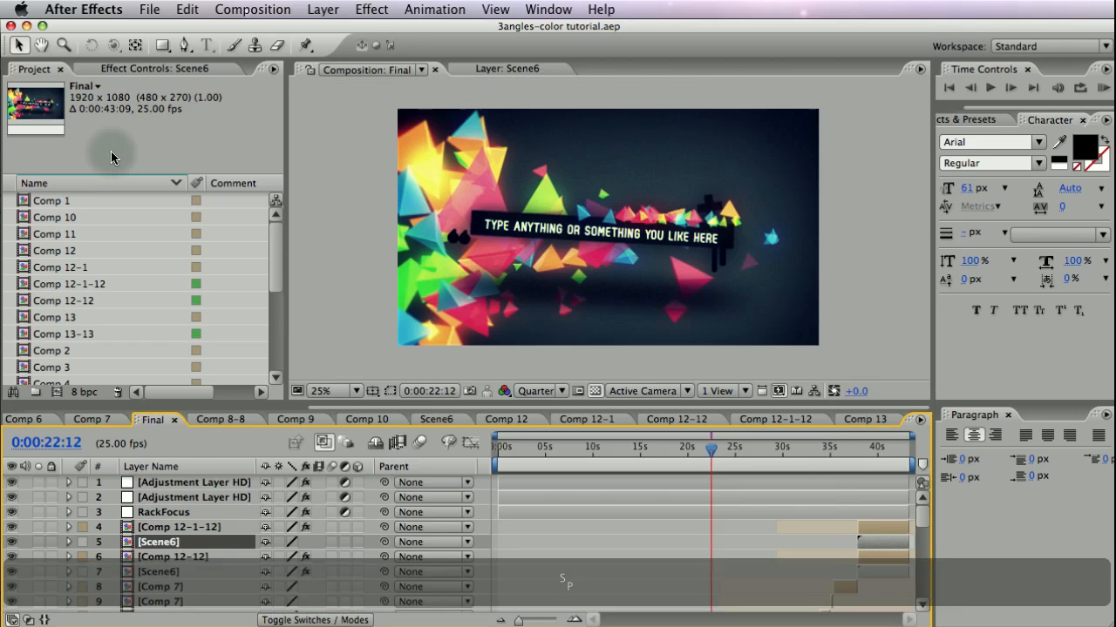
click(150, 10)
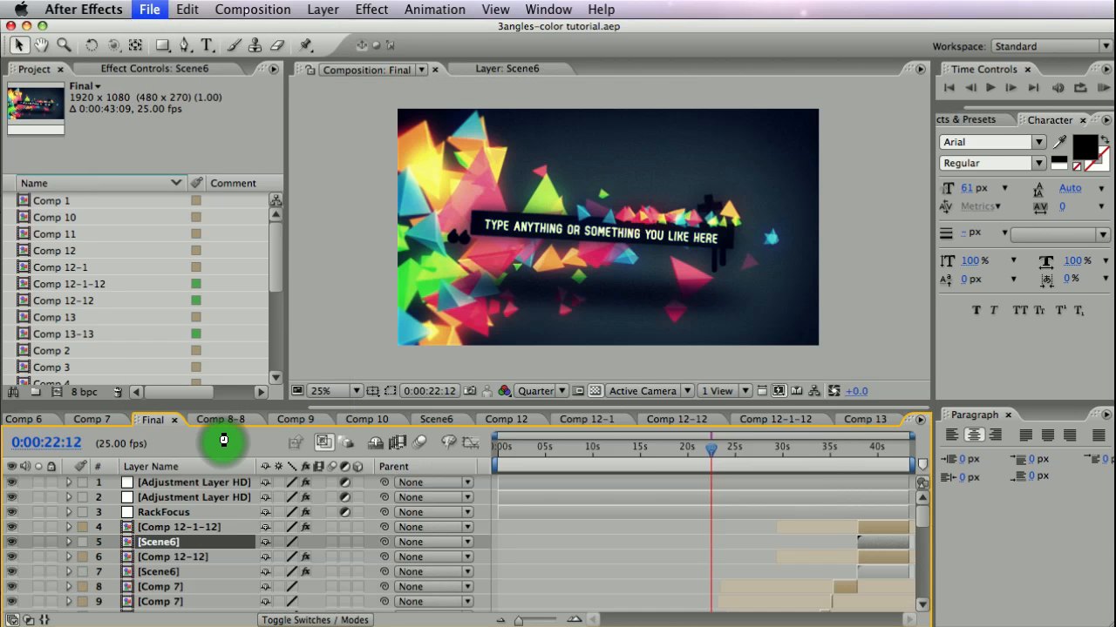
click(150, 10)
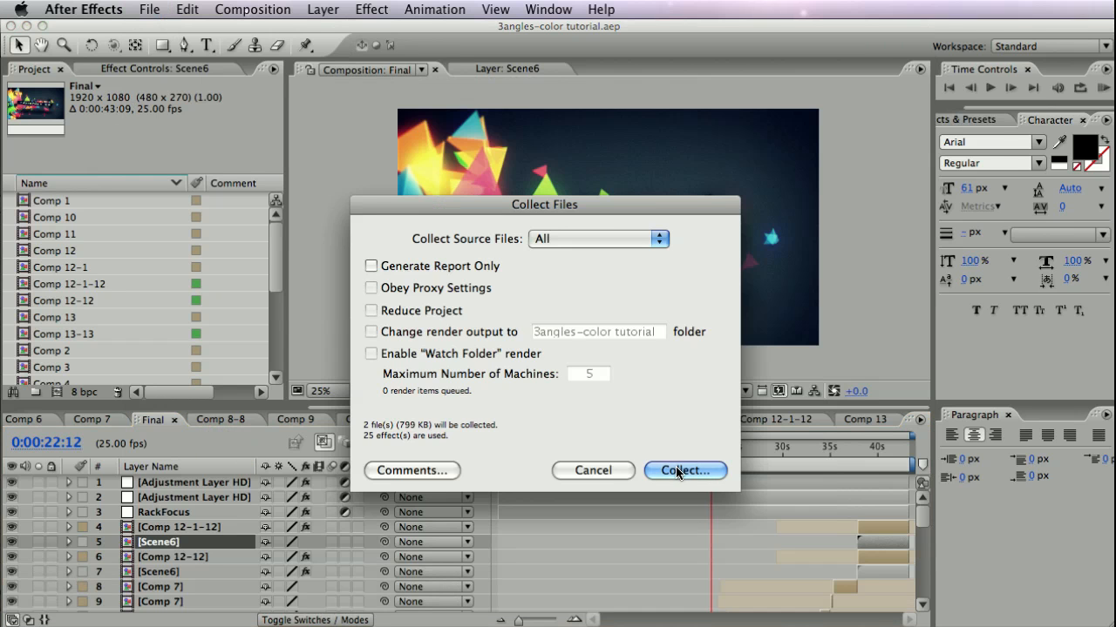
mouse_move(373, 272)
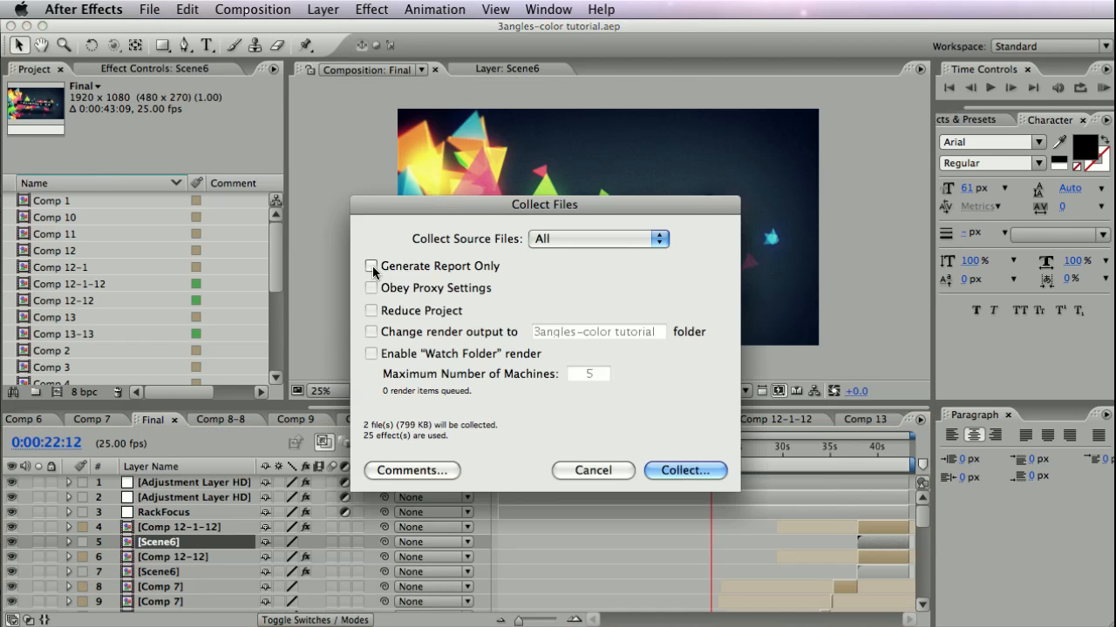
click(371, 265)
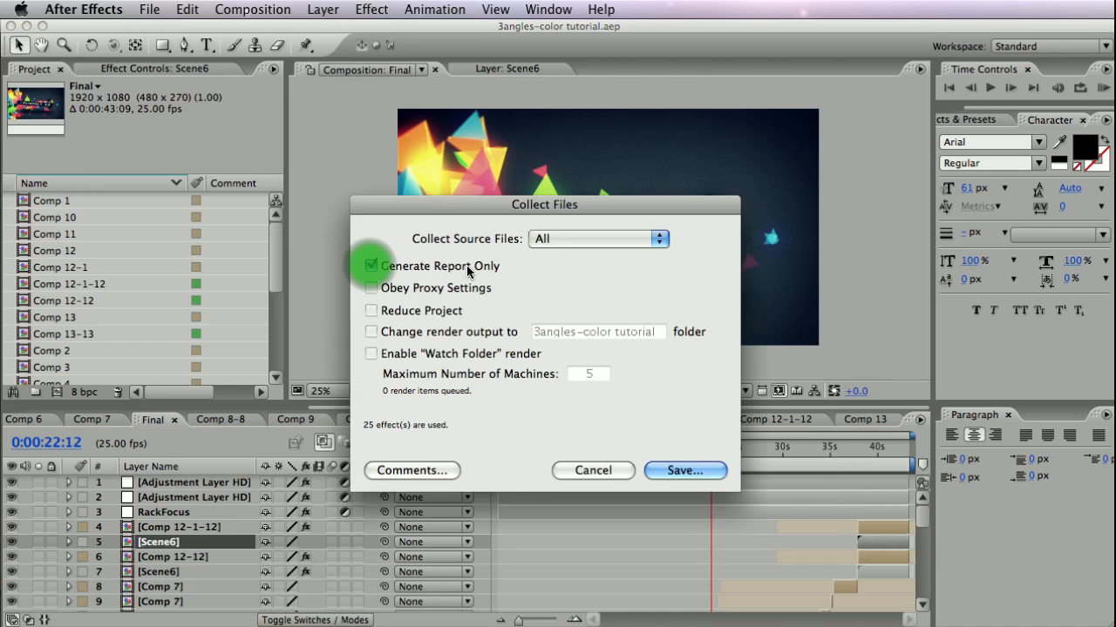
mouse_move(685, 471)
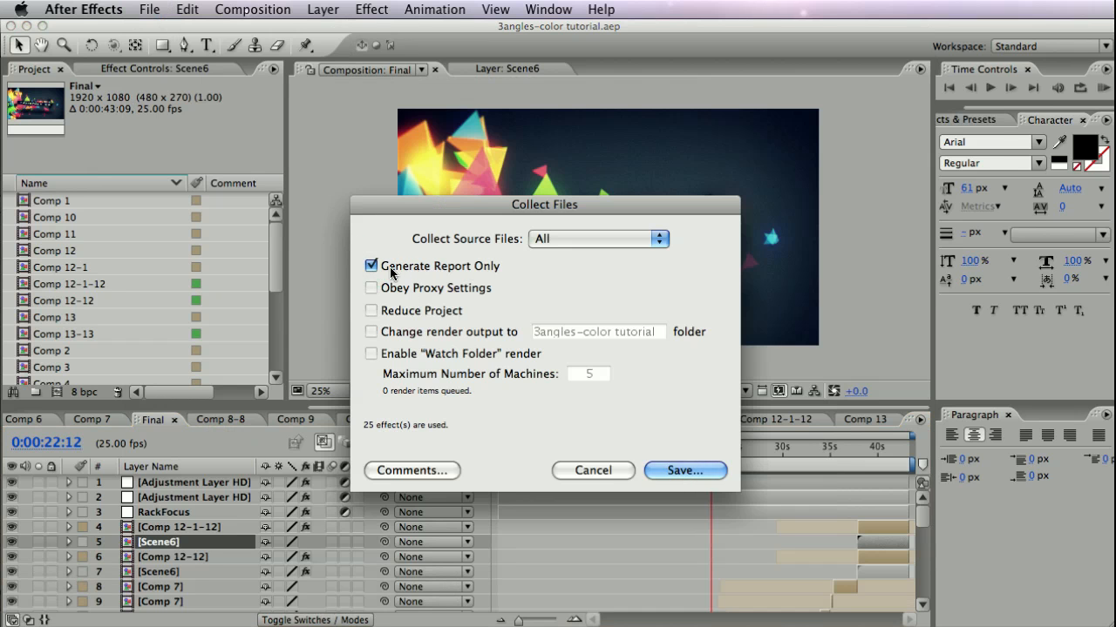
mouse_move(452, 277)
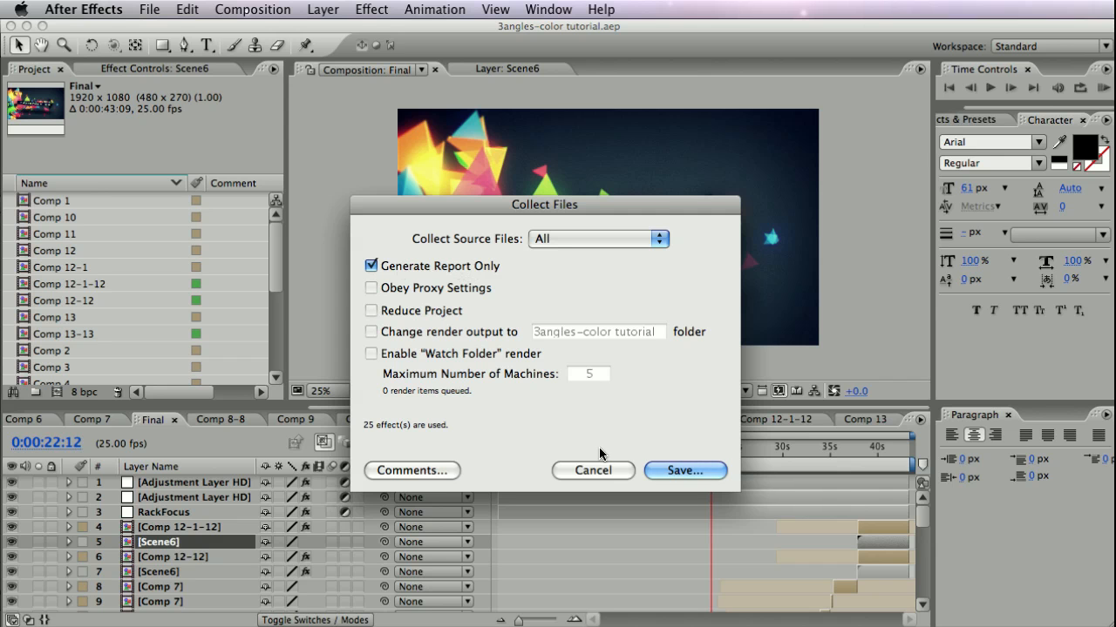
click(593, 471)
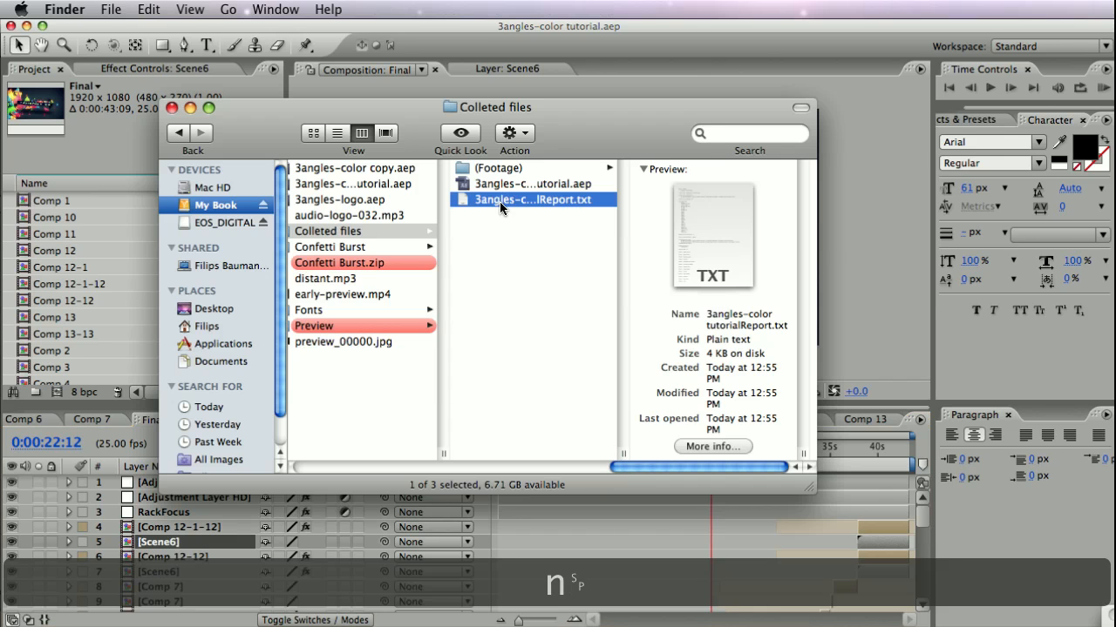
Reopen the report in TextEdit and scroll through the listed effects
double_click(533, 199)
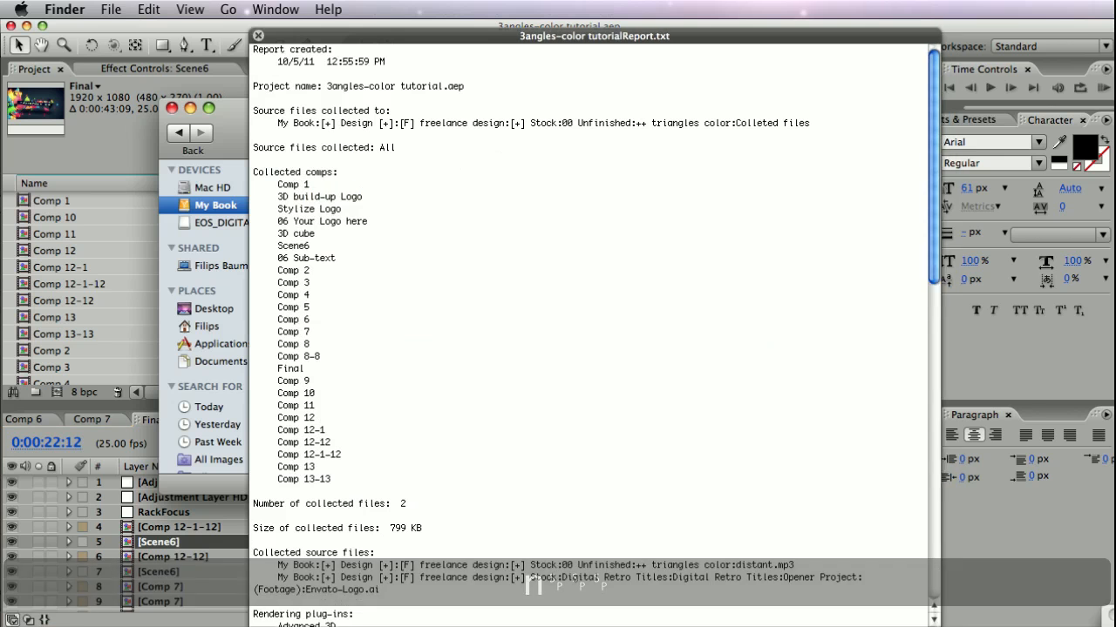
scroll(down, 3)
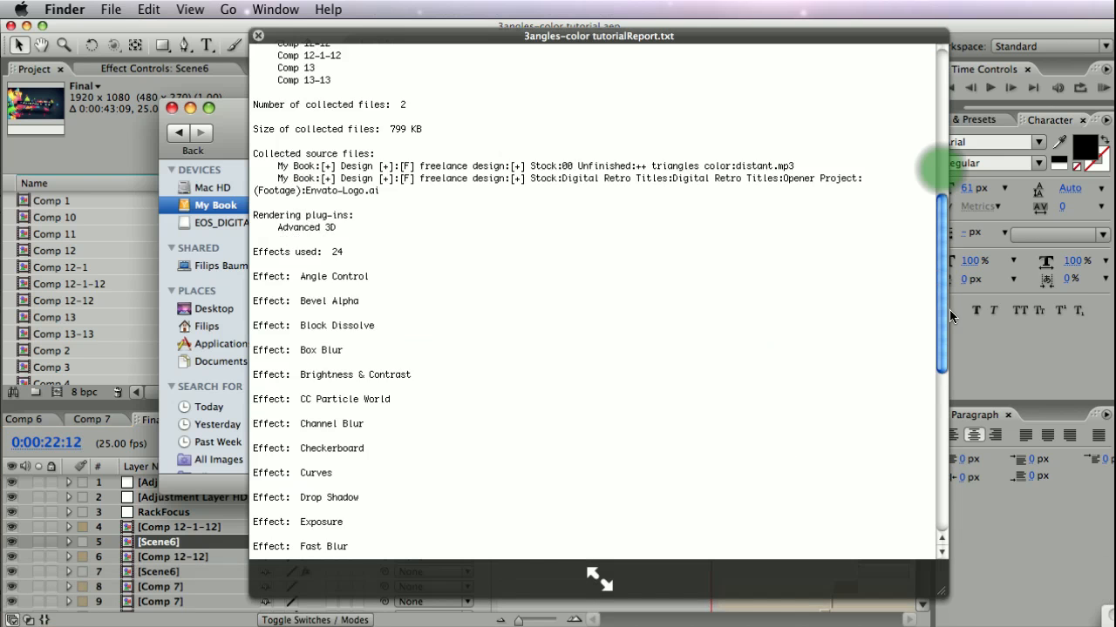
scroll(down, 3)
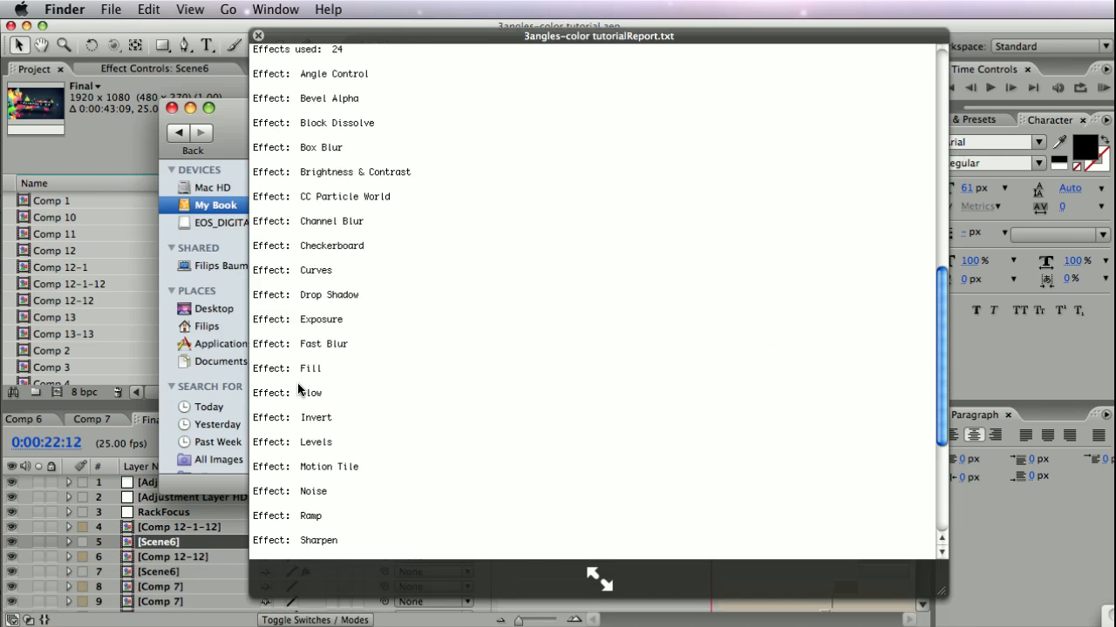
mouse_move(329, 367)
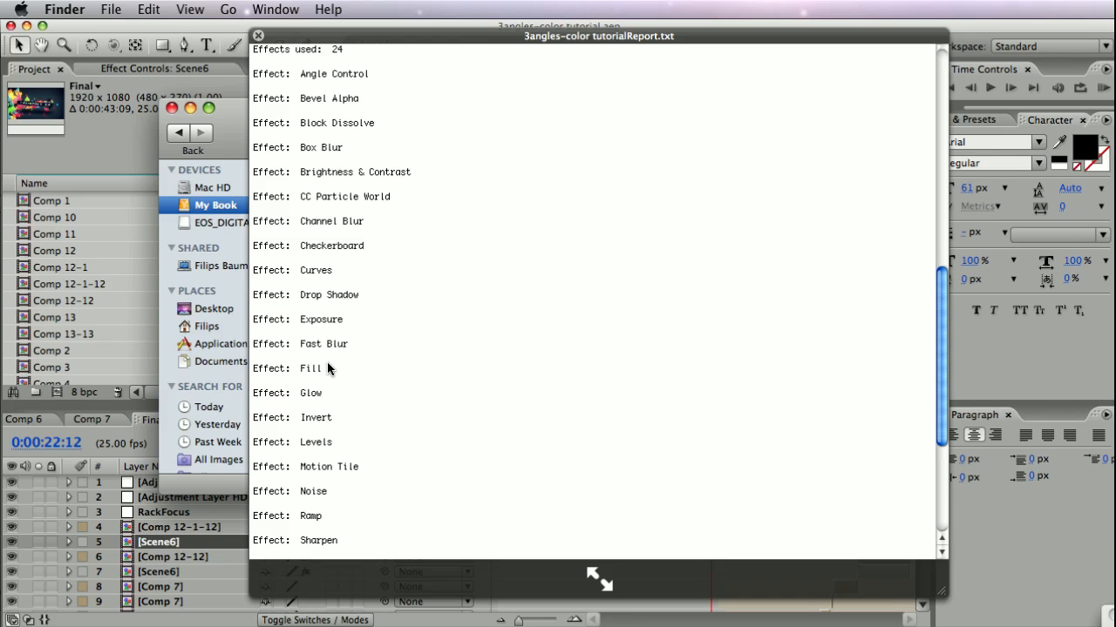
mouse_move(300, 203)
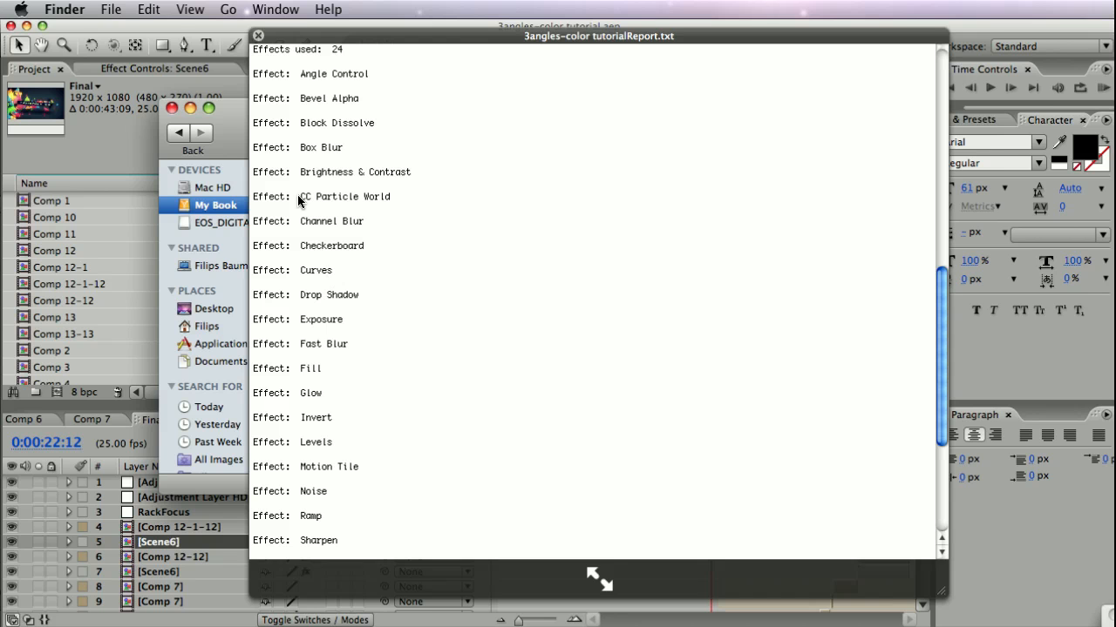
mouse_move(331, 244)
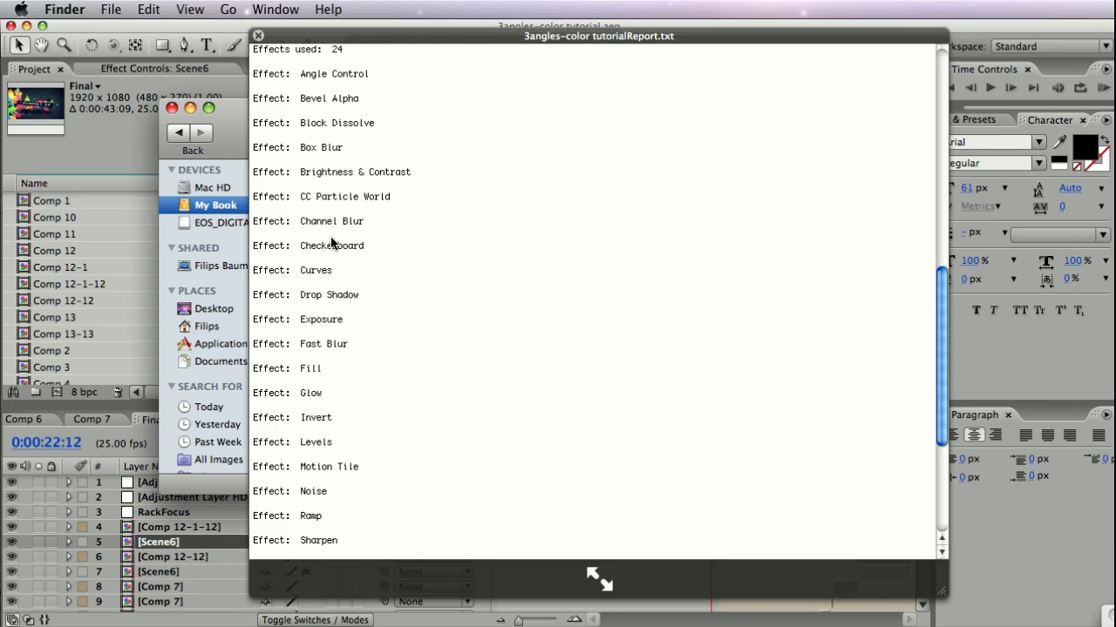
mouse_move(318, 206)
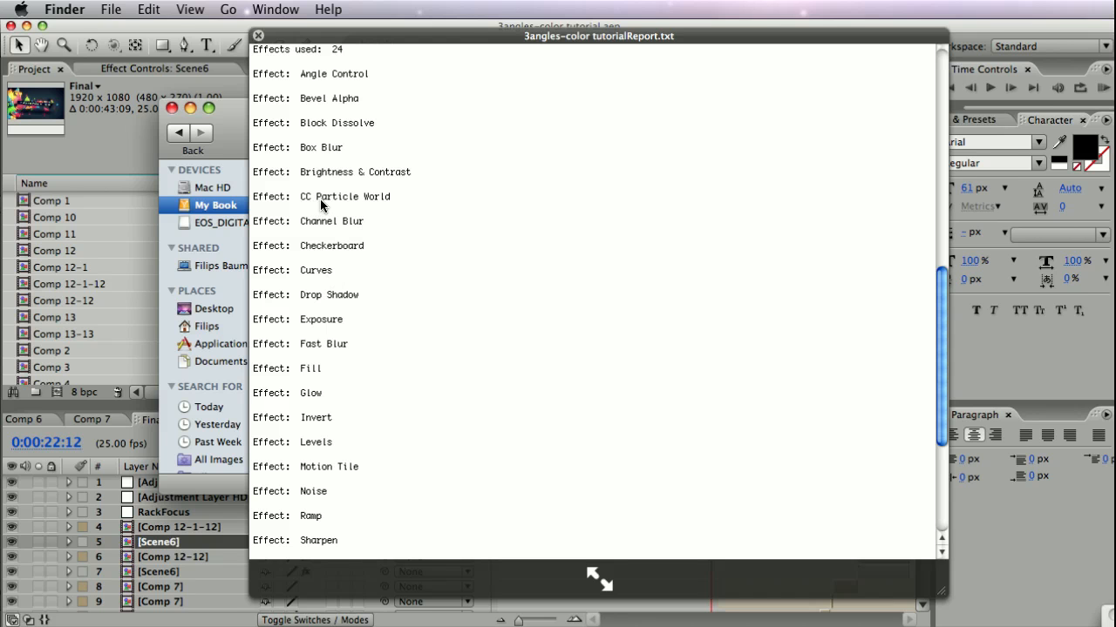
mouse_move(327, 218)
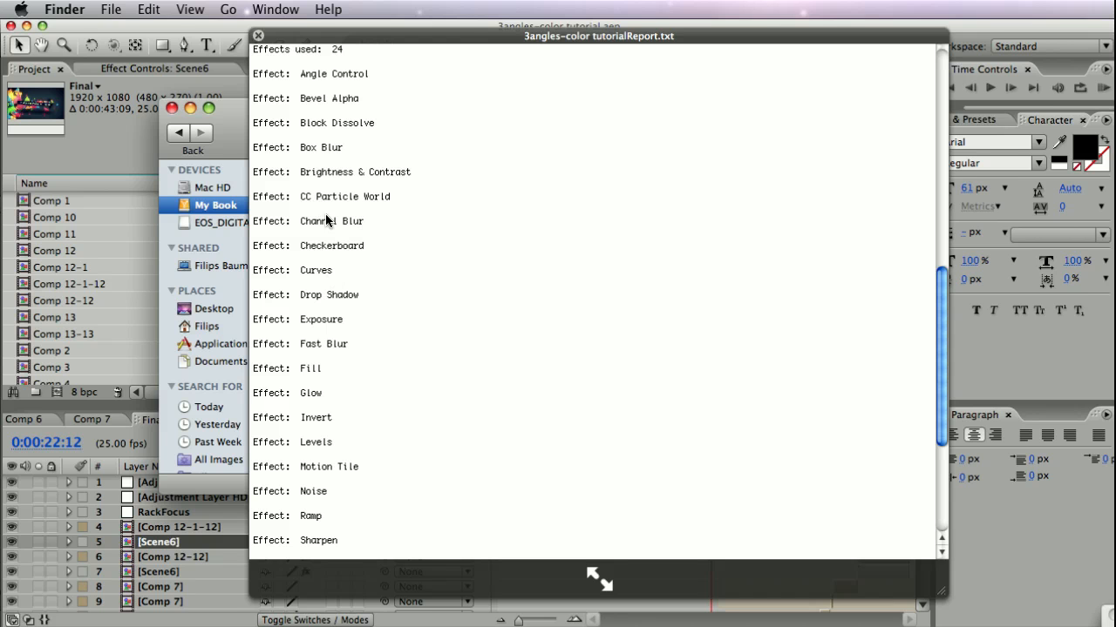
mouse_move(342, 203)
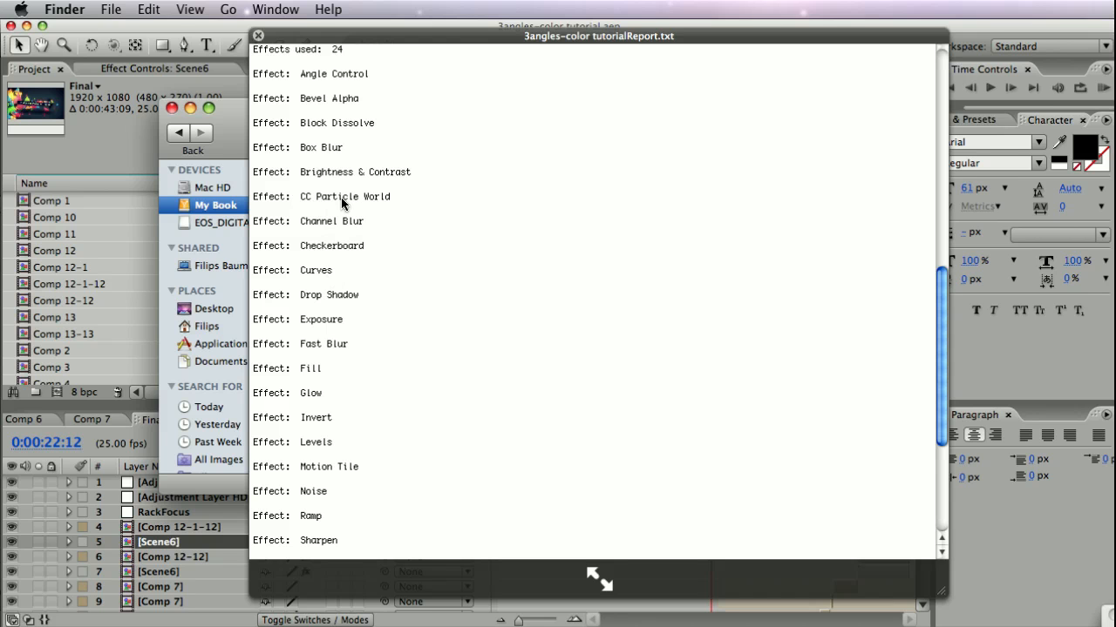
mouse_move(746, 236)
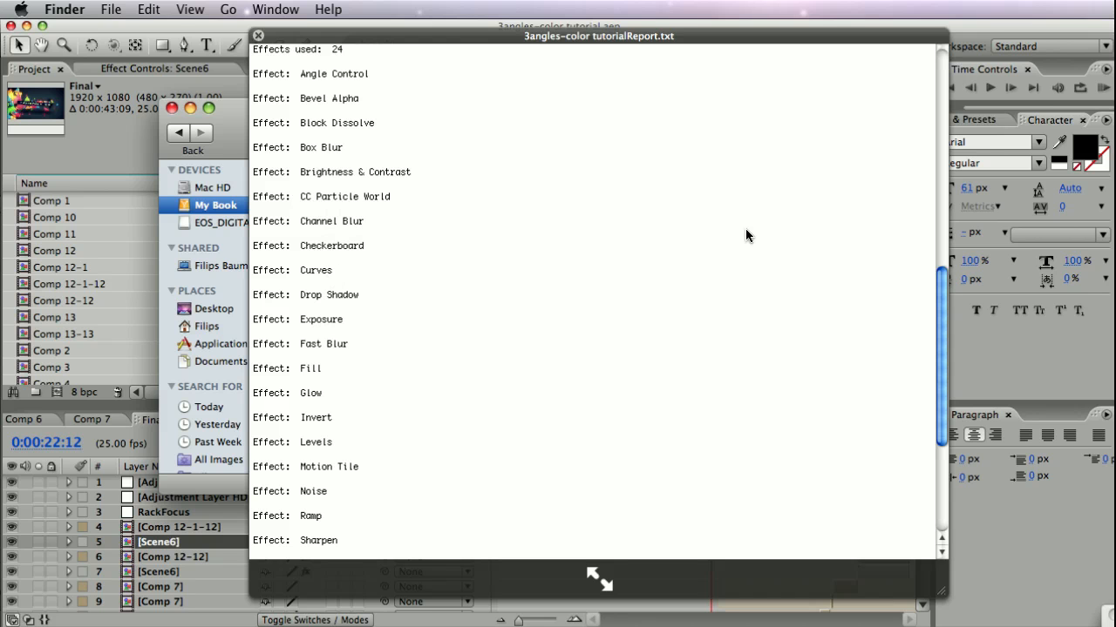
mouse_move(366, 243)
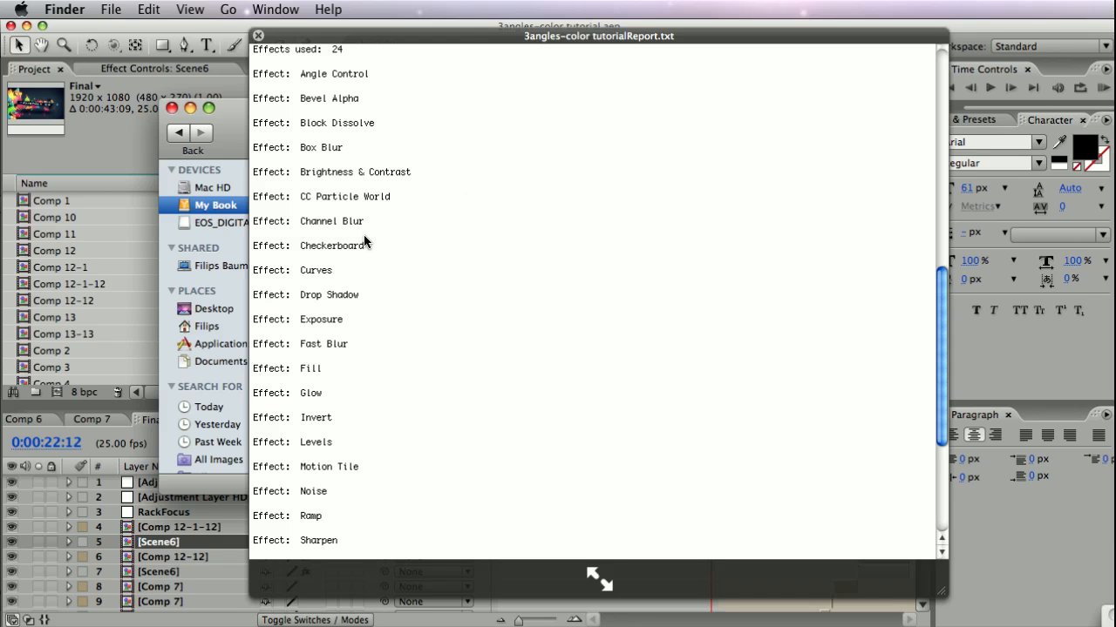
mouse_move(345, 228)
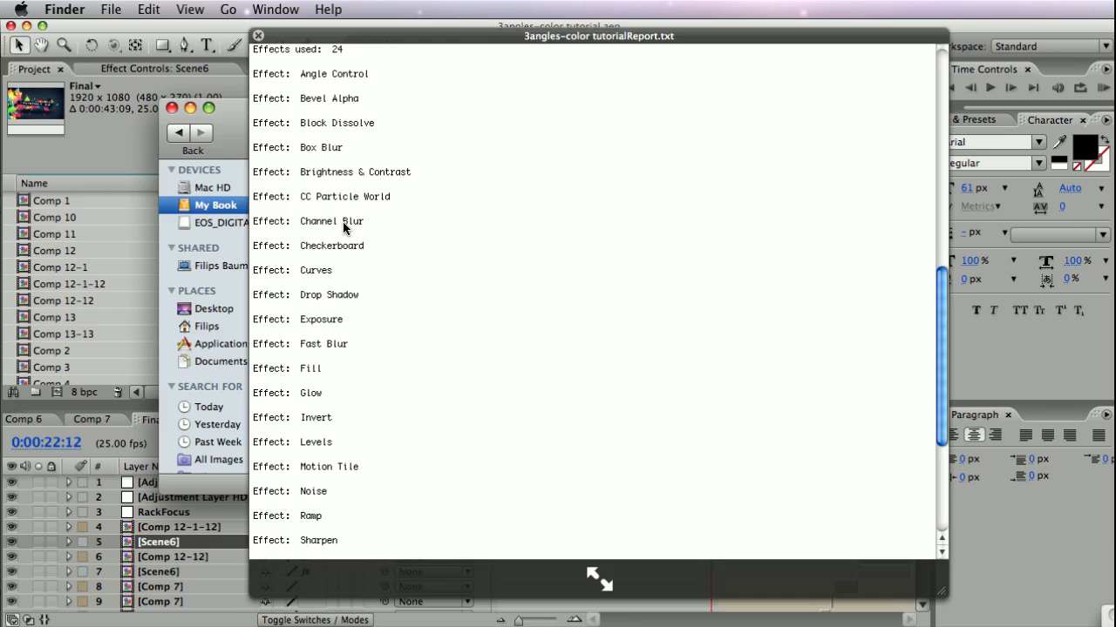
mouse_move(694, 345)
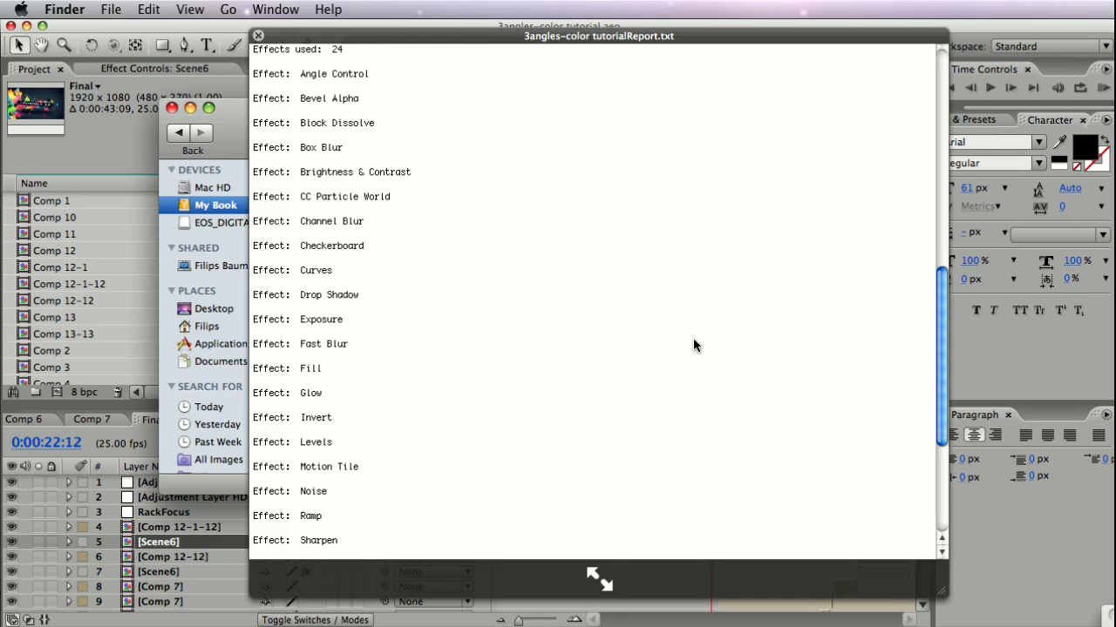
mouse_move(328, 366)
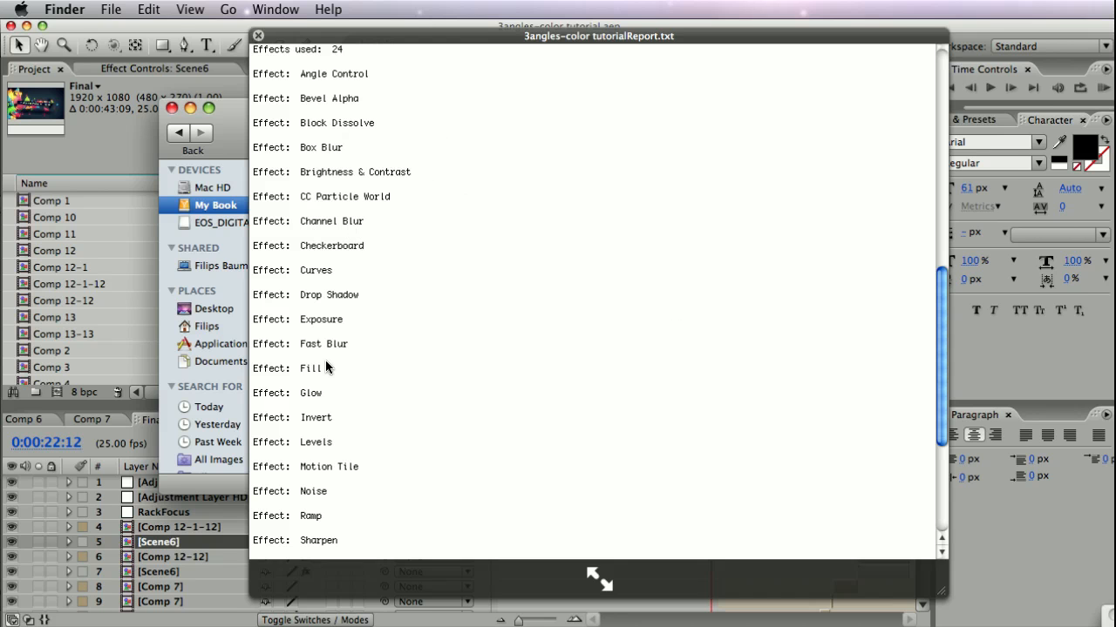
mouse_move(330, 244)
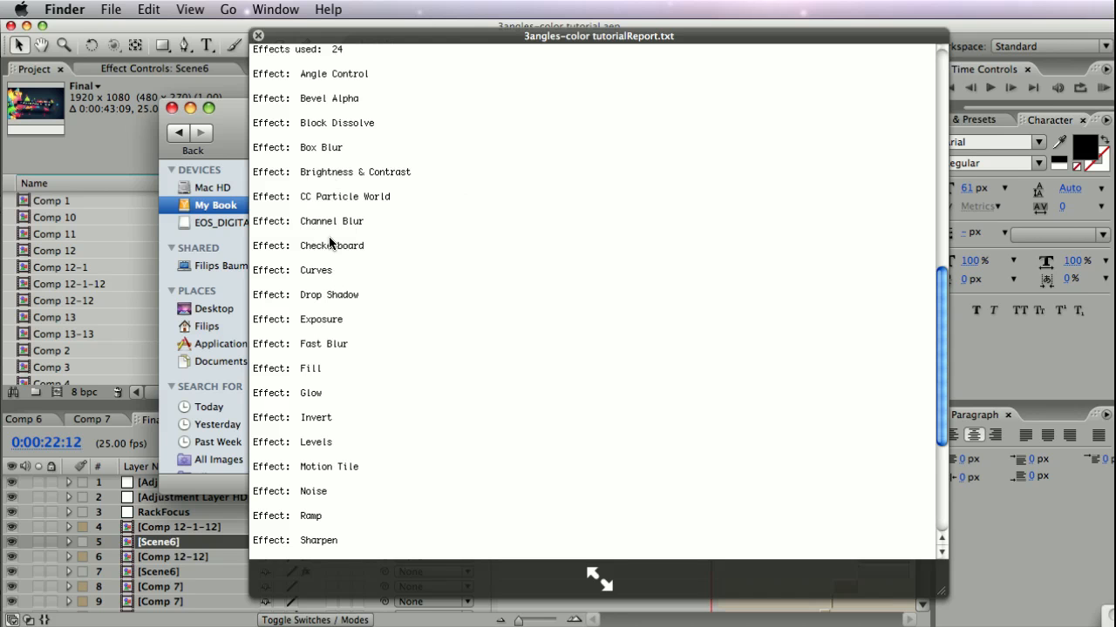
mouse_move(341, 321)
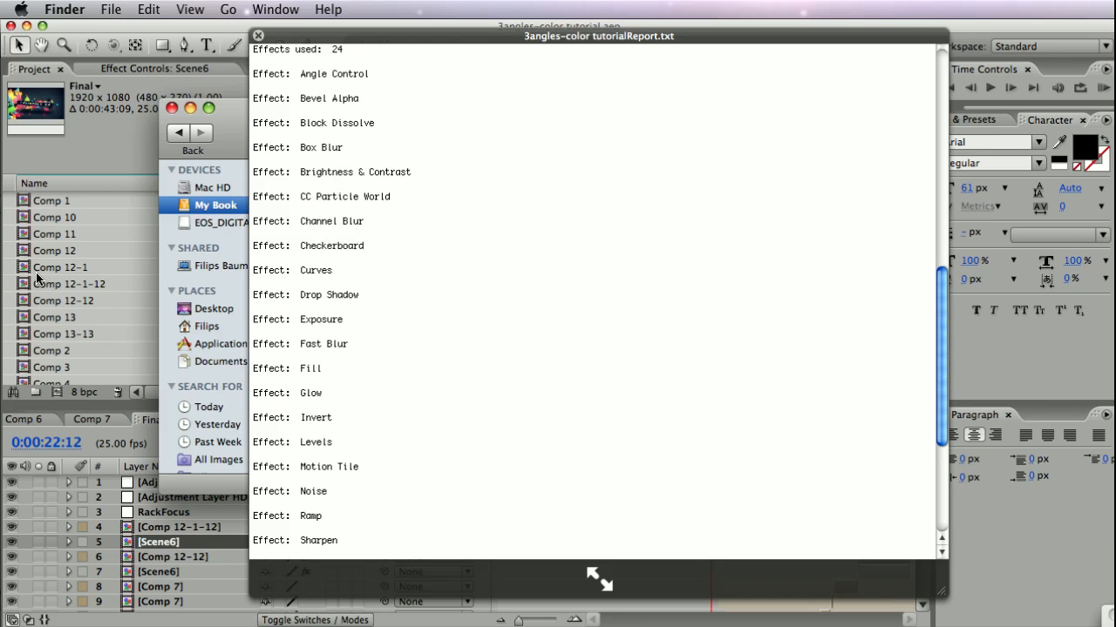
mouse_move(111, 217)
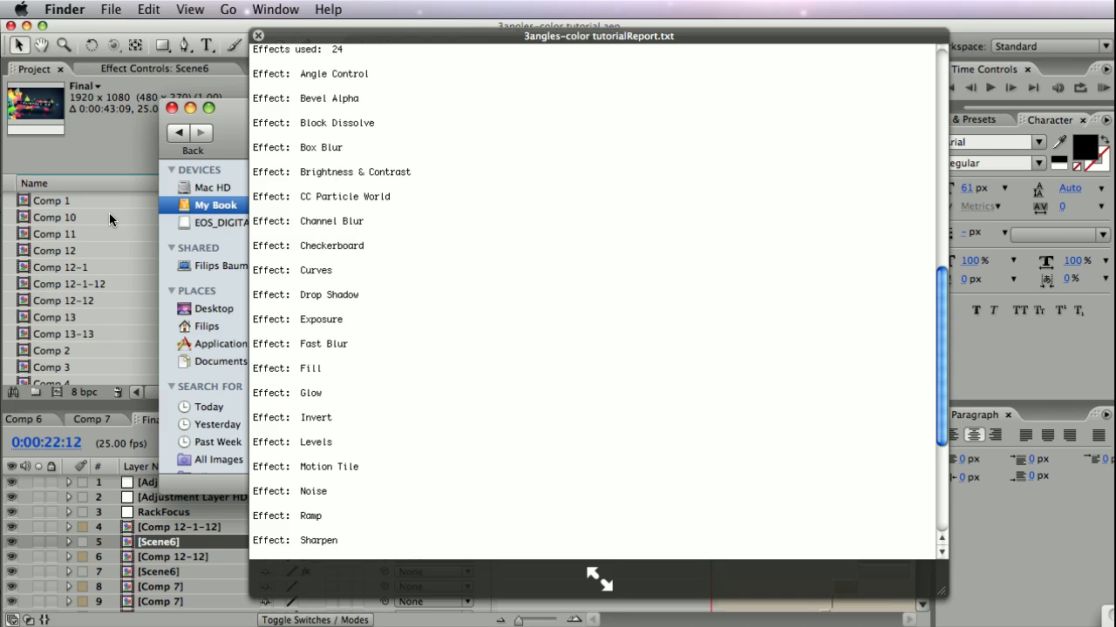
mouse_move(341, 310)
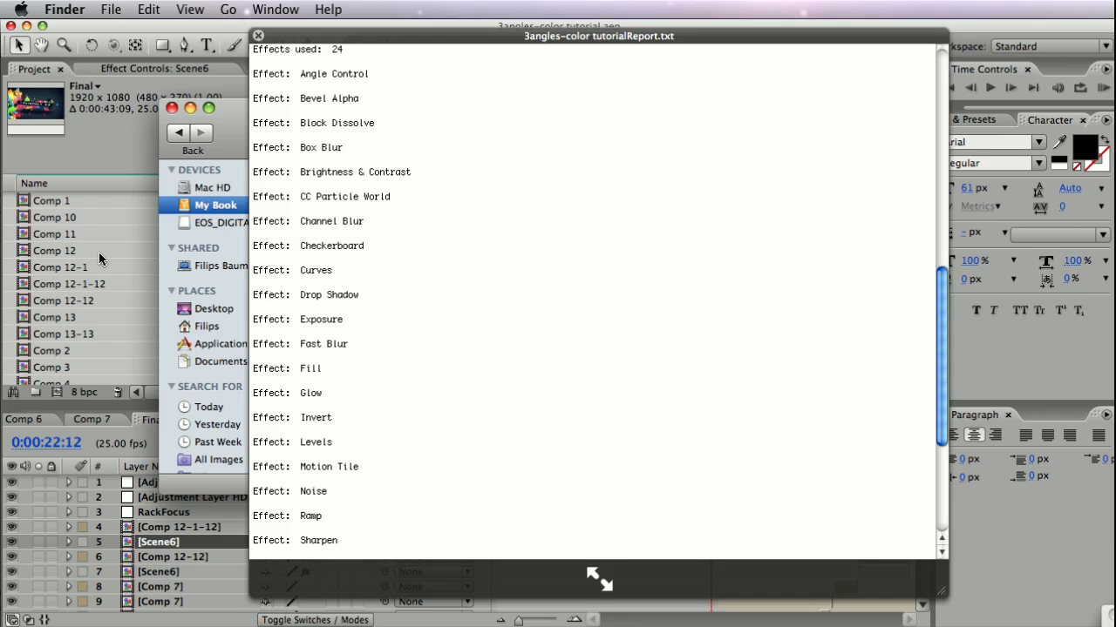
mouse_move(87, 300)
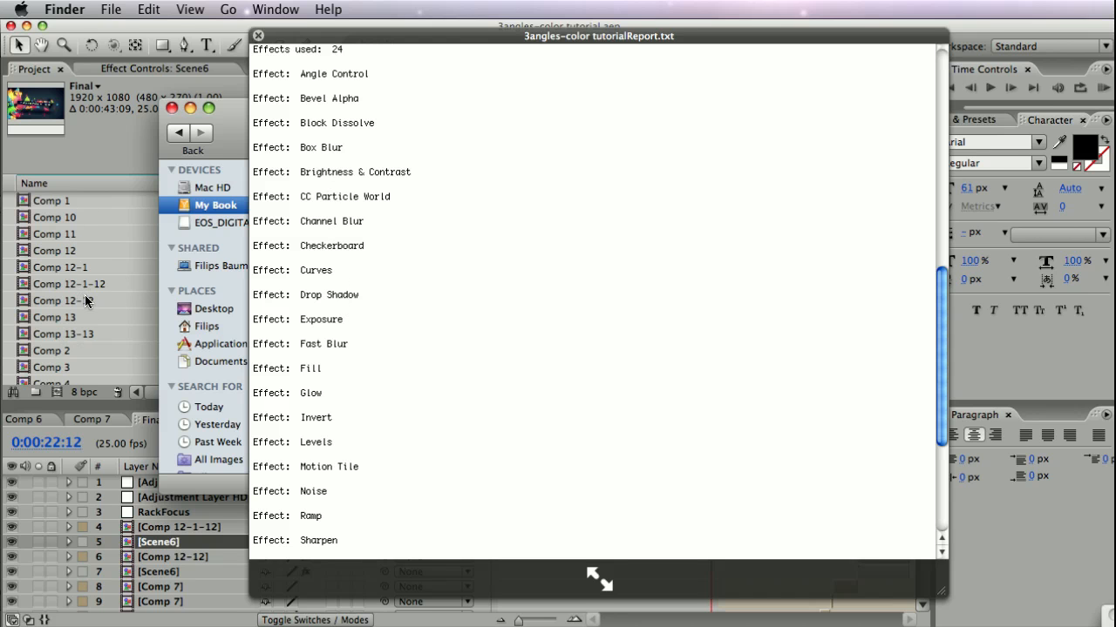
mouse_move(401, 247)
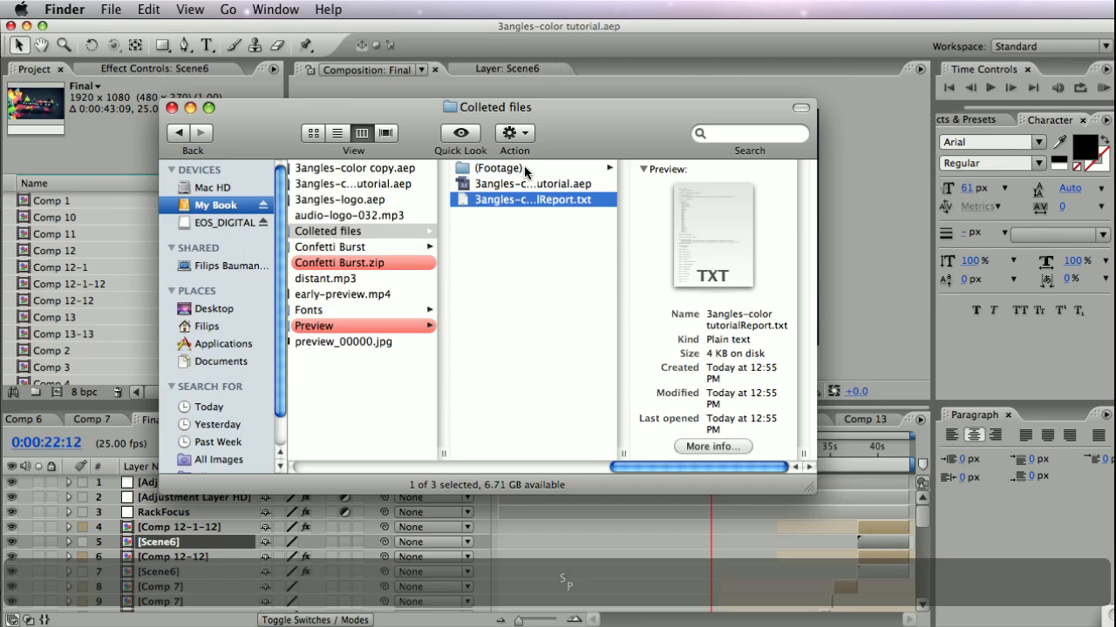
Open the collected (Footage) folder and select Envato-Logo.ai among its contents
click(497, 168)
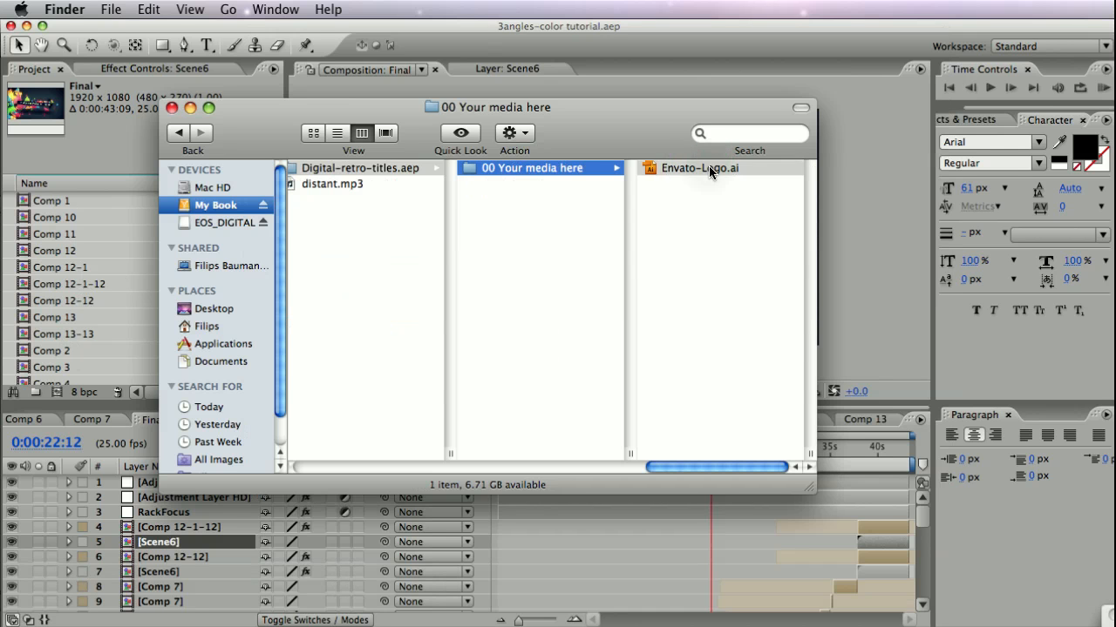
click(699, 168)
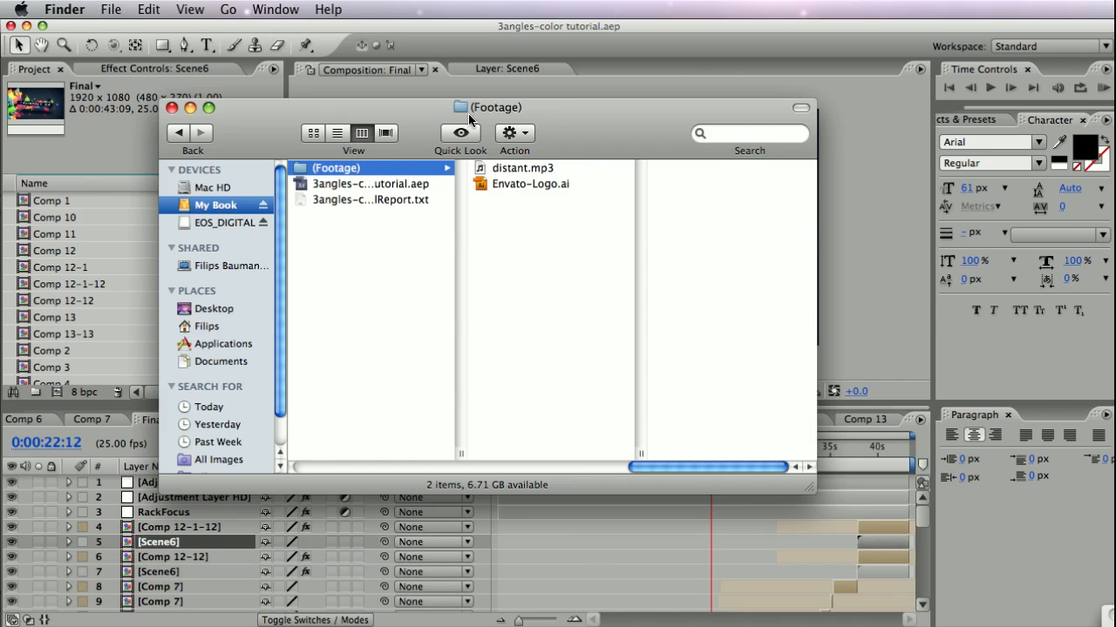
mouse_move(505, 178)
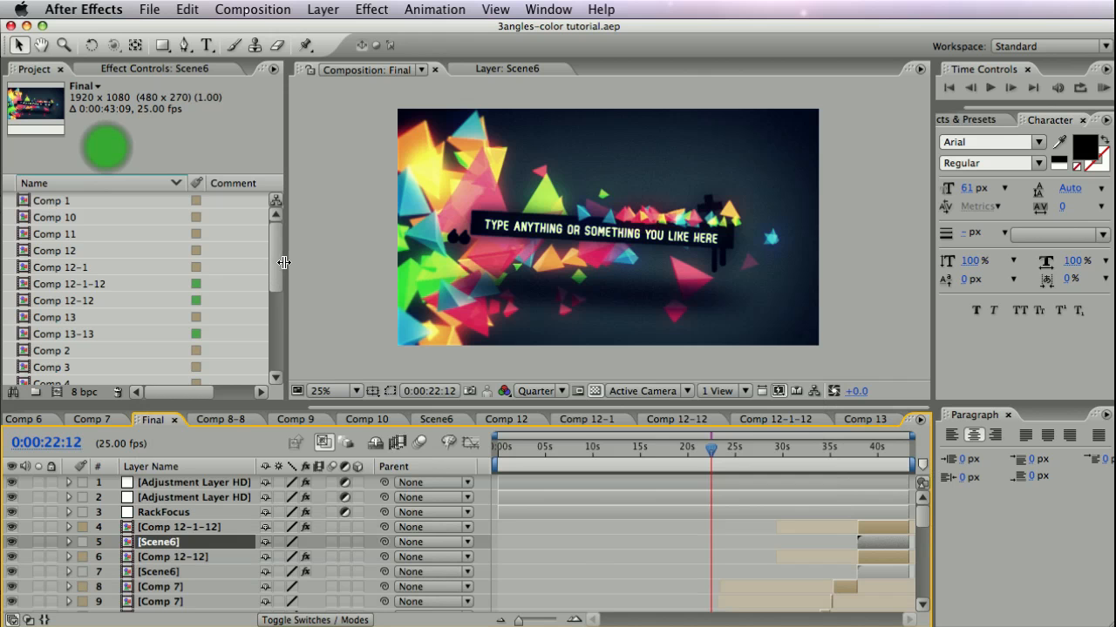
scroll(down, 3)
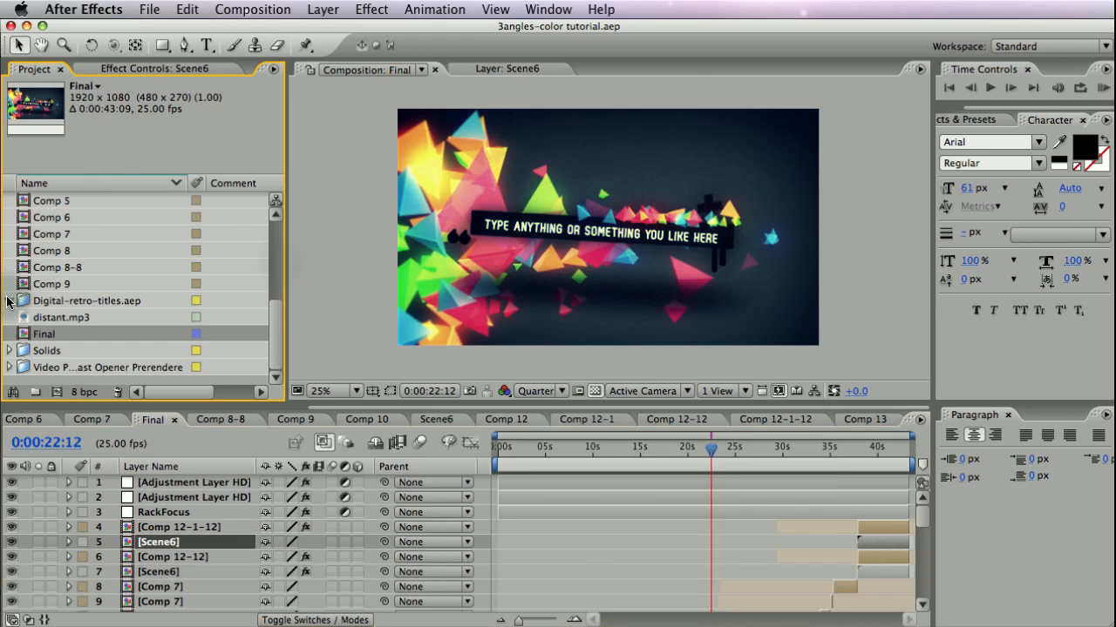
click(7, 300)
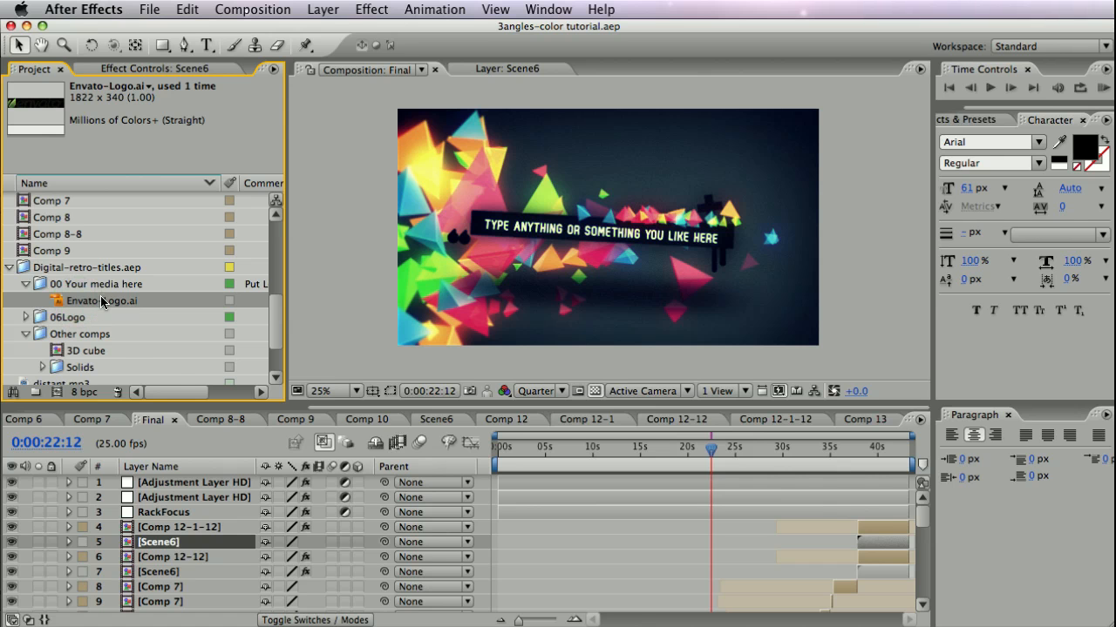
right_click(101, 300)
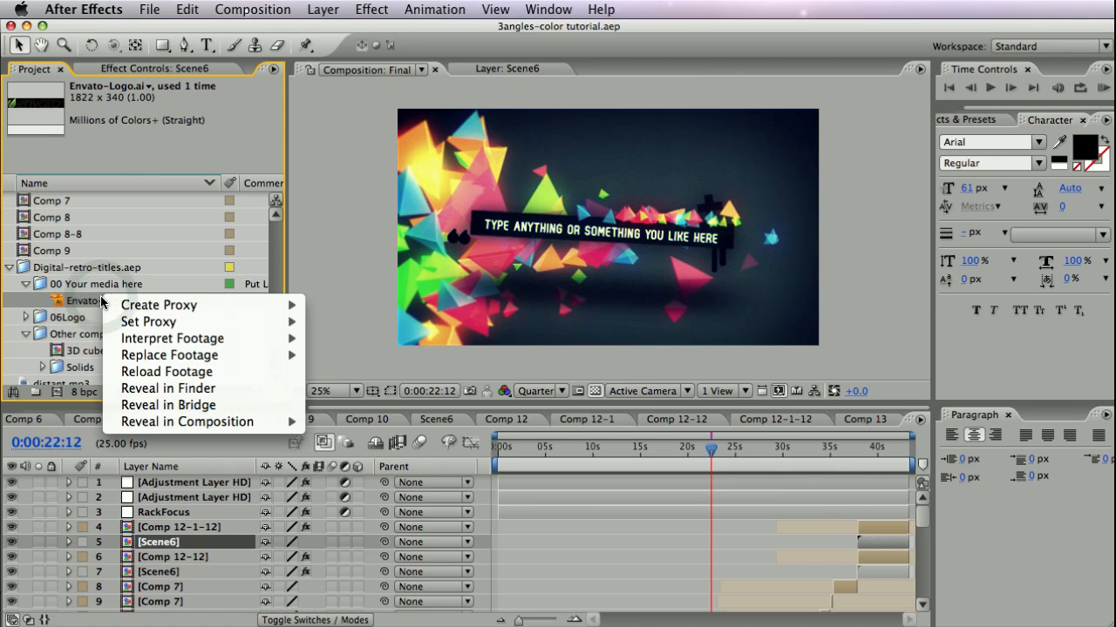
mouse_move(168, 405)
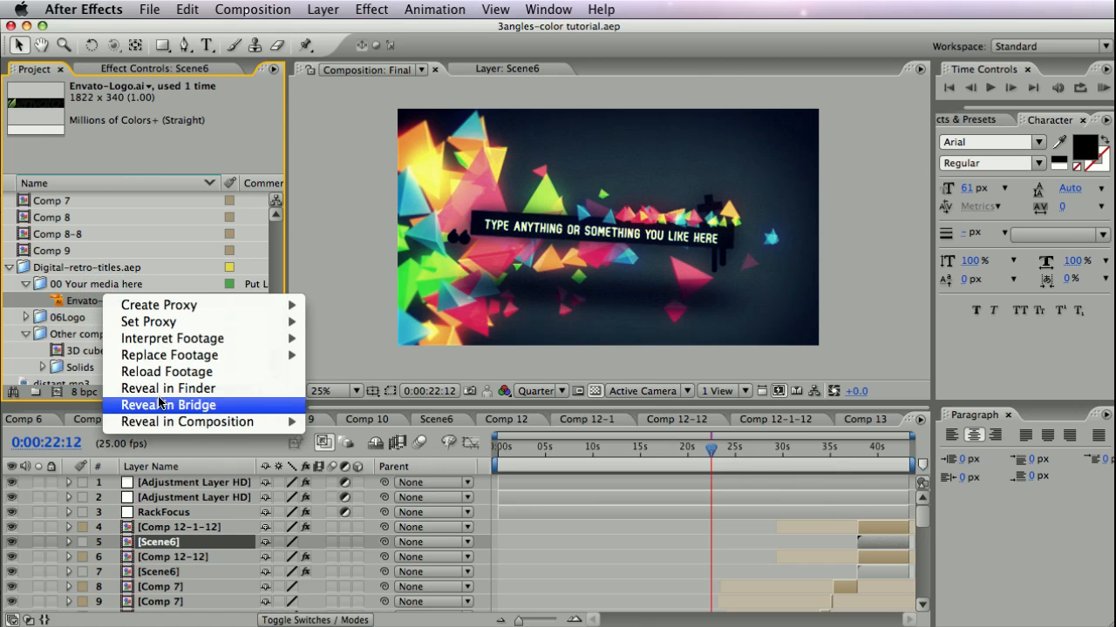
mouse_move(168, 389)
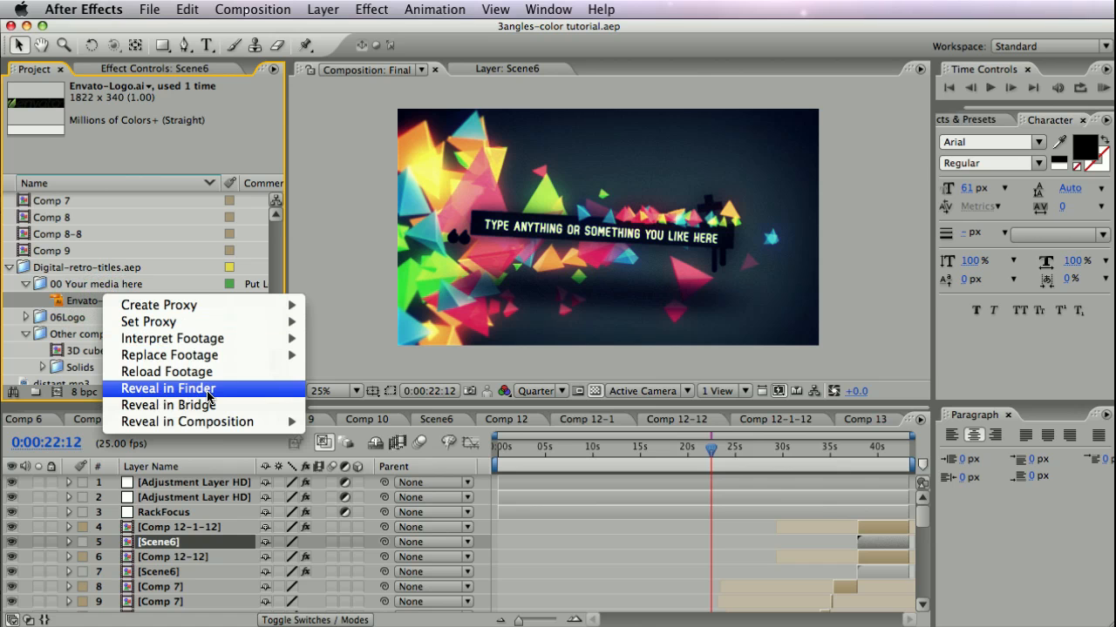
mouse_move(181, 391)
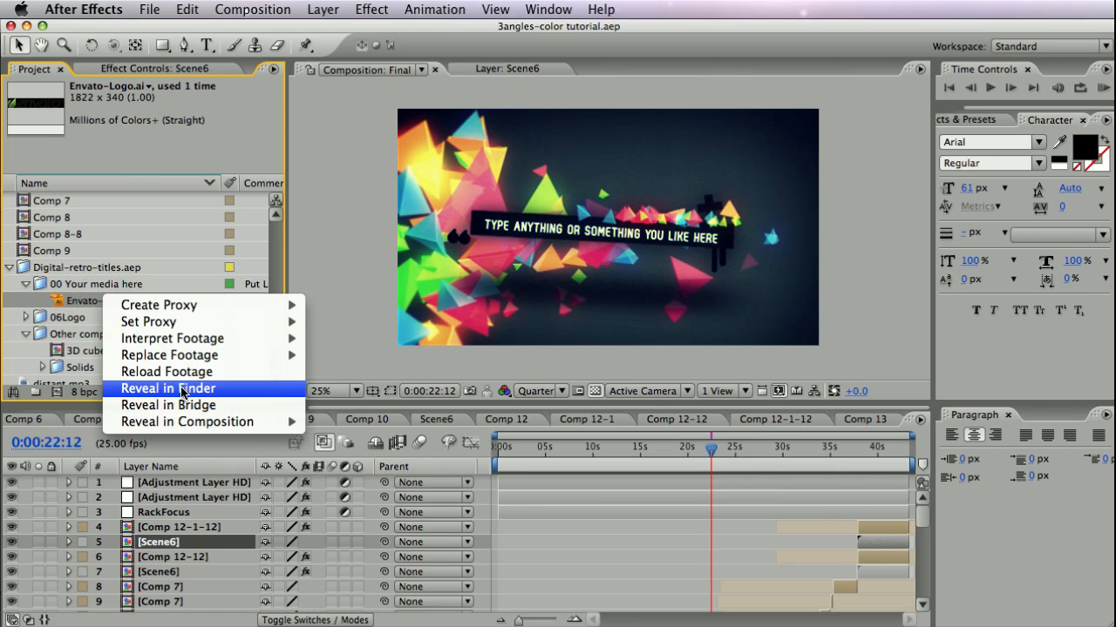
mouse_move(165, 399)
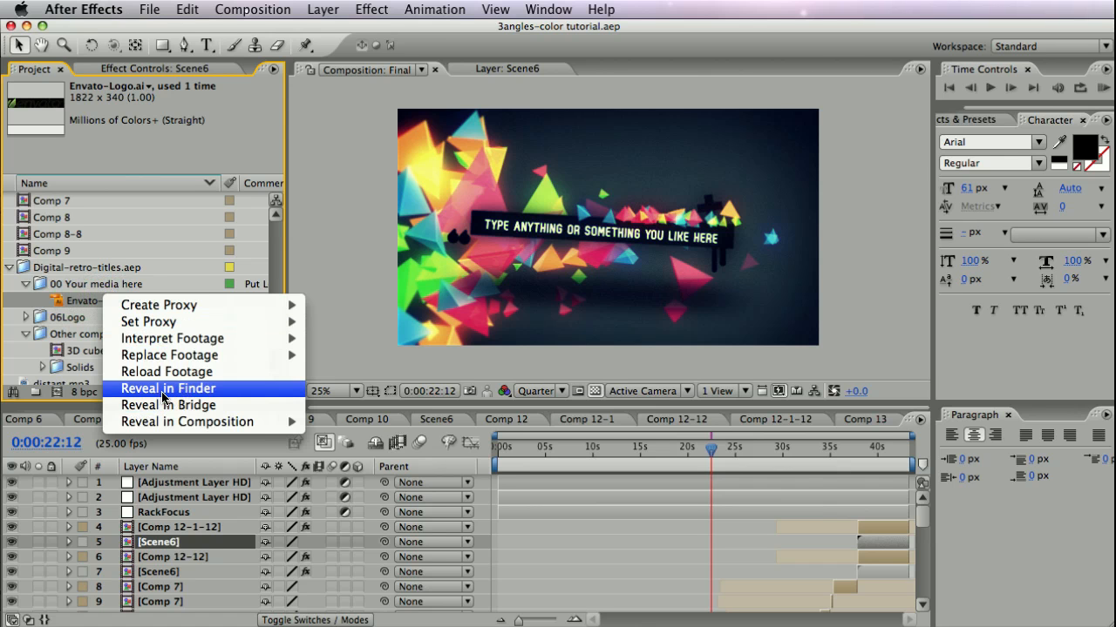
mouse_move(868, 239)
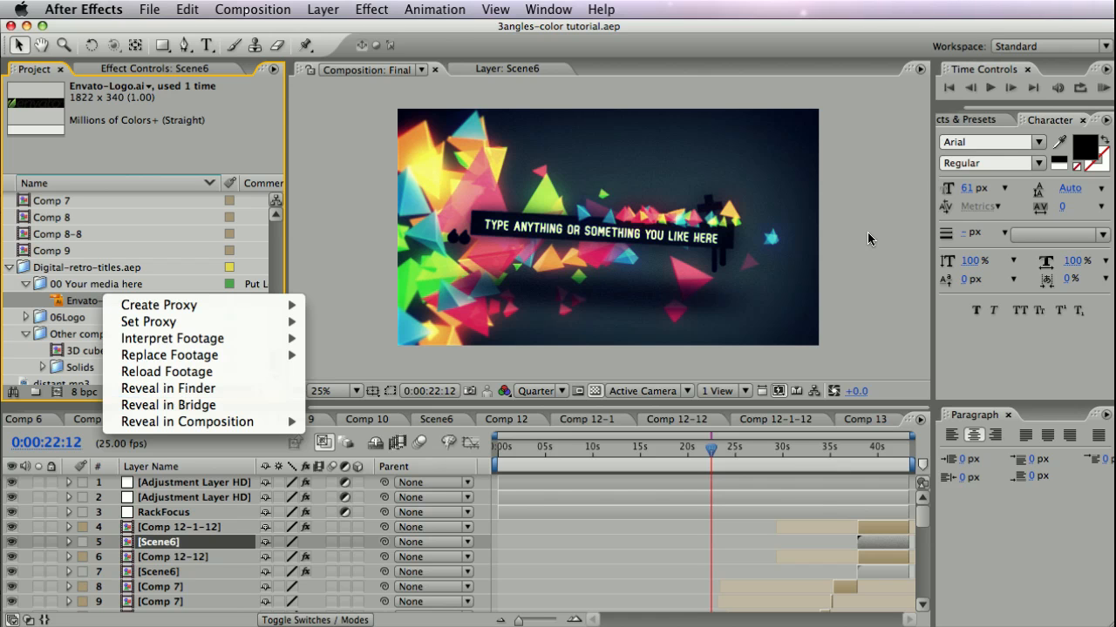
mouse_move(85, 322)
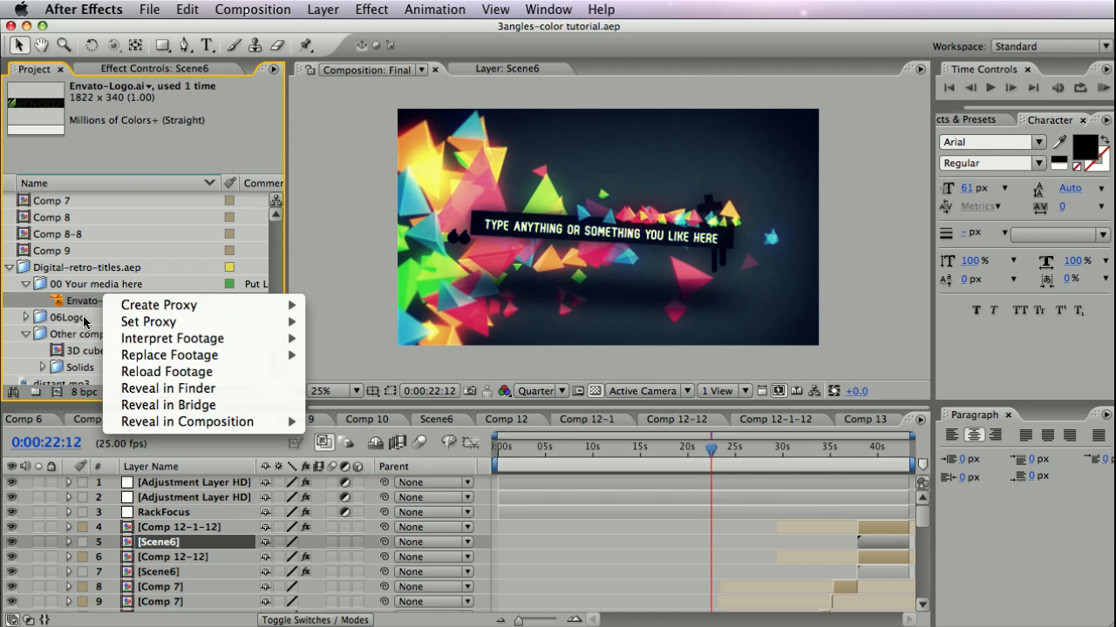
mouse_move(88, 305)
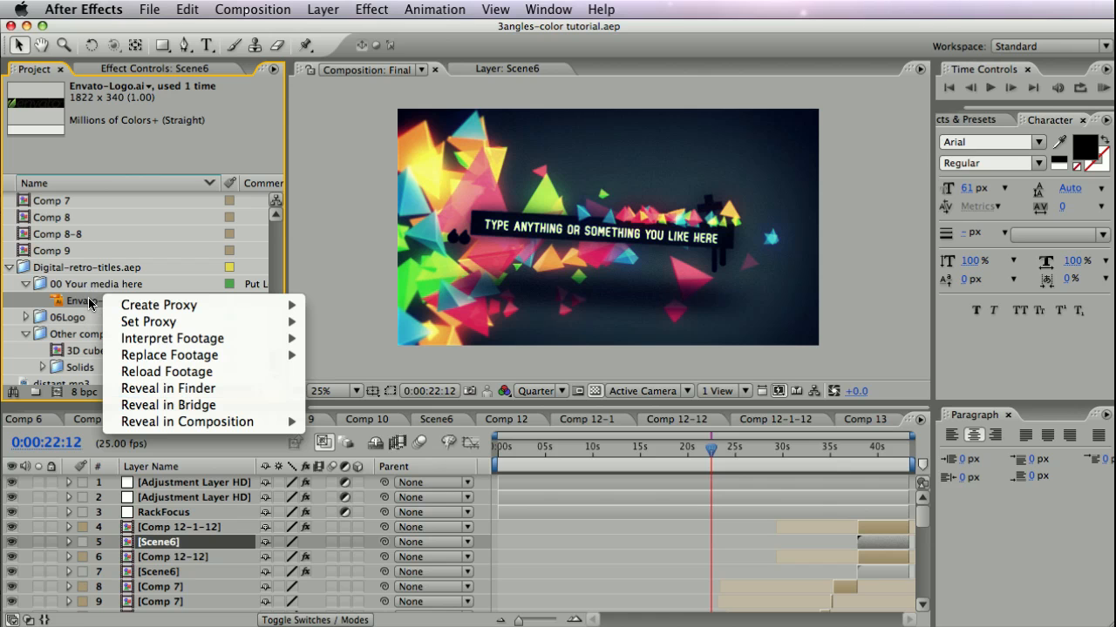
mouse_move(96, 305)
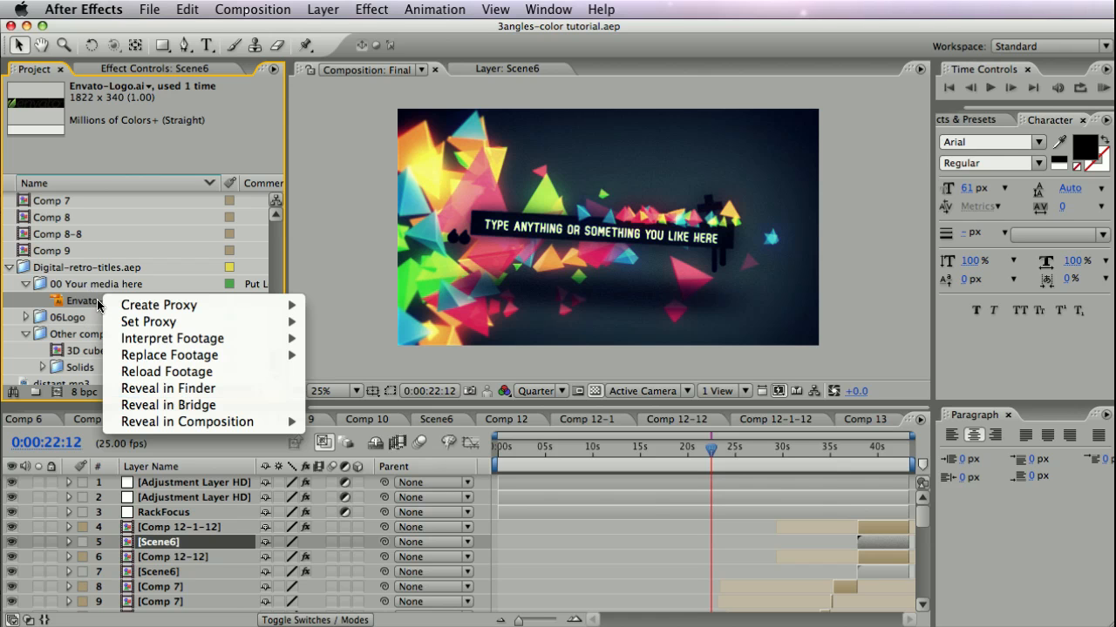
mouse_move(173, 338)
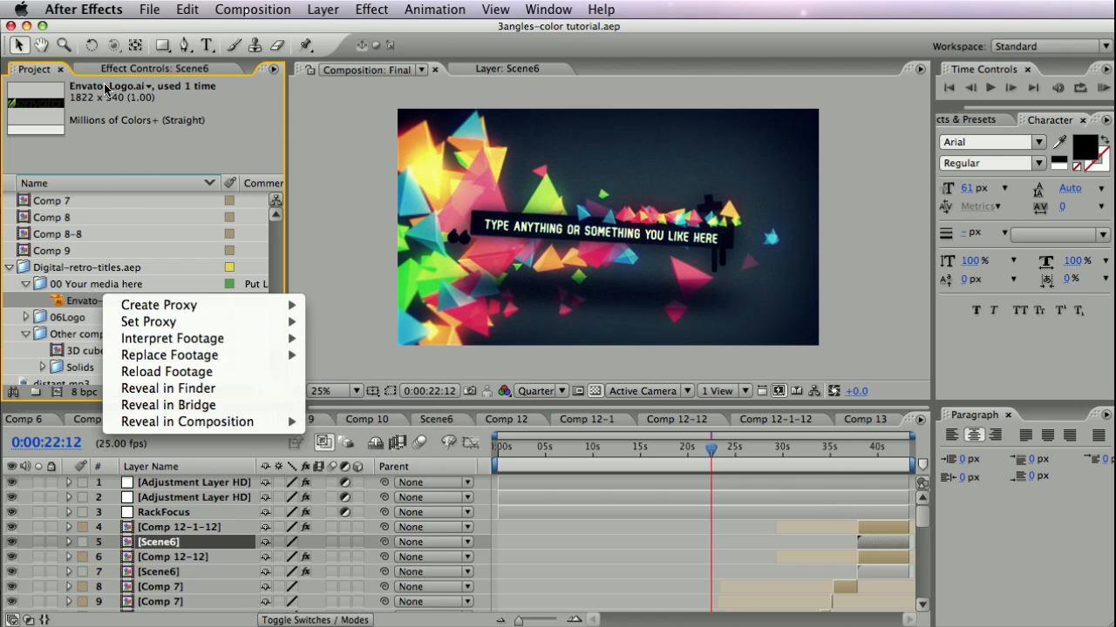
mouse_move(169, 356)
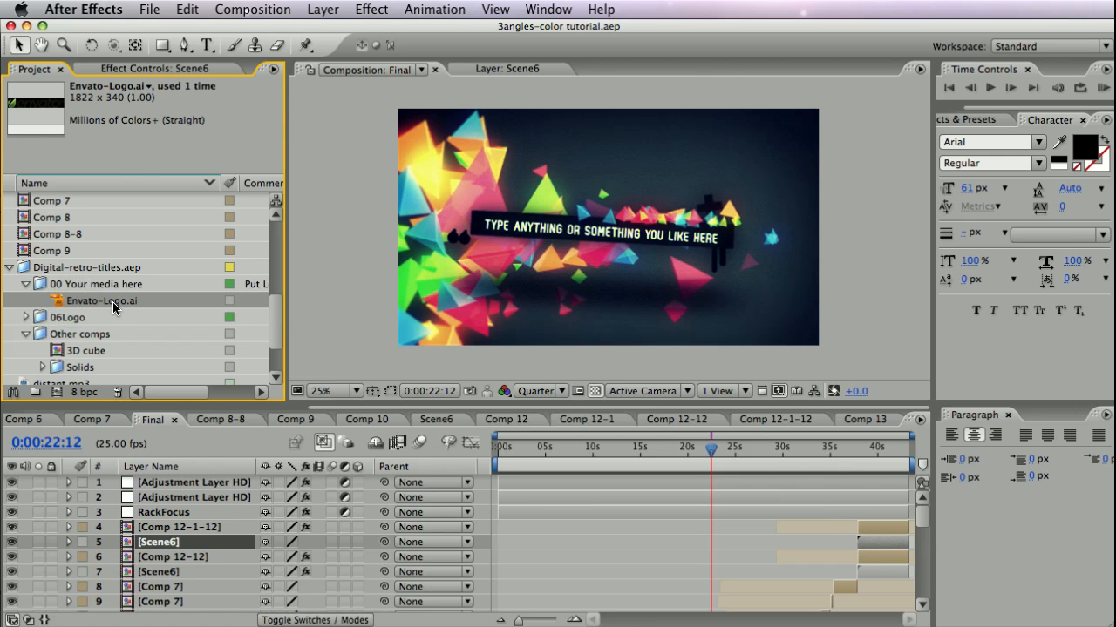
Replace Envato-Logo.ai's footage with the copy in Collected files/(Footage)
right_click(101, 300)
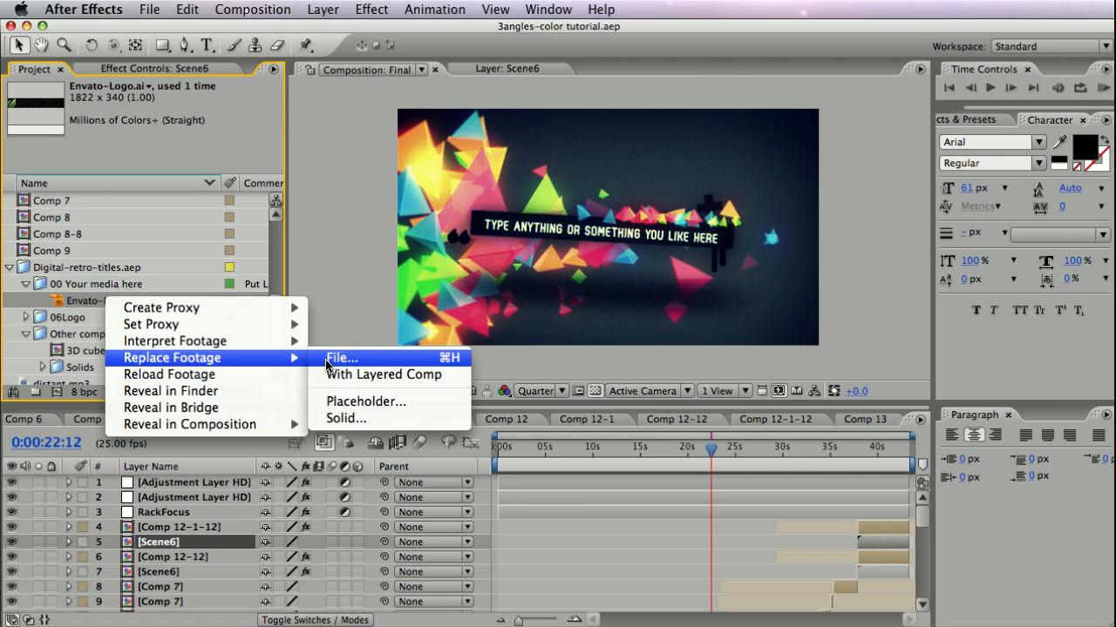
click(341, 359)
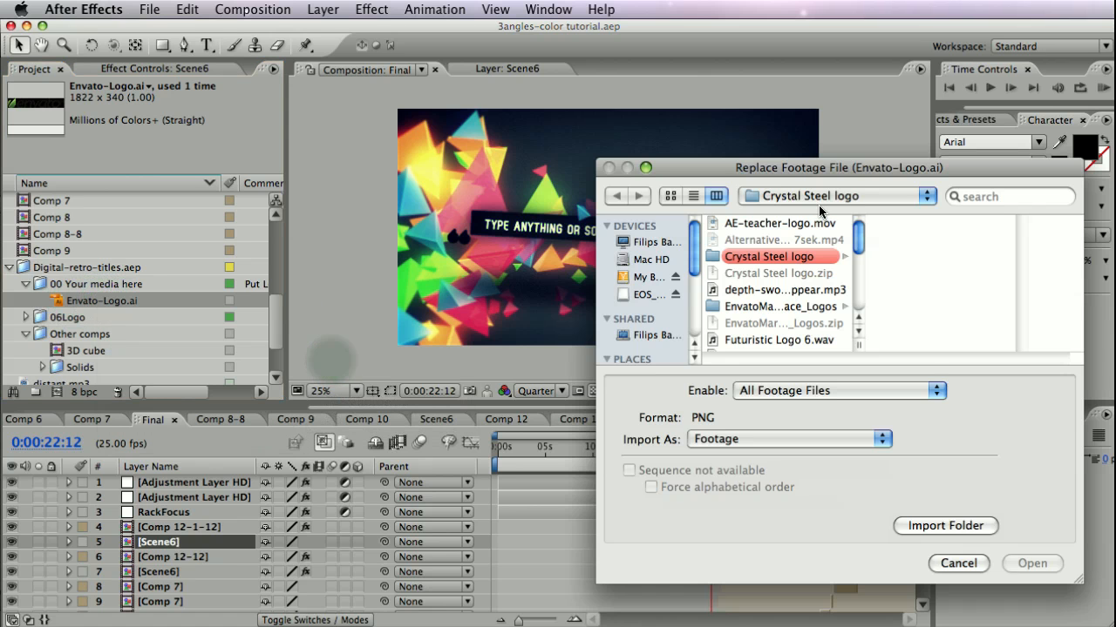
click(836, 195)
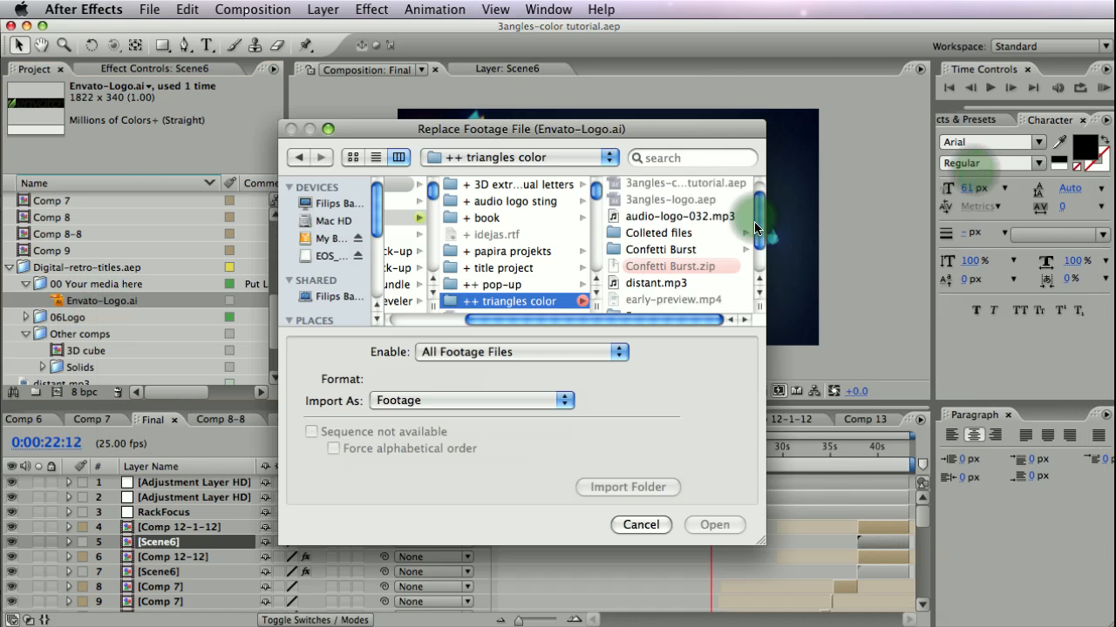
click(659, 233)
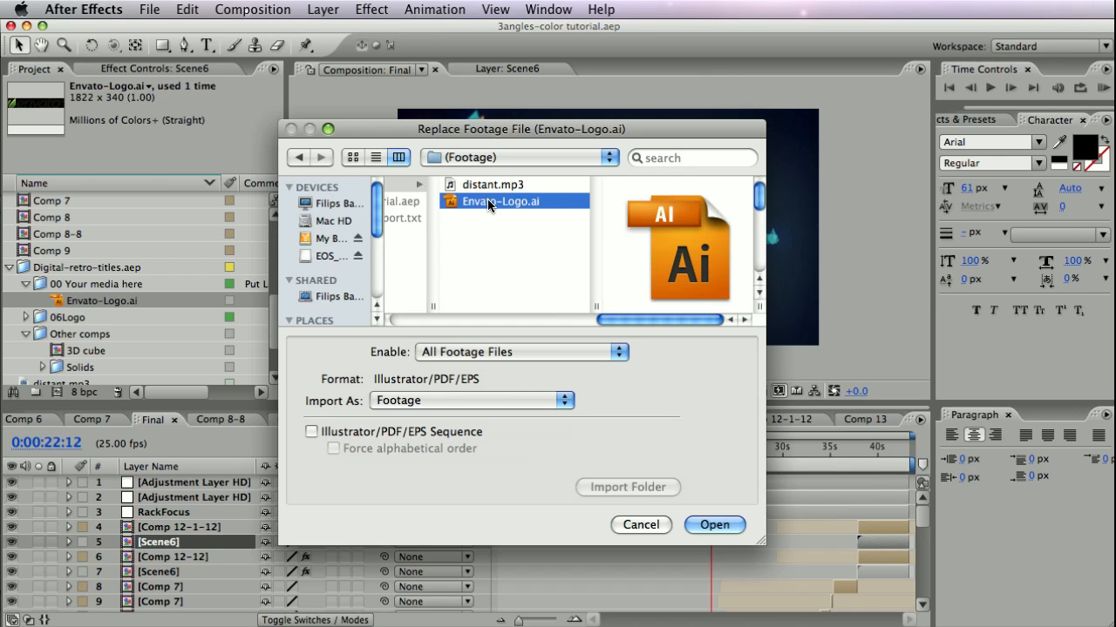
mouse_move(557, 305)
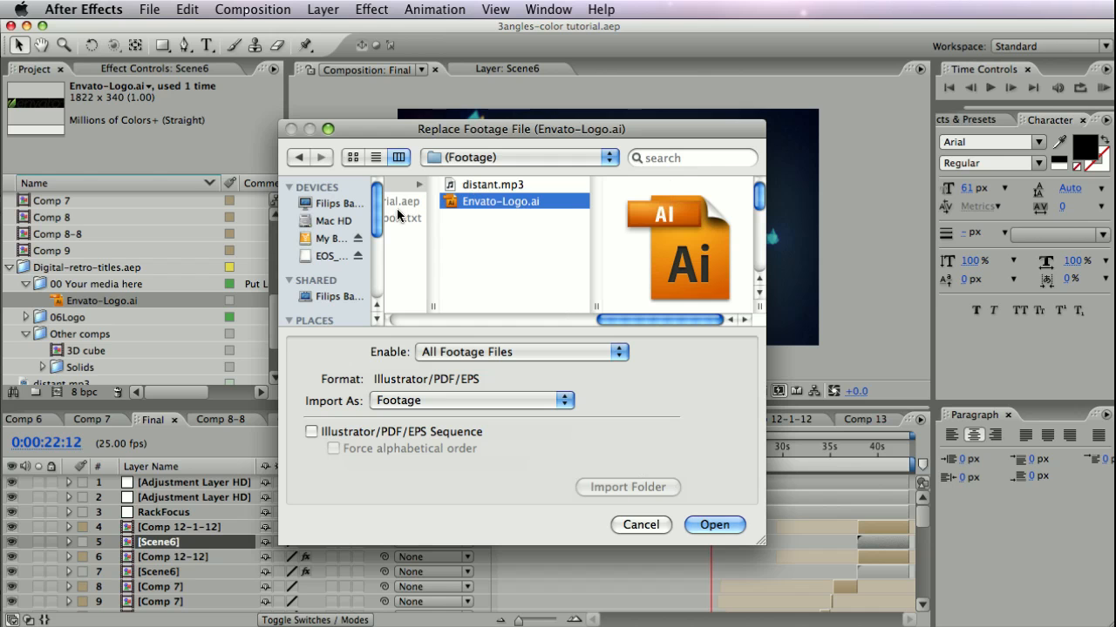
click(715, 525)
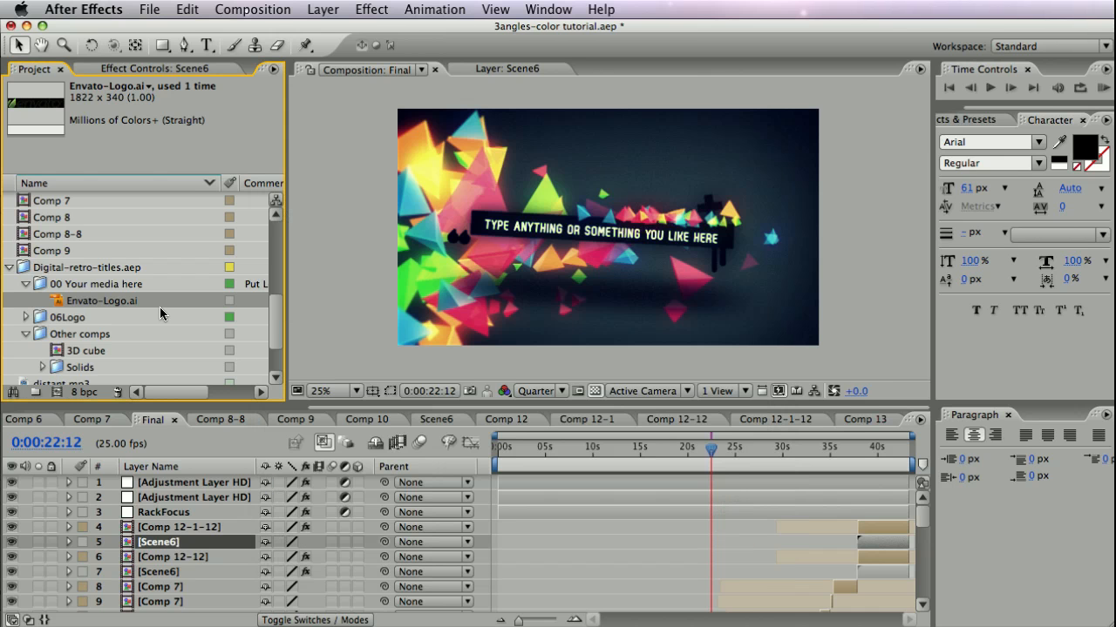
mouse_move(251, 320)
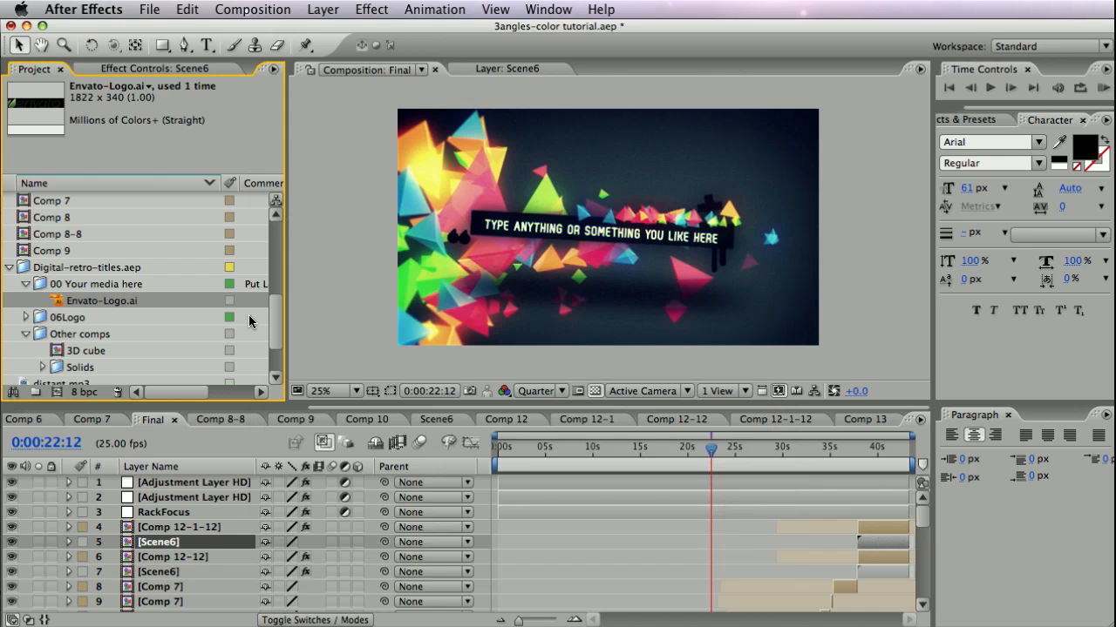